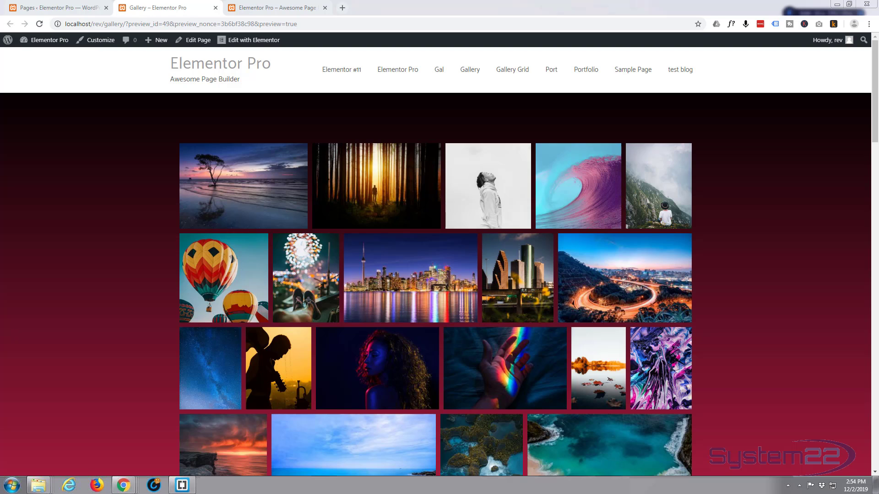
# - Scroll to the previewed form, choose Personal and untick Virtual Servers under Interested In
pyautogui.click(133, 221)
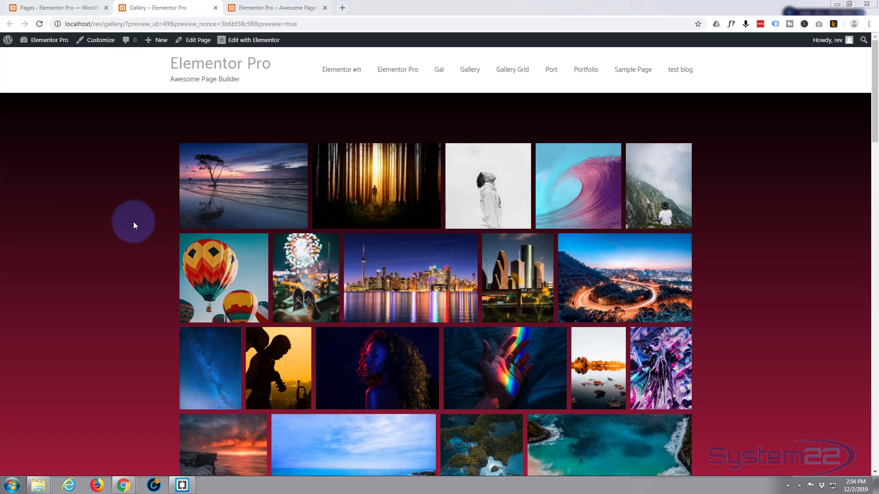
pyautogui.scroll(-3)
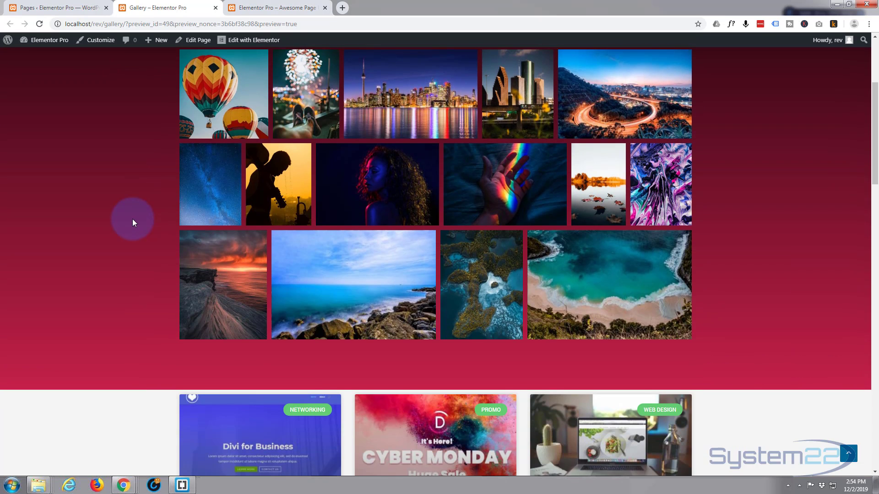
pyautogui.scroll(-3)
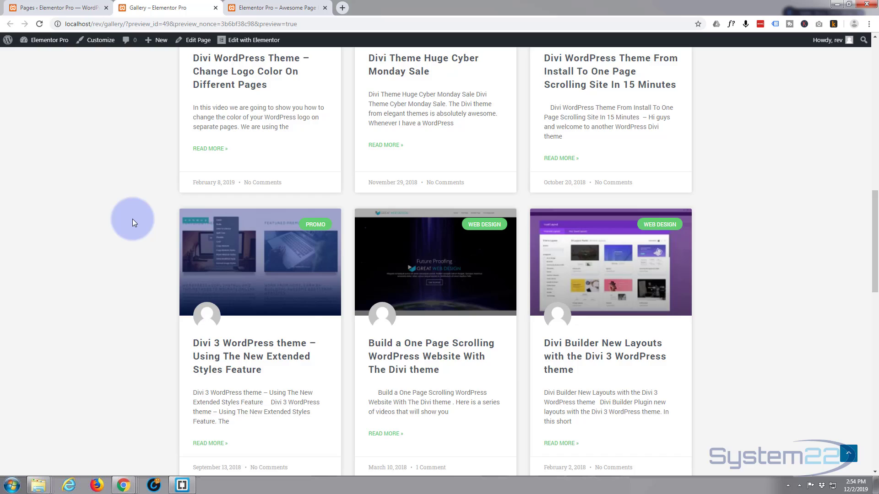
pyautogui.scroll(-3)
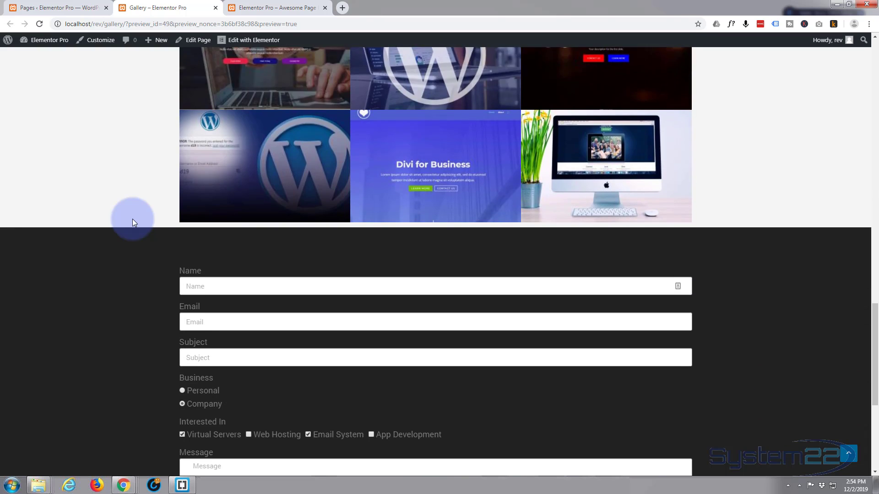
pyautogui.scroll(-3)
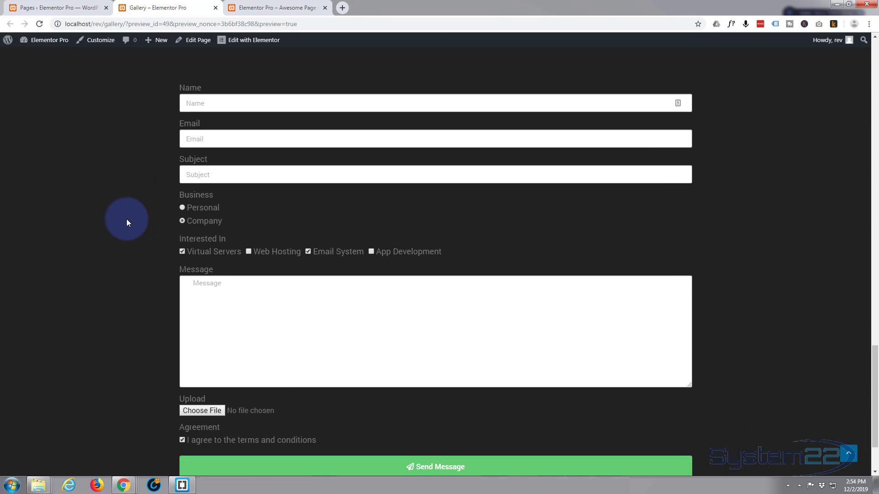
pyautogui.moveTo(81, 145)
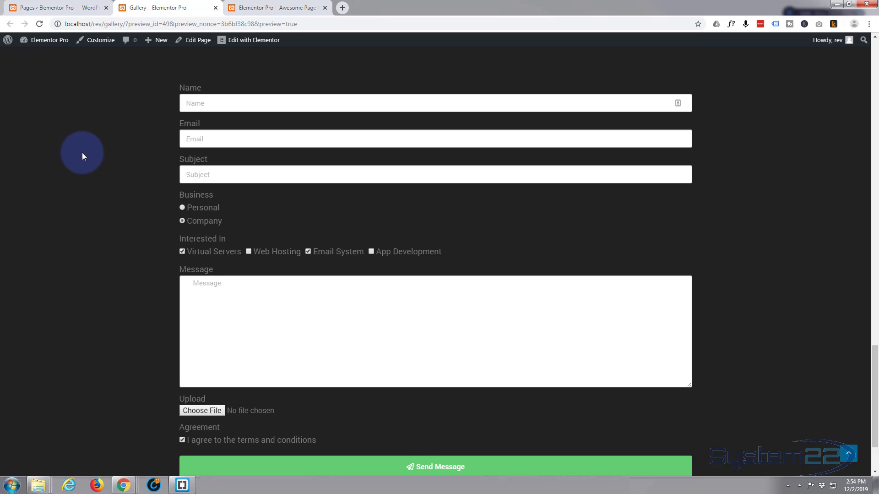
pyautogui.scroll(-3)
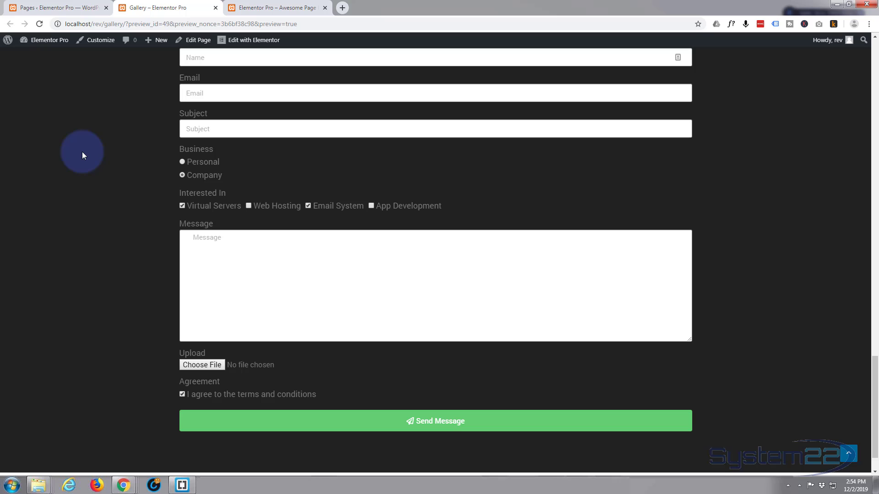
pyautogui.scroll(3)
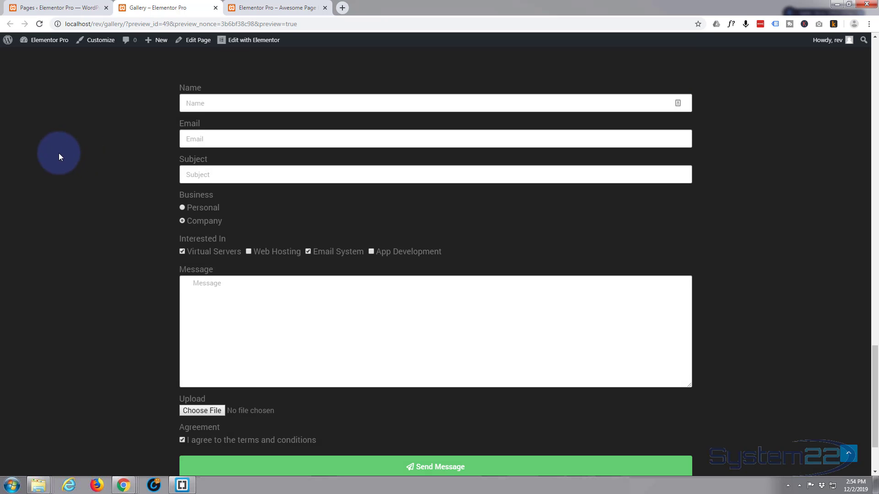
pyautogui.moveTo(208, 93)
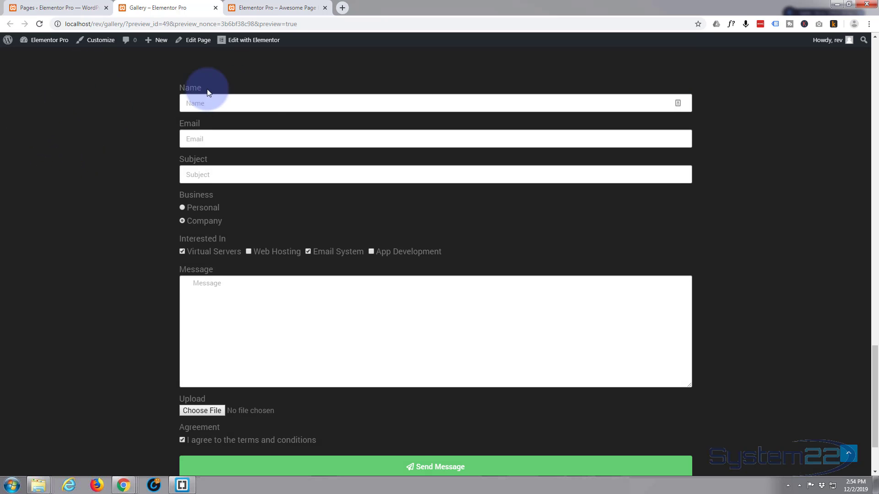
pyautogui.moveTo(253, 192)
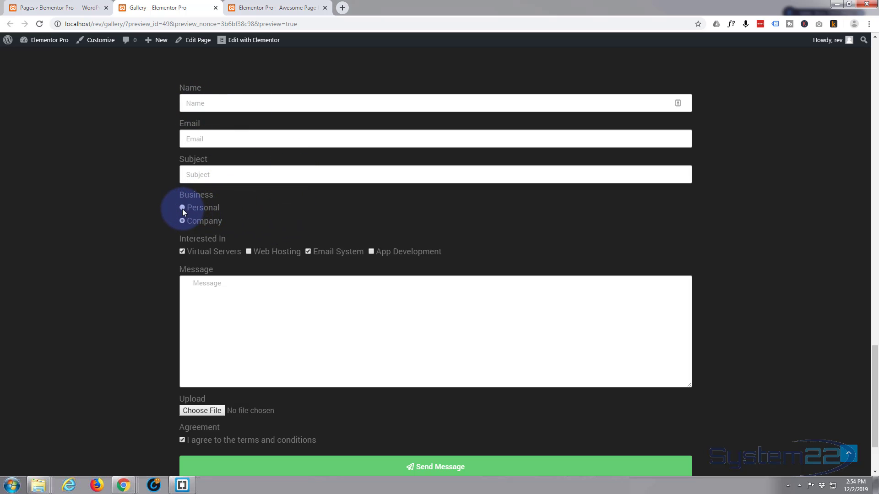
pyautogui.click(182, 208)
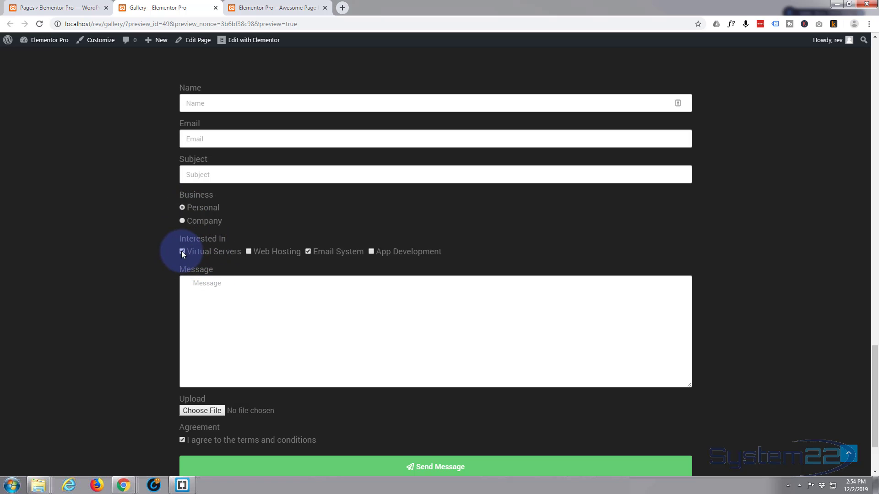
pyautogui.click(249, 251)
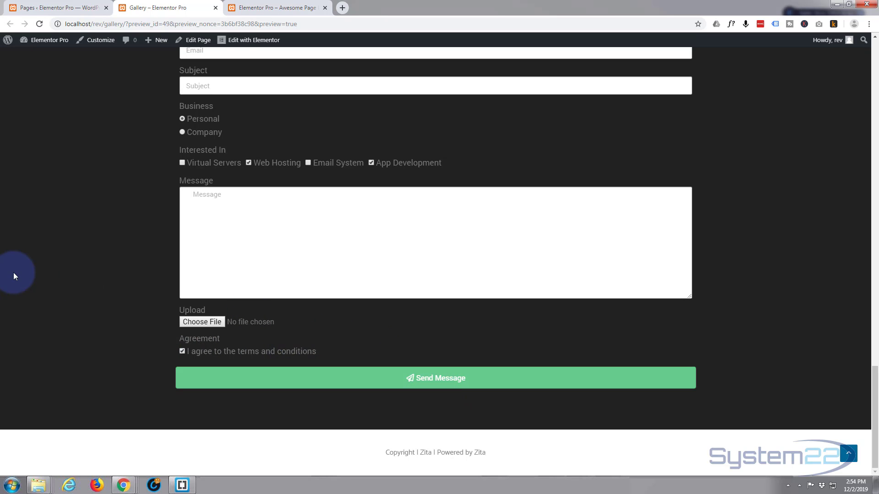
pyautogui.moveTo(48, 267)
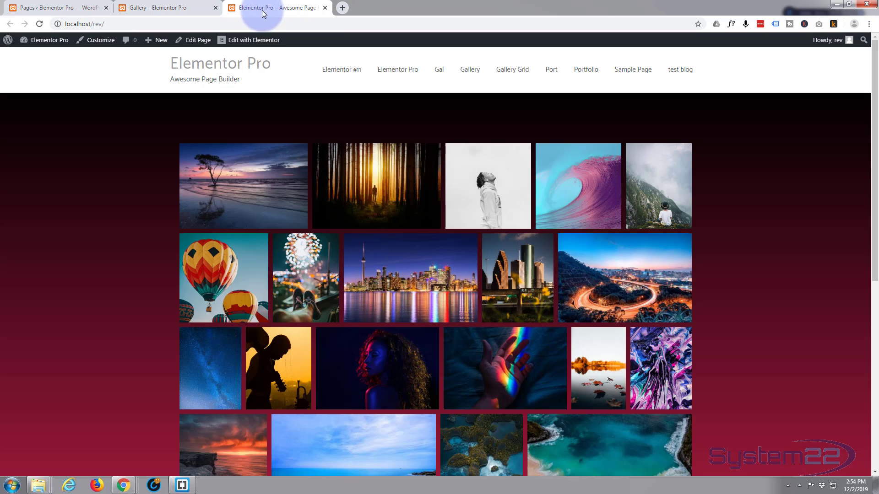
pyautogui.moveTo(247, 40)
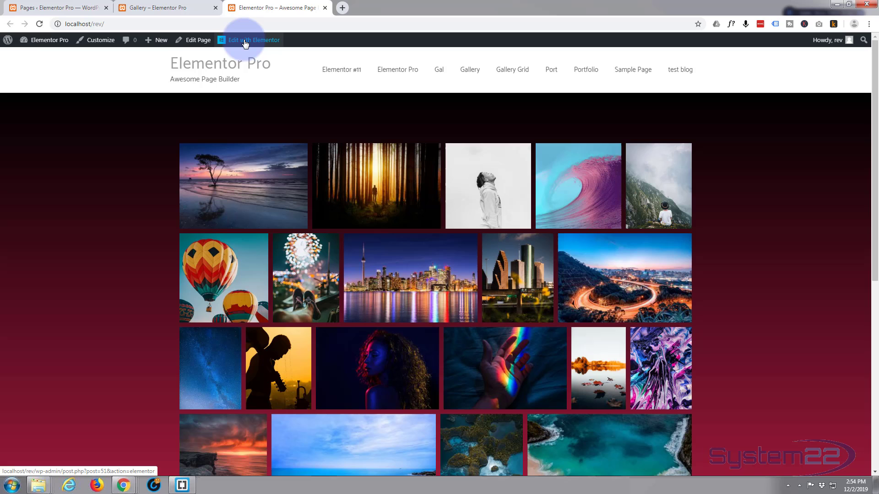
# - Open Gallery Grid with Elementor and drag a Form widget into the empty bottom section
pyautogui.click(248, 40)
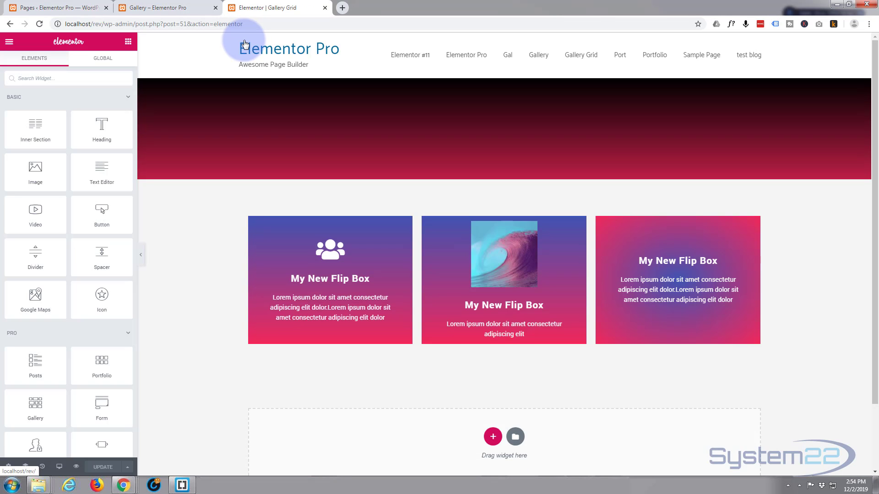
pyautogui.scroll(-3)
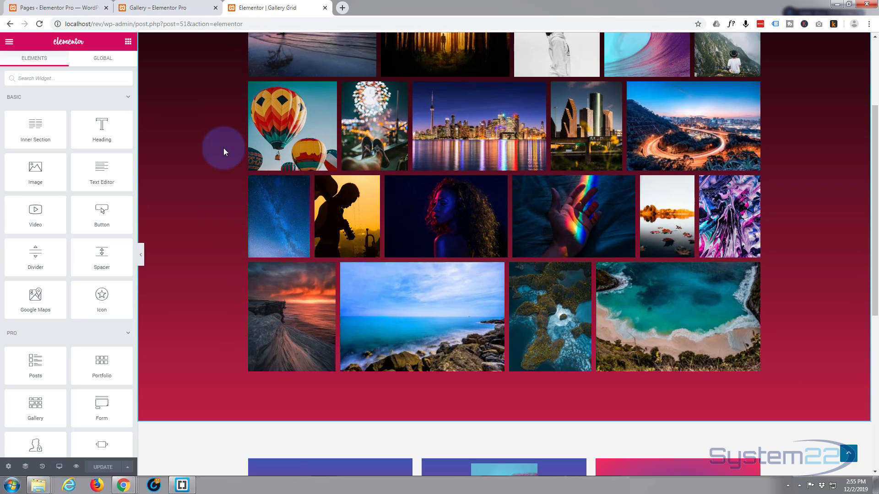
pyautogui.scroll(-3)
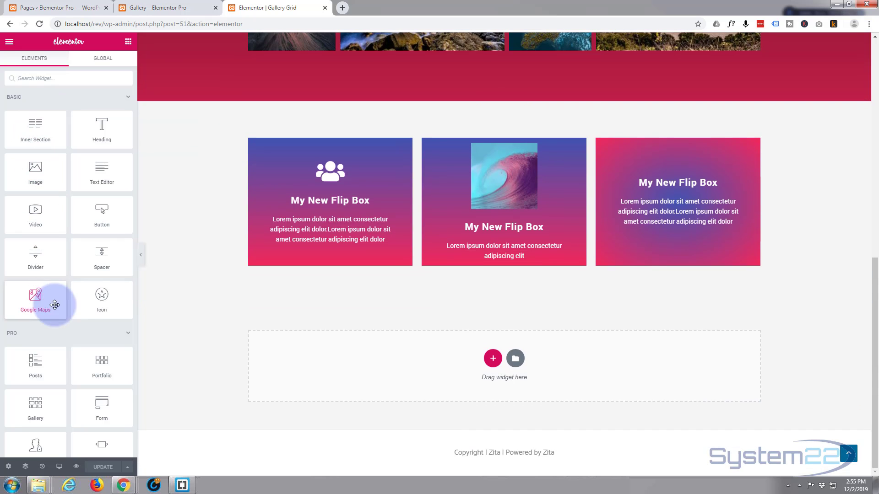
pyautogui.scroll(-3)
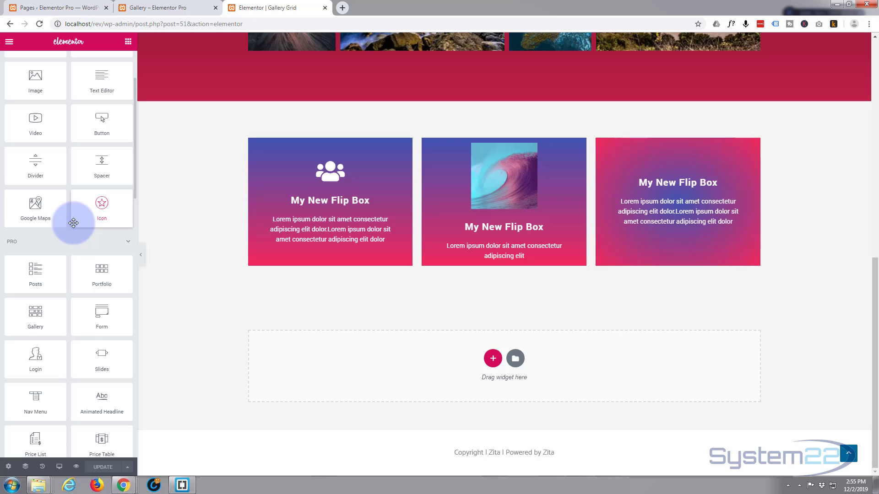
pyautogui.scroll(-3)
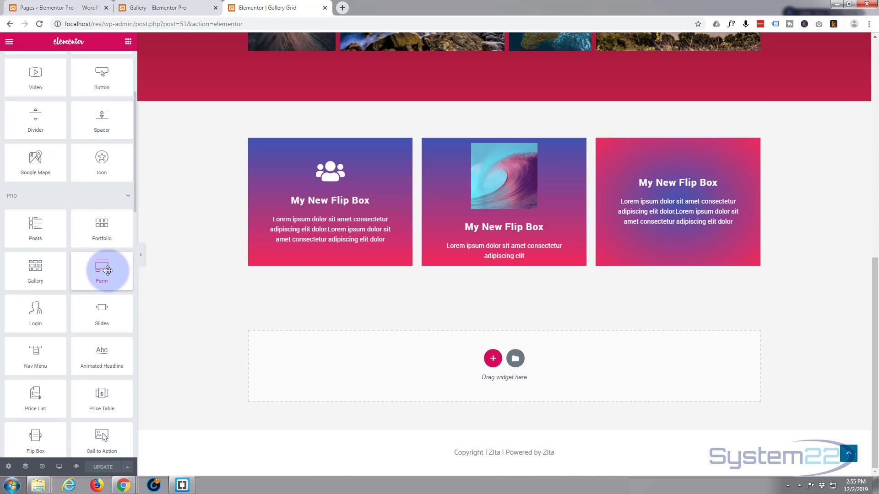
pyautogui.moveTo(102, 270); pyautogui.dragTo(441, 368)
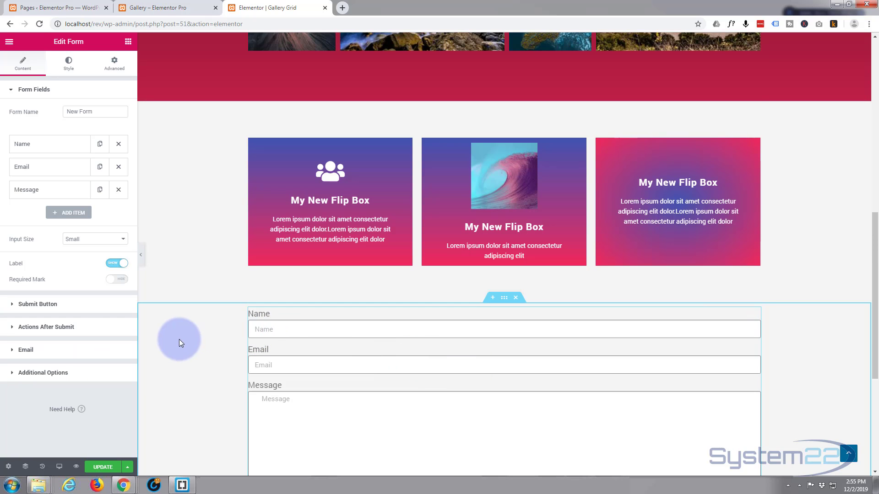
# - Make the Name field required and enter 'Your Name'
pyautogui.scroll(-3)
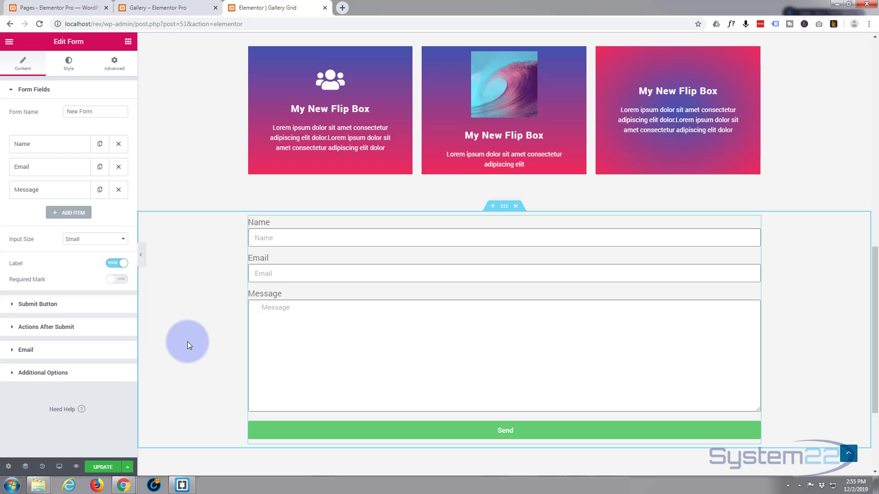
pyautogui.scroll(-3)
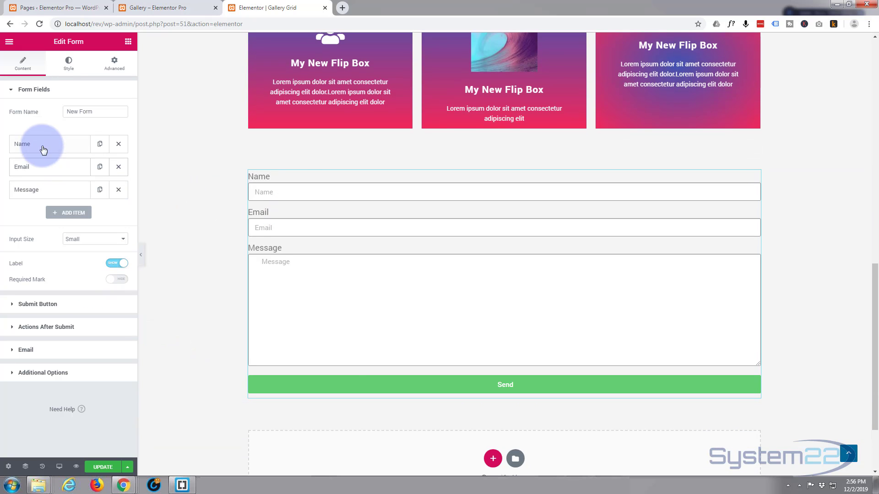
pyautogui.moveTo(28, 193)
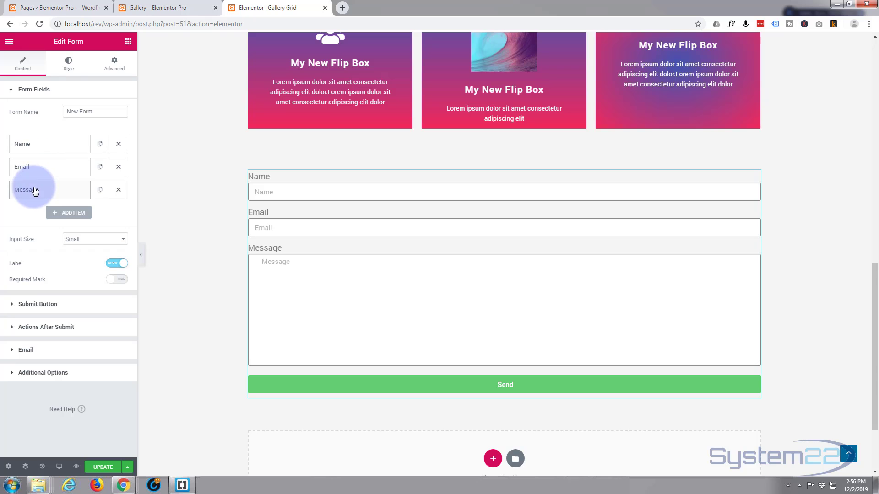
pyautogui.click(44, 144)
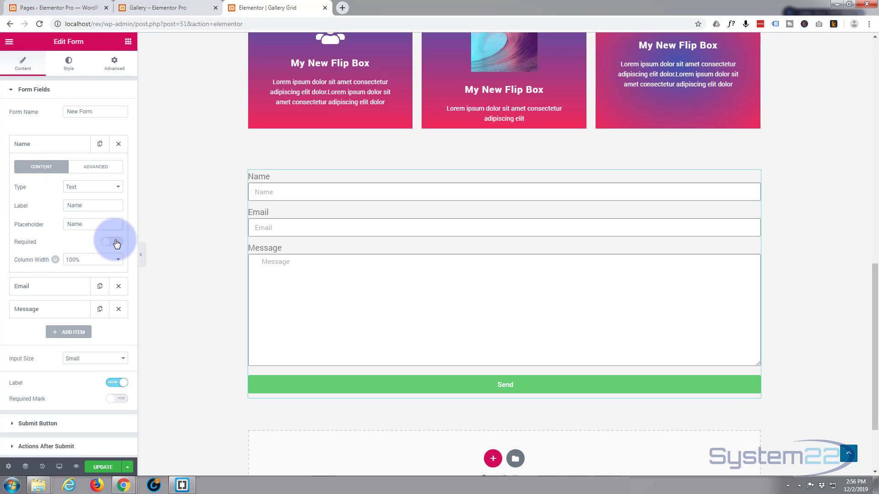
pyautogui.click(112, 242)
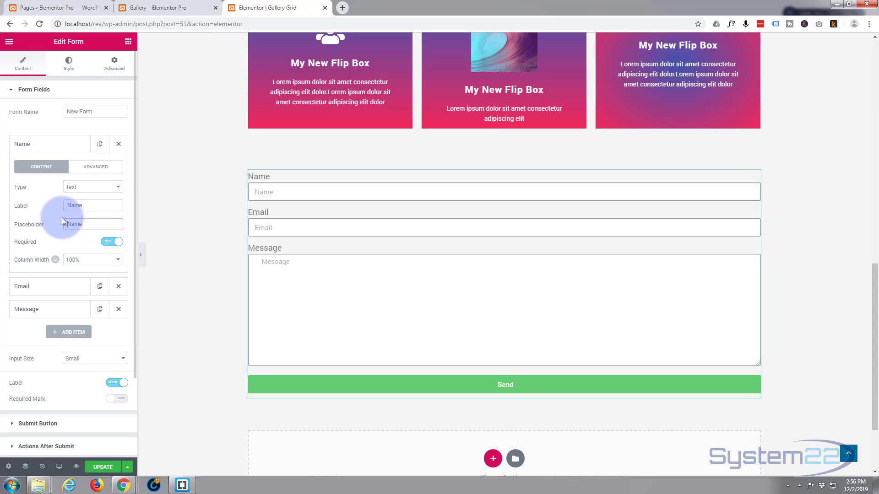
pyautogui.write('Your Name')
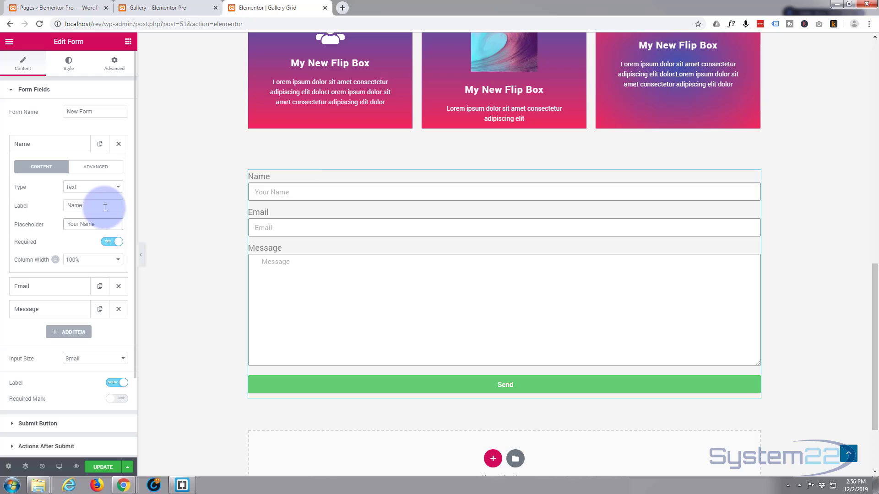
pyautogui.moveTo(97, 202)
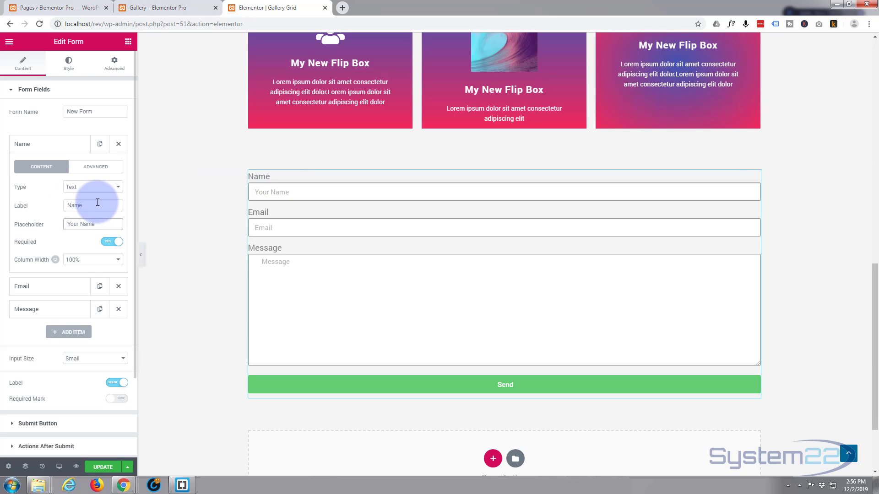
pyautogui.moveTo(87, 189)
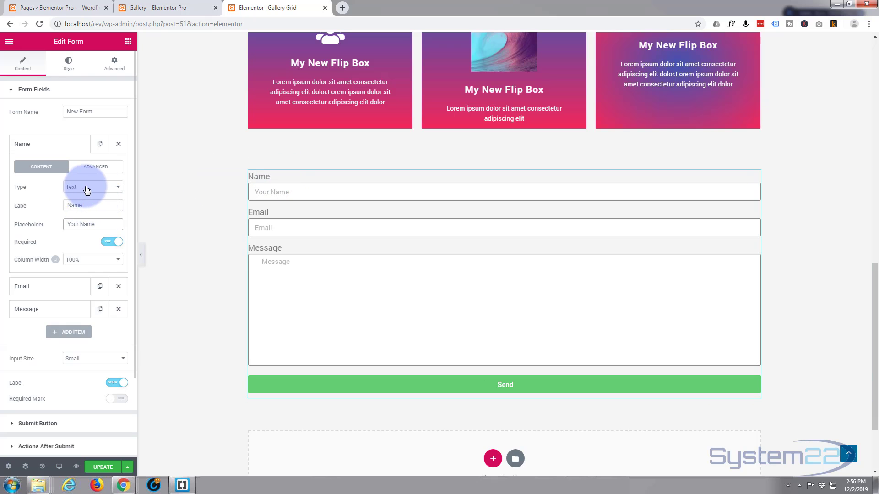
pyautogui.moveTo(98, 191)
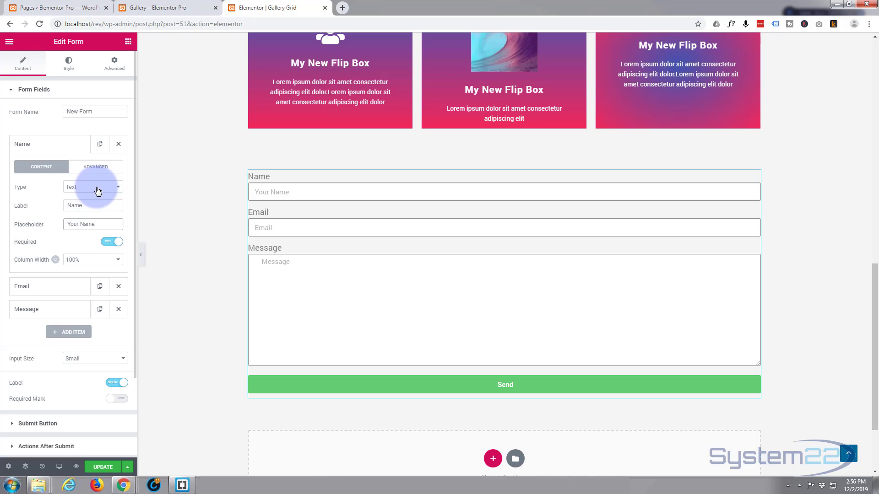
# - Open the Email and Message field settings and make Message required
pyautogui.click(351, 209)
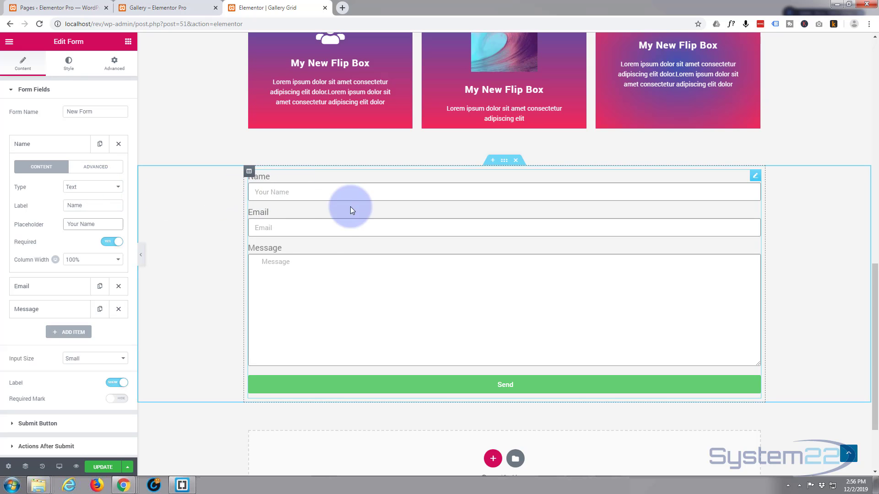
pyautogui.moveTo(31, 245)
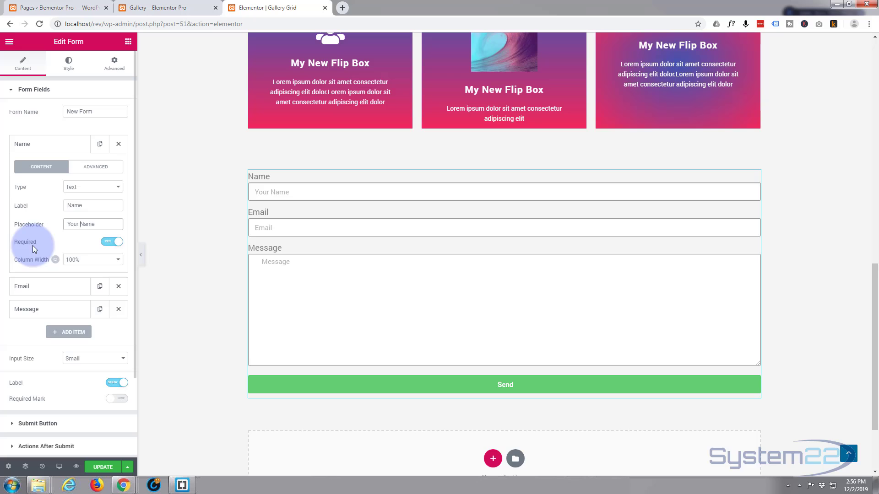
pyautogui.click(50, 286)
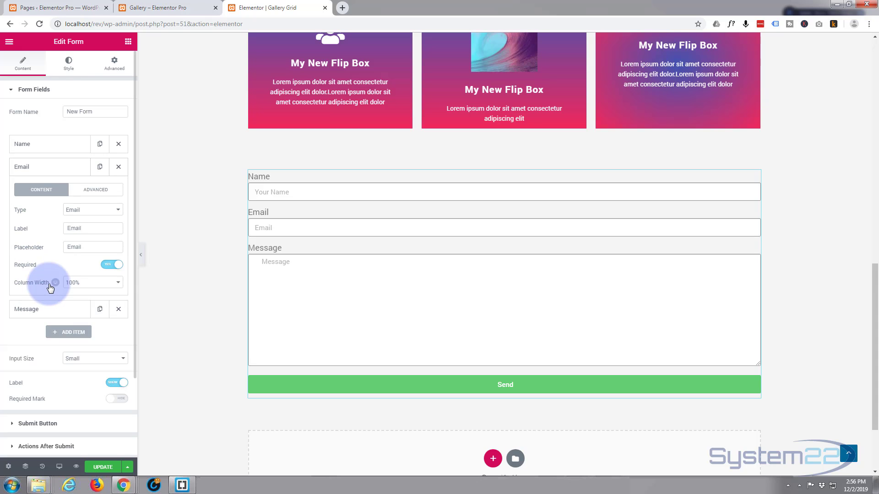
pyautogui.moveTo(45, 325)
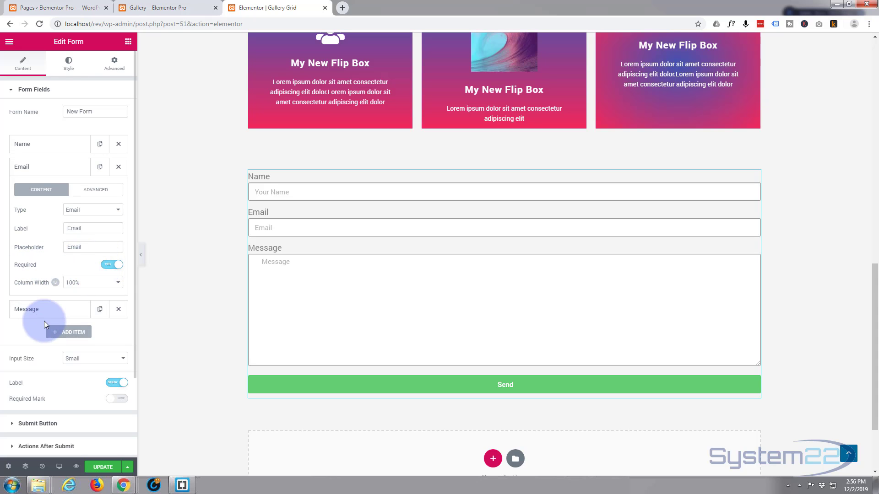
pyautogui.click(50, 308)
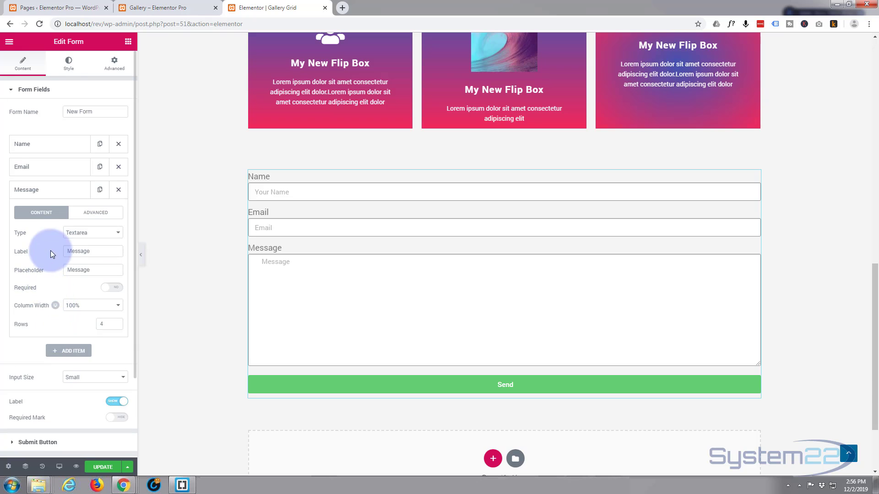
pyautogui.click(111, 288)
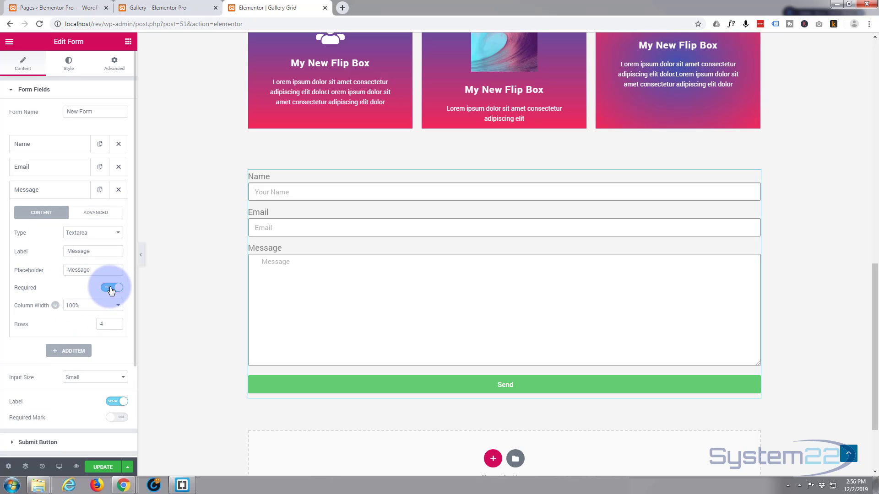
pyautogui.click(110, 288)
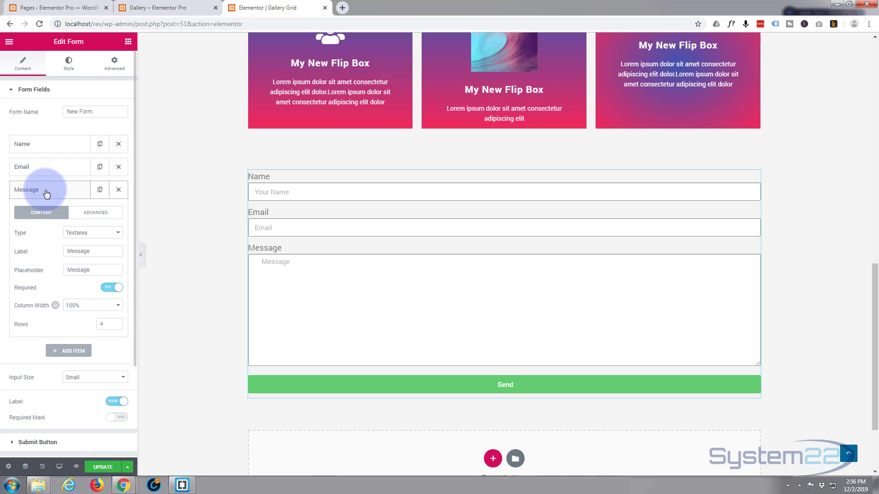
# - Add a field labelled 'Subject' with a 'Subject' placeholder and collapse its settings
pyautogui.click(47, 190)
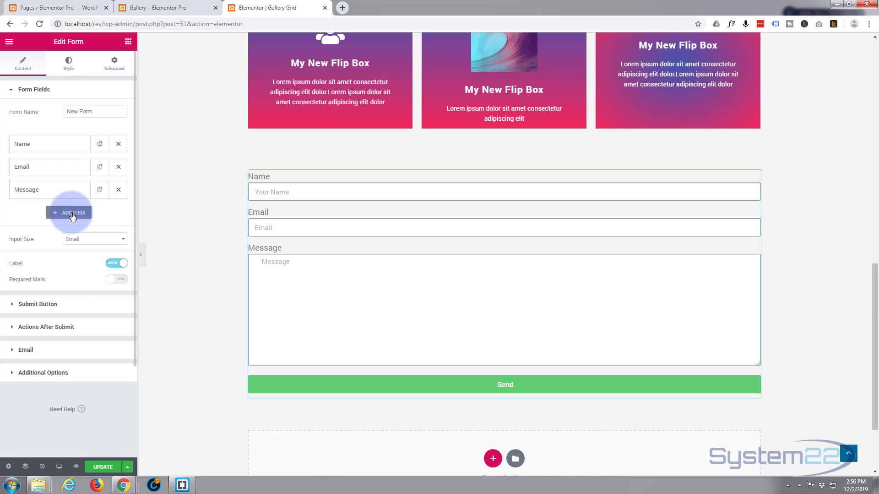
pyautogui.click(68, 213)
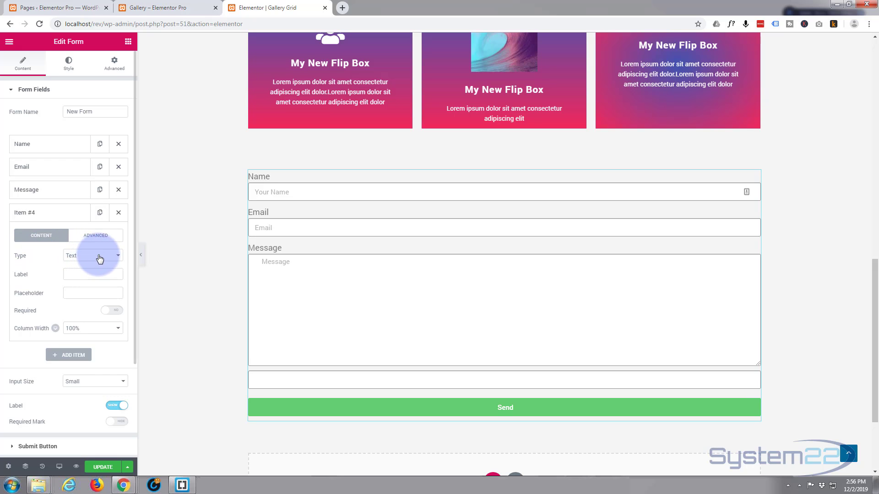
pyautogui.click(93, 274)
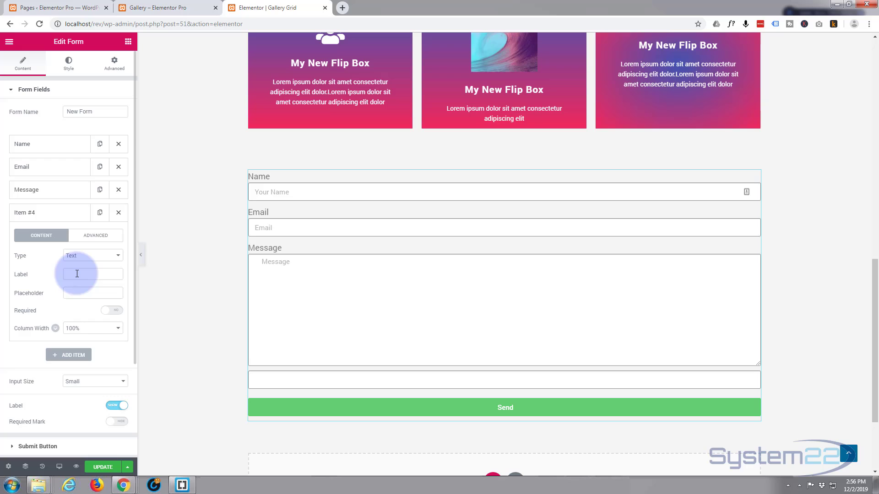
pyautogui.write('S')
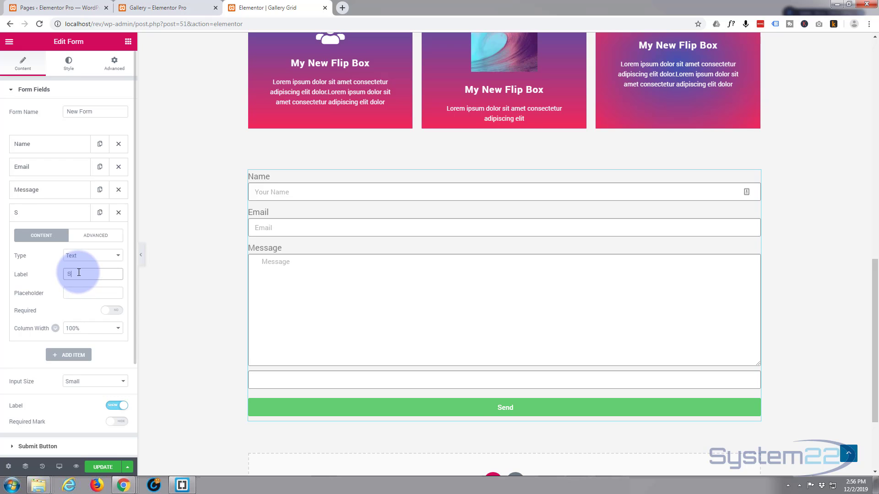
pyautogui.write('ubject')
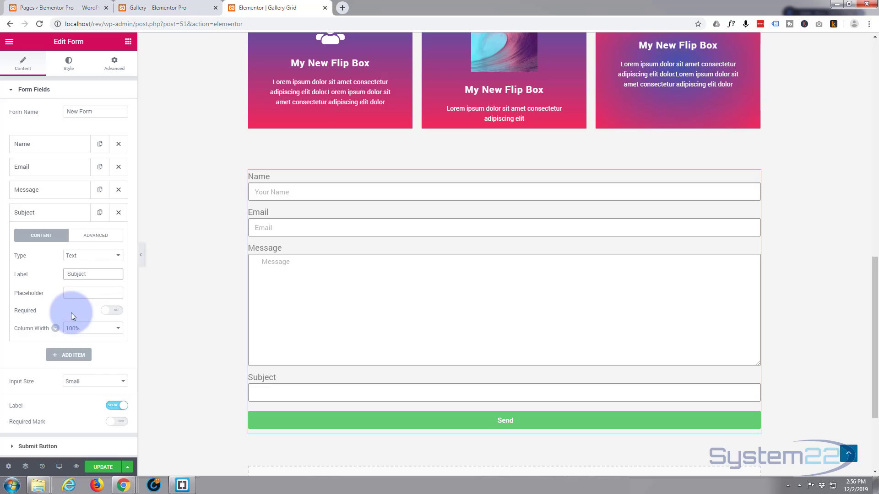
pyautogui.click(92, 293)
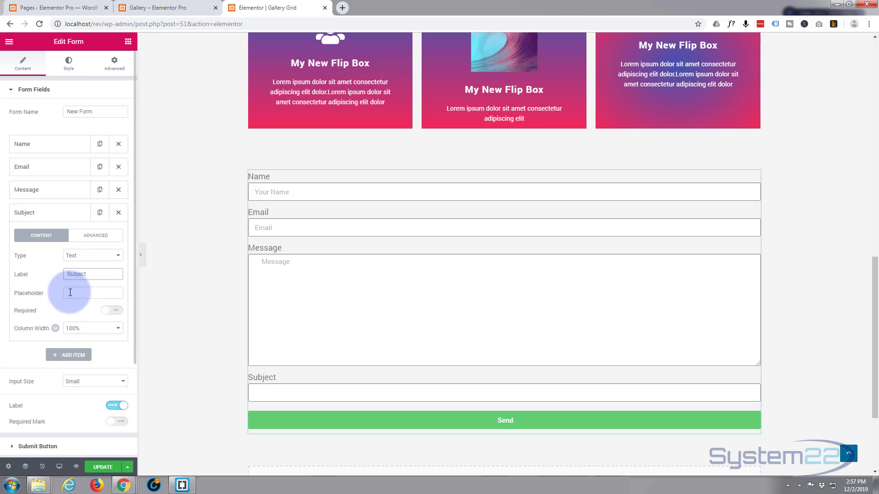
pyautogui.write('Subject')
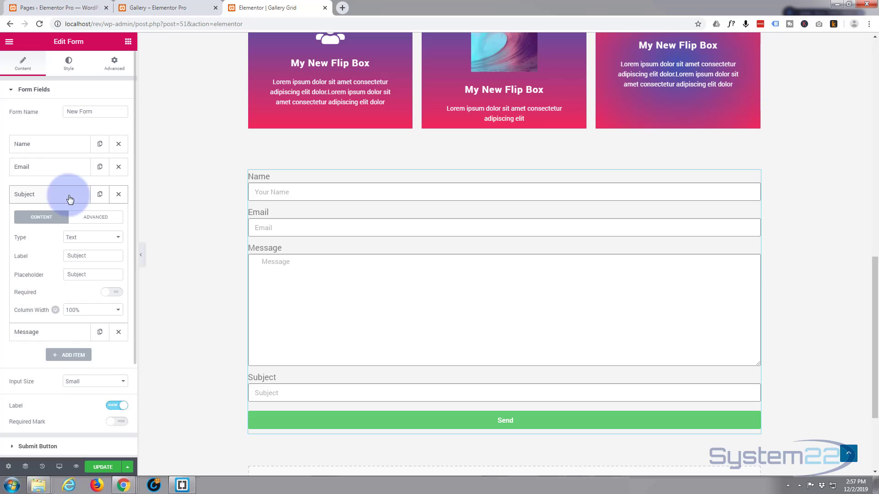
pyautogui.click(69, 197)
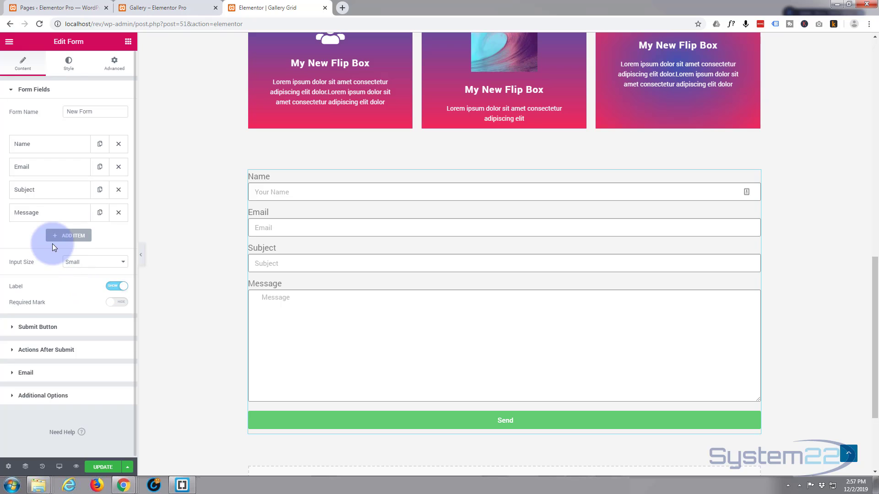
# - Add a new Radio field labelled 'Business Details'
pyautogui.click(69, 235)
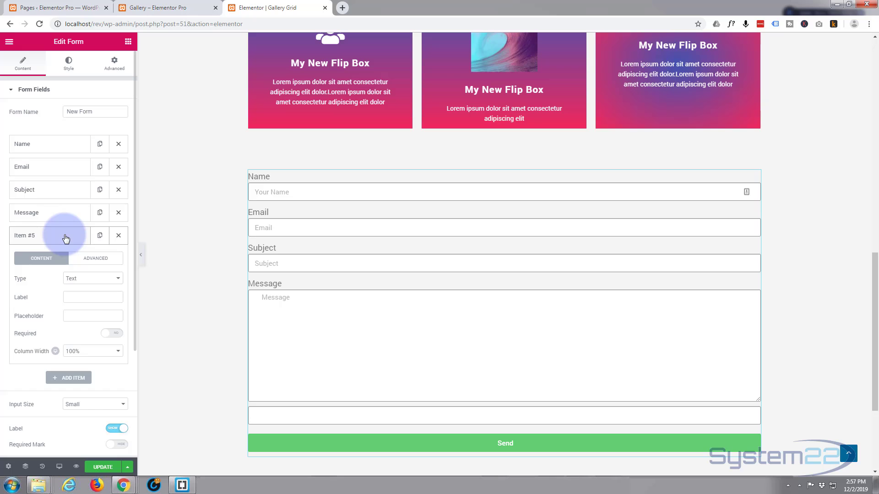
pyautogui.moveTo(40, 286)
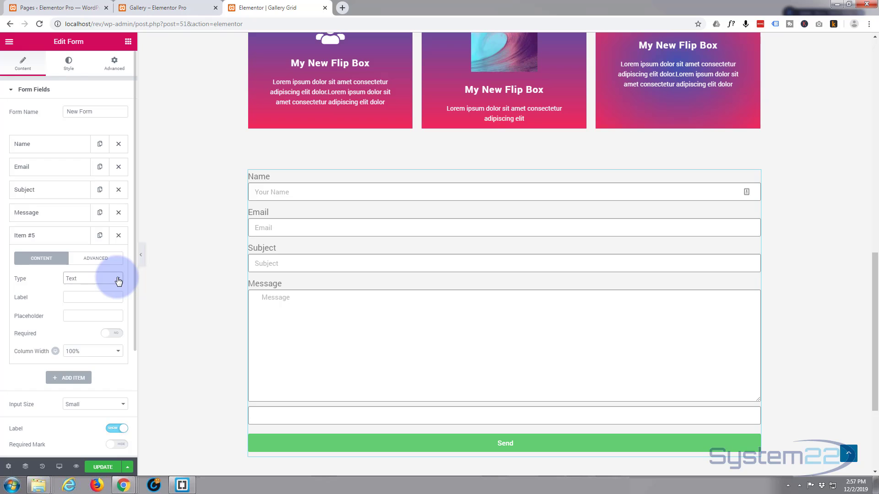
pyautogui.click(93, 278)
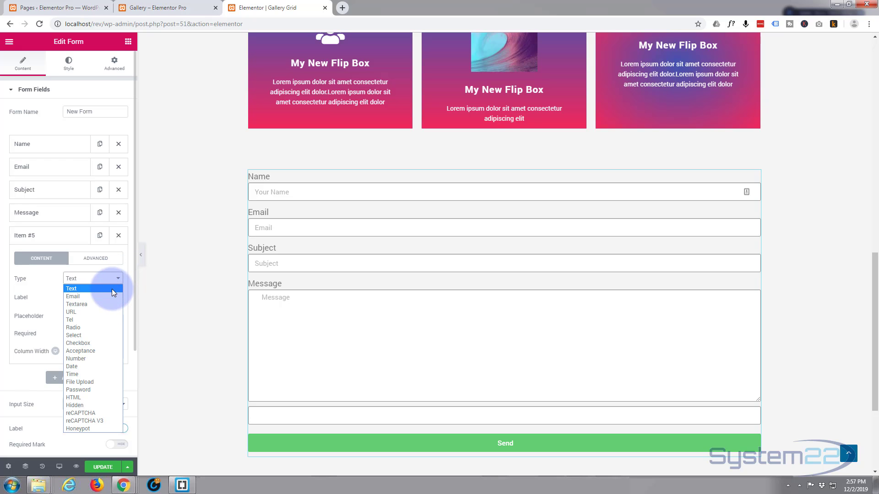
pyautogui.moveTo(77, 303)
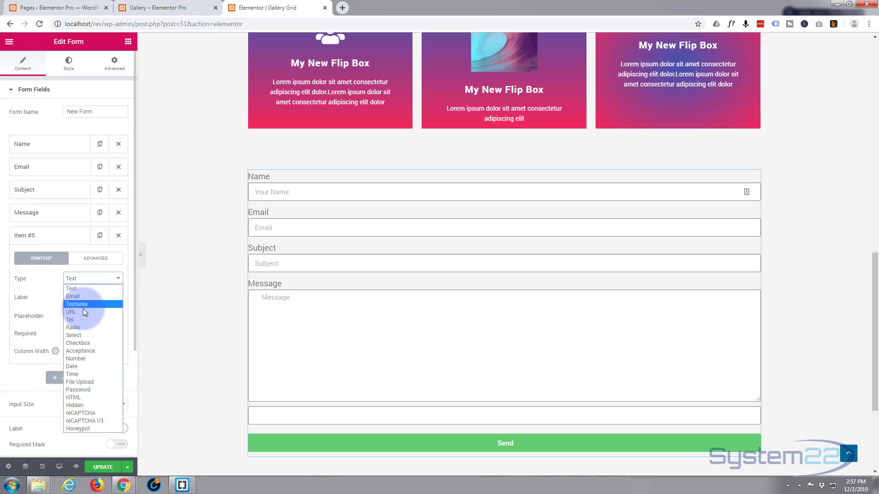
pyautogui.moveTo(80, 320)
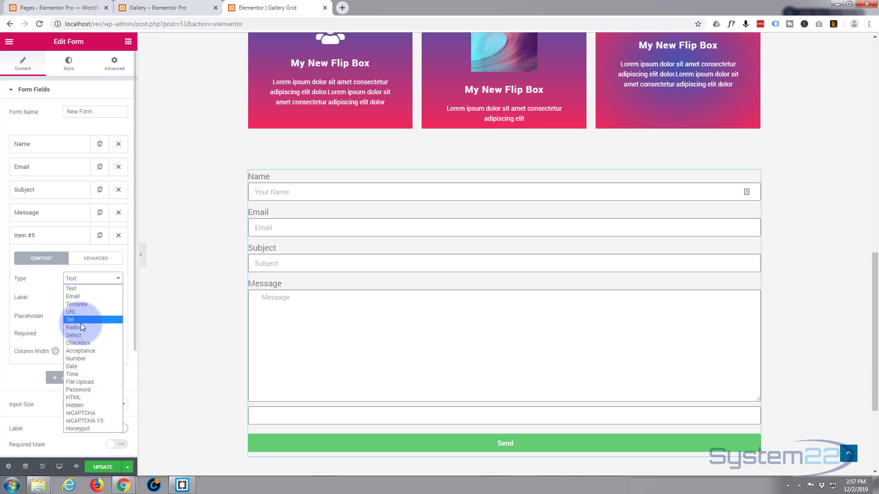
pyautogui.click(74, 327)
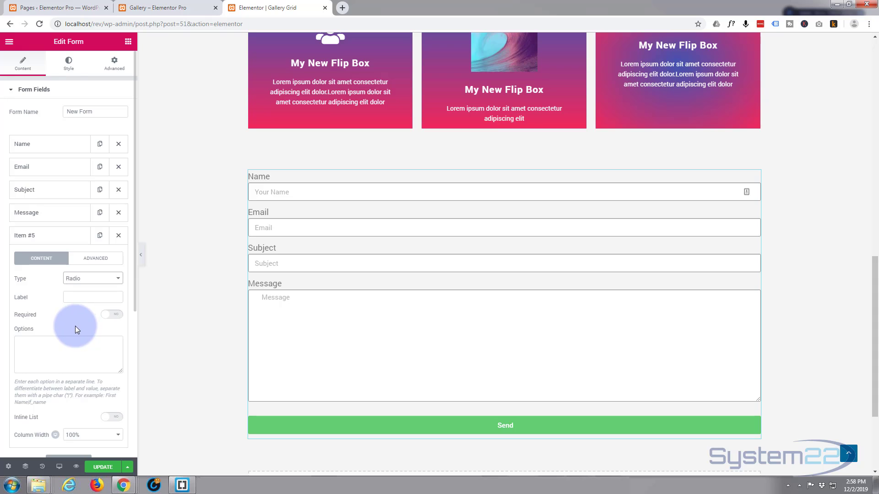
pyautogui.moveTo(63, 300)
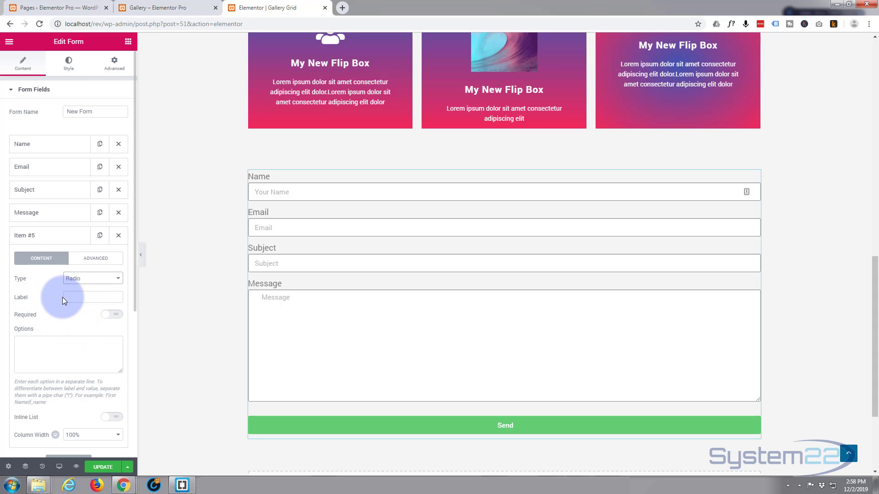
pyautogui.click(93, 297)
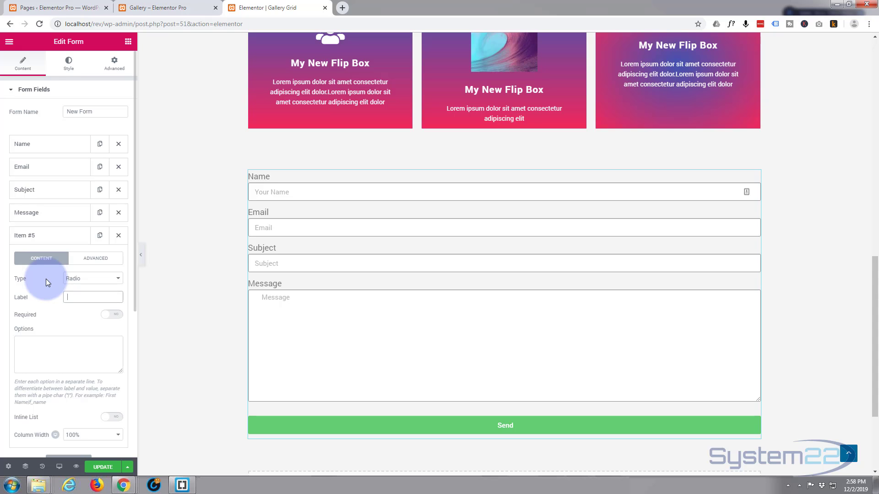
pyautogui.write('B')
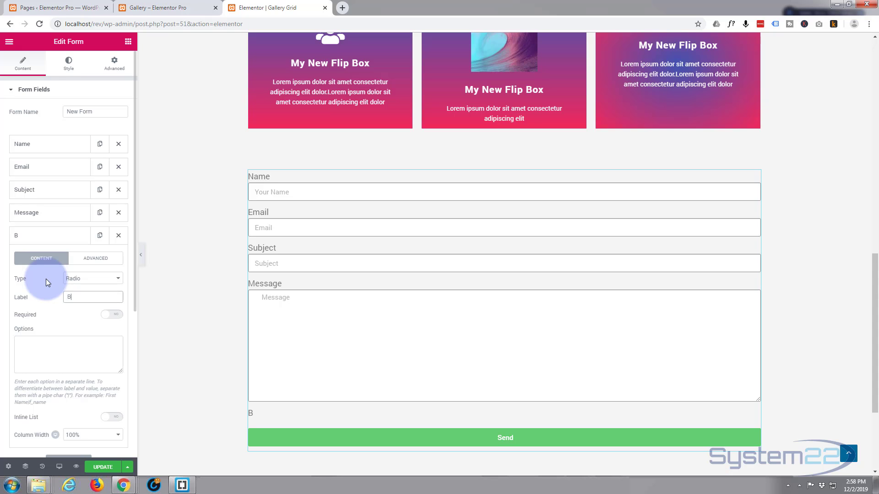
pyautogui.write('usiness Details')
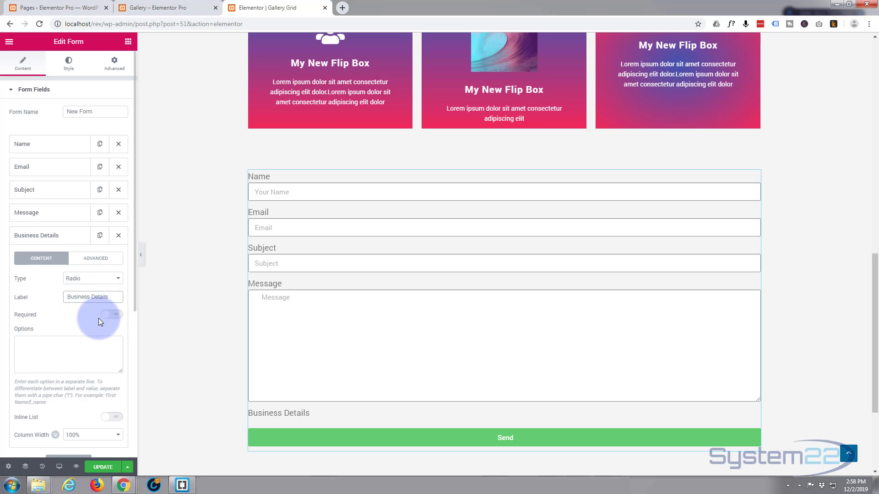
# - Make Business Details required with options Company and Perconal
pyautogui.click(111, 315)
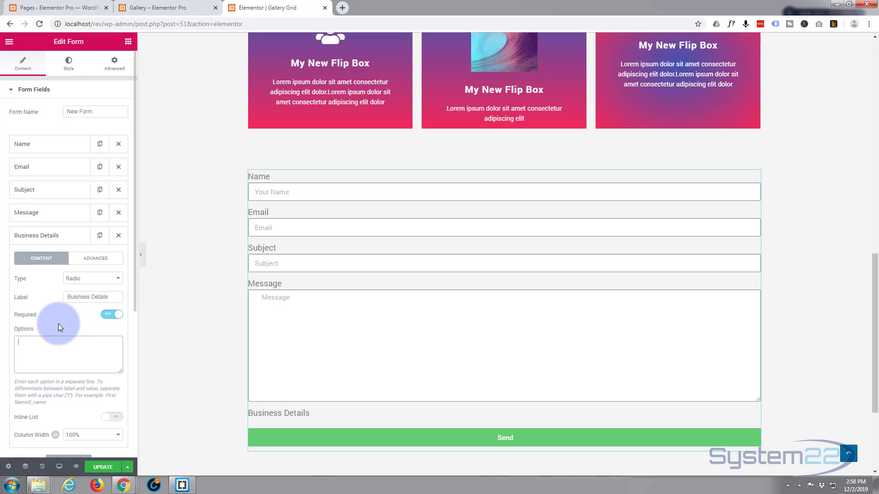
pyautogui.moveTo(51, 322)
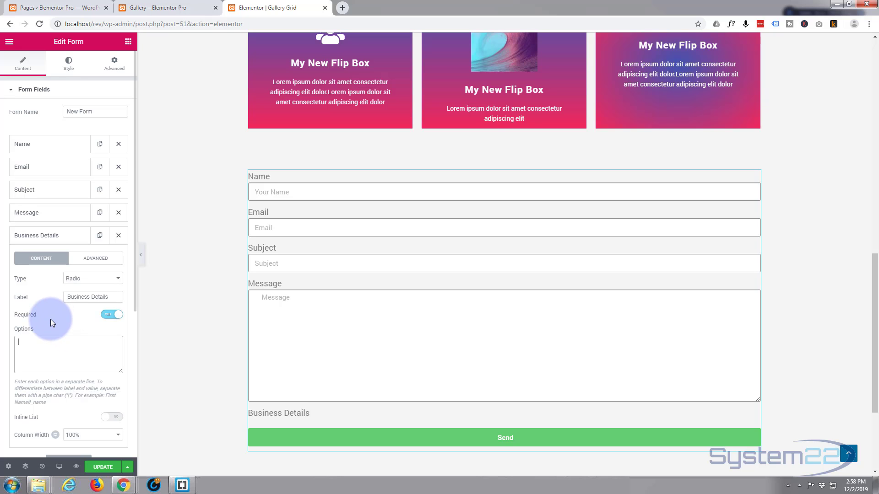
pyautogui.write('Comp')
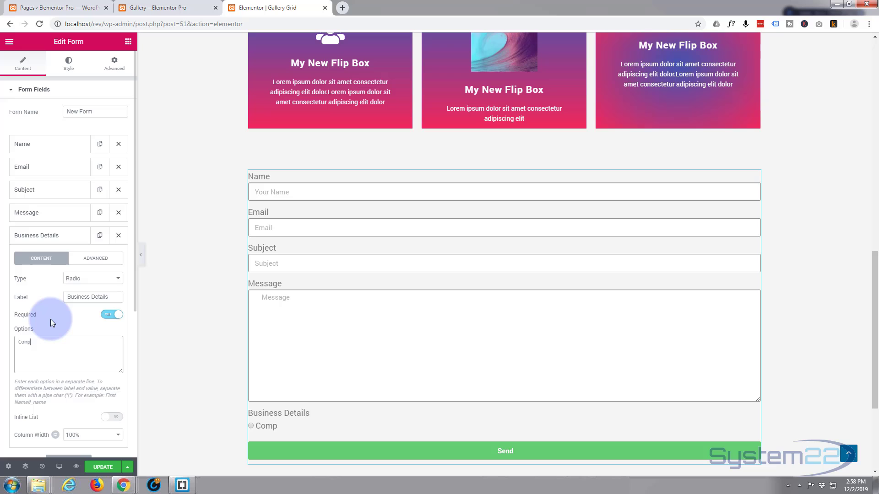
pyautogui.write('any')
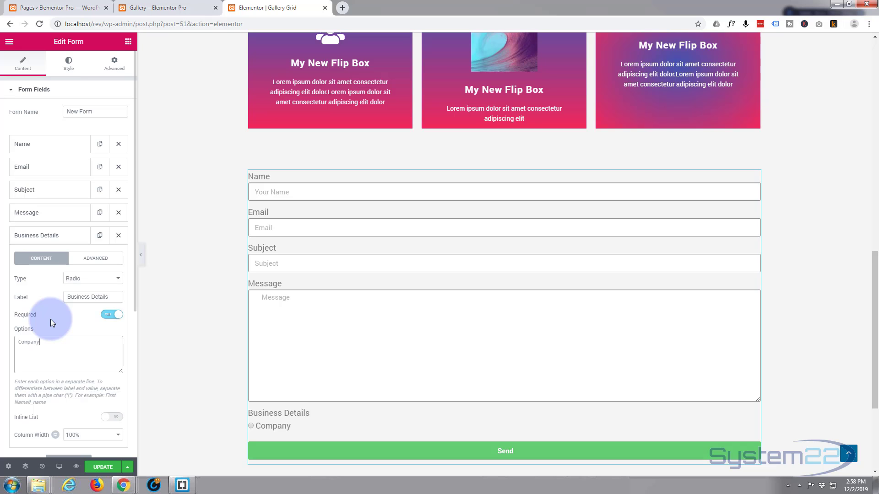
pyautogui.write('Percona')
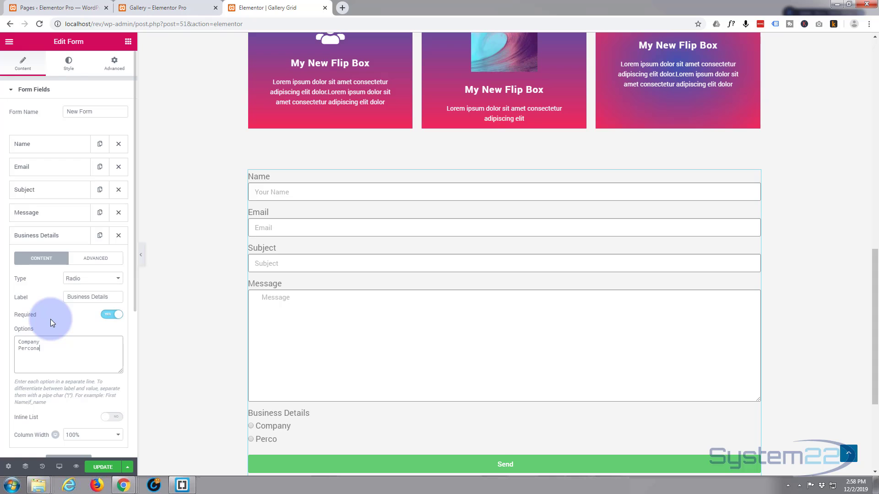
pyautogui.write('l')
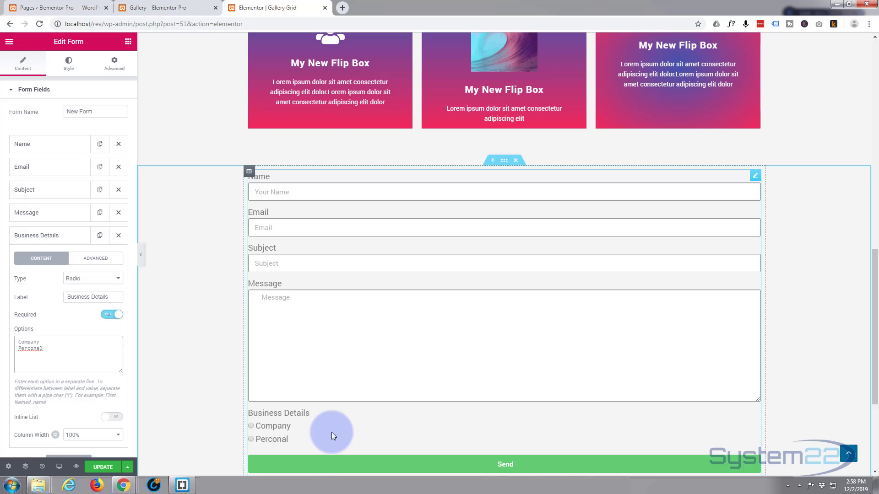
pyautogui.moveTo(325, 418)
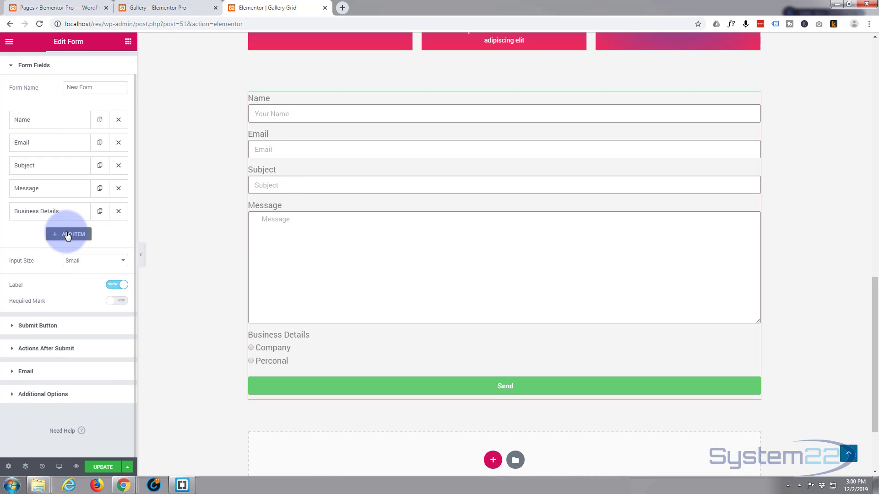
# - Add a new Checkbox field labelled 'Interested in:'
pyautogui.click(67, 234)
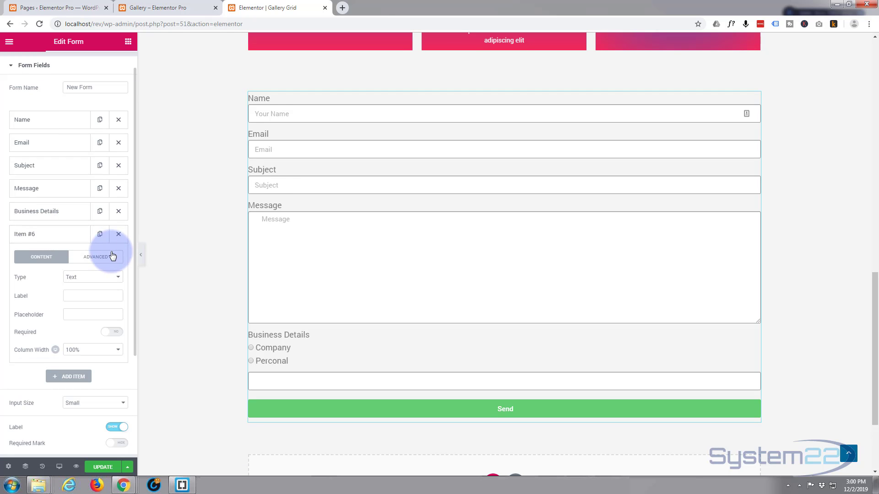
pyautogui.click(93, 277)
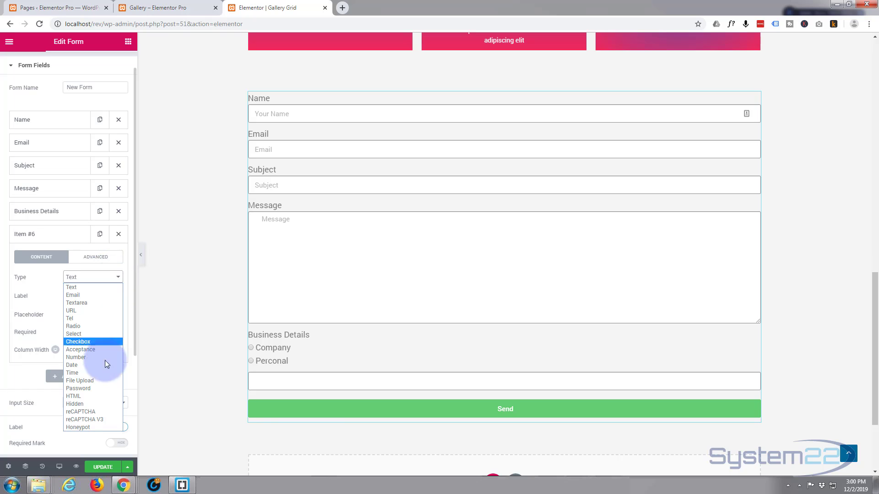
pyautogui.moveTo(101, 378)
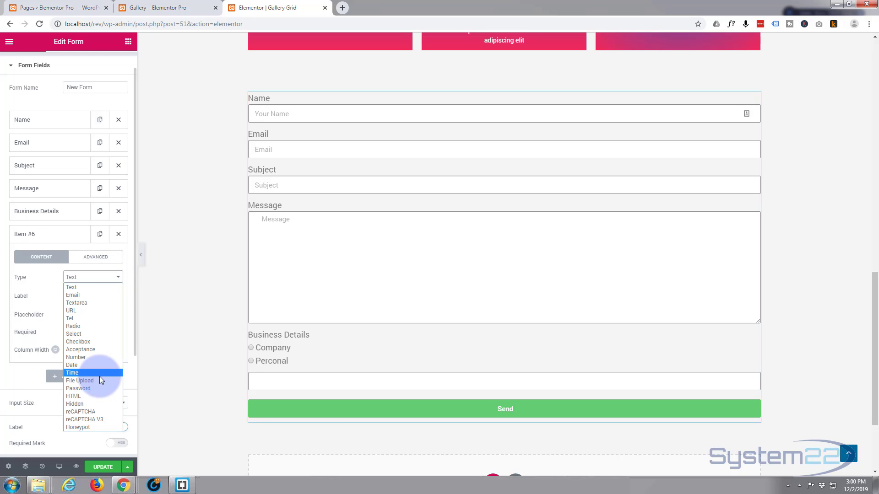
pyautogui.moveTo(90, 341)
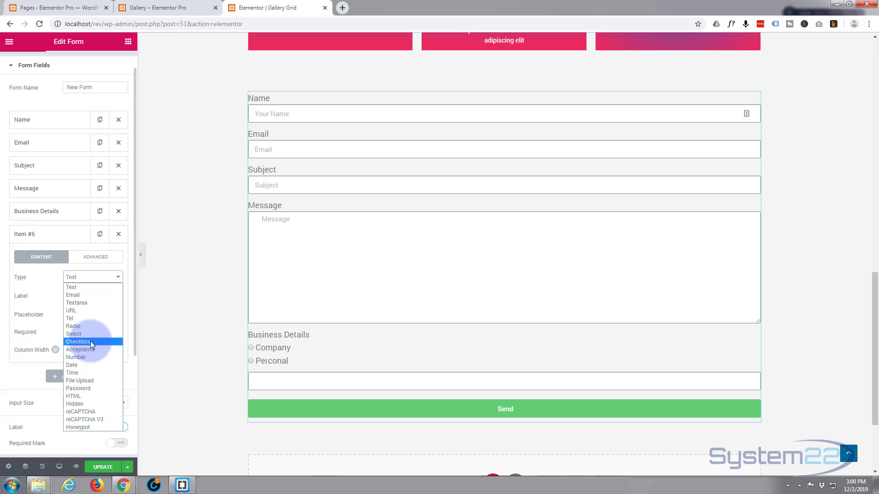
pyautogui.click(76, 342)
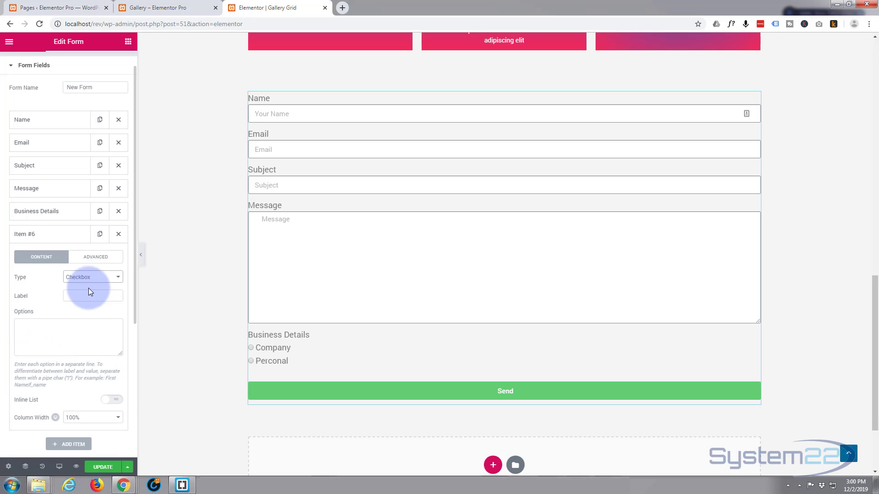
pyautogui.click(93, 295)
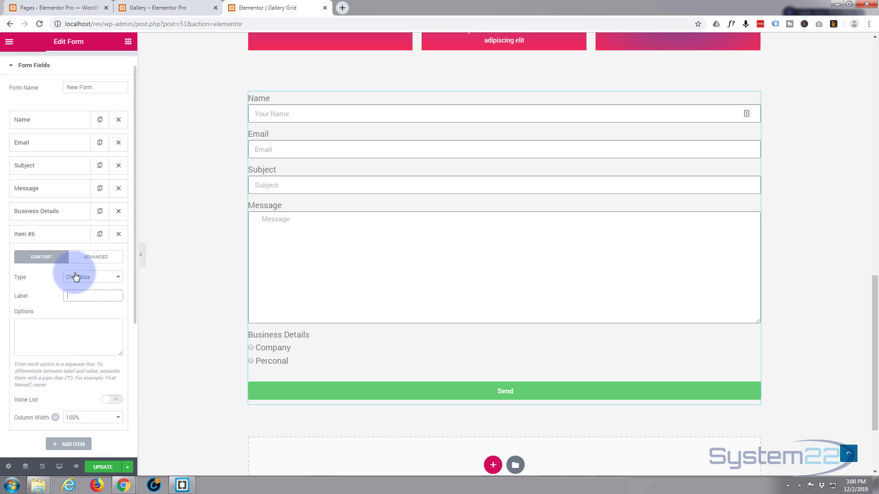
pyautogui.write('Interested')
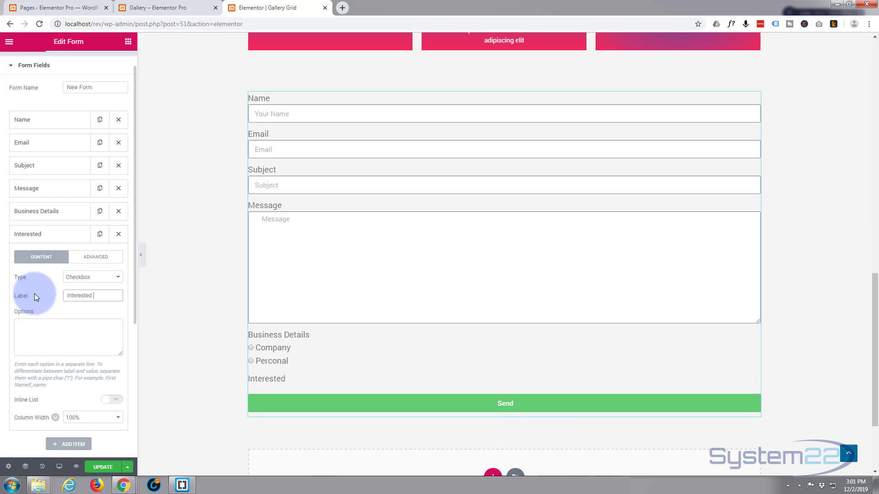
pyautogui.write('in')
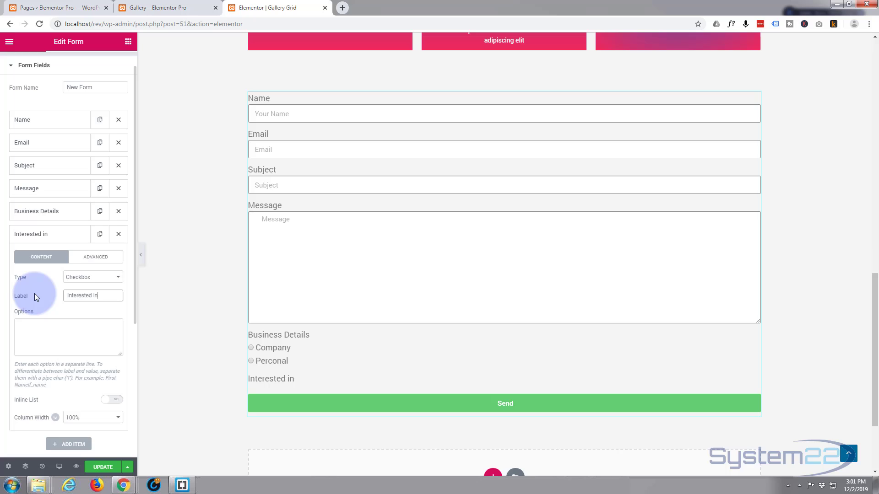
pyautogui.write(':')
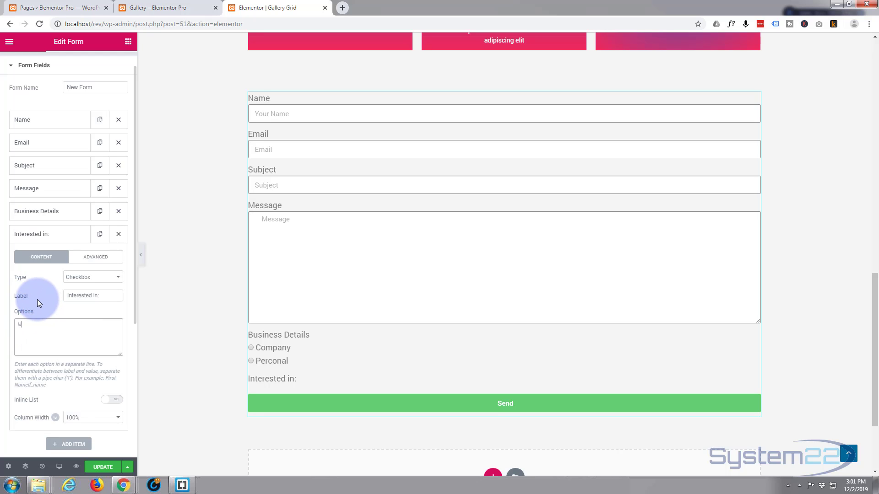
# - List Web Hosting, Virtual Servers, Email System and App Development as its options
pyautogui.write('Web Ho')
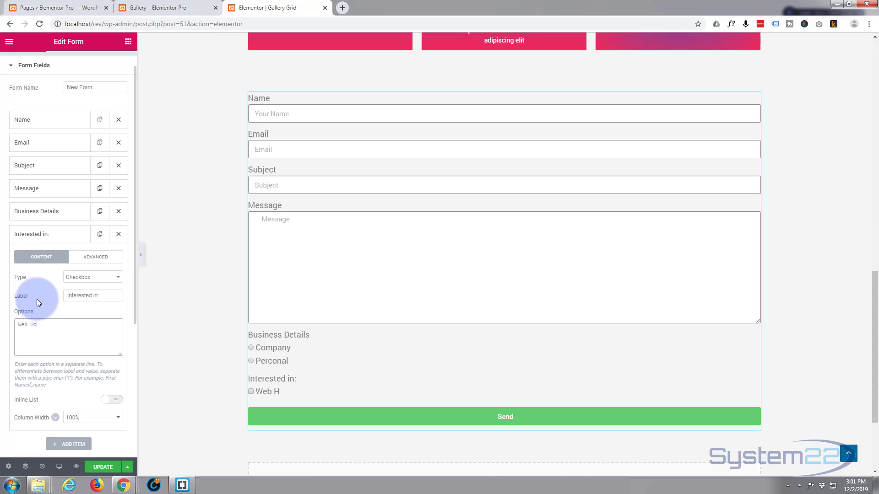
pyautogui.write('sting')
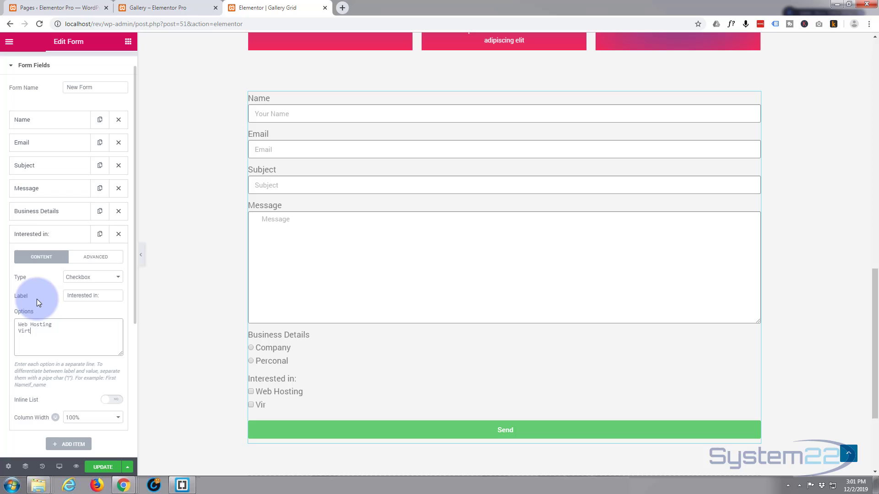
pyautogui.write('ual Ser')
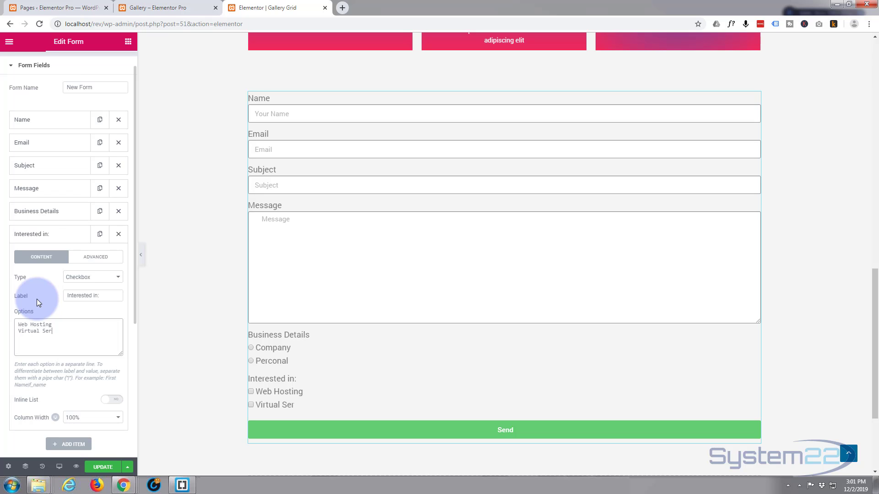
pyautogui.write('vers')
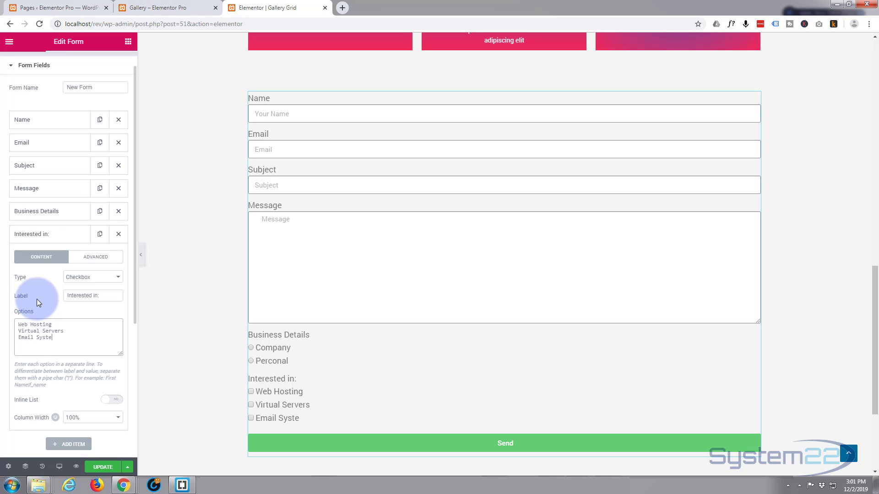
pyautogui.write('m')
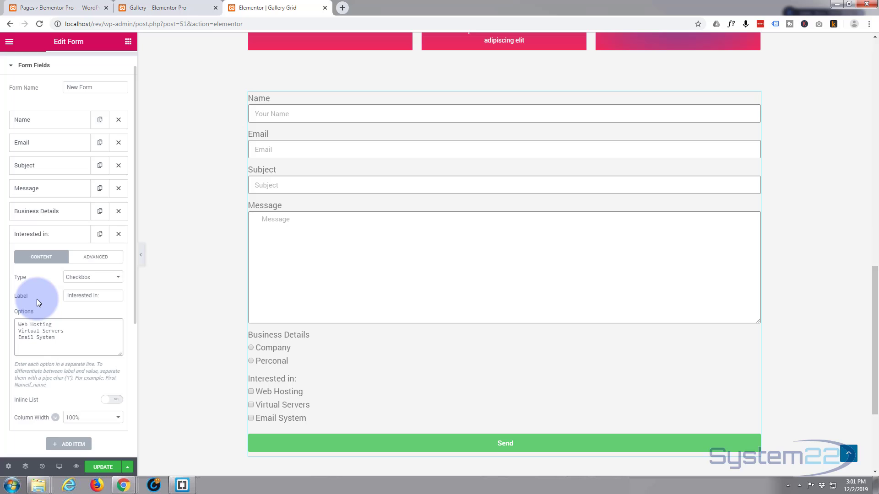
pyautogui.write('App Development')
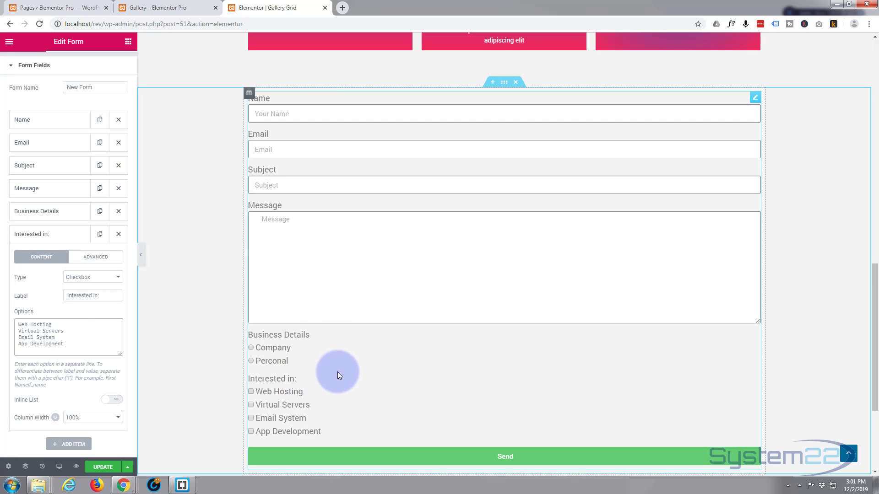
# - Tick Web Hosting and Virtual Servers in the canvas, then untick Email System
pyautogui.scroll(-3)
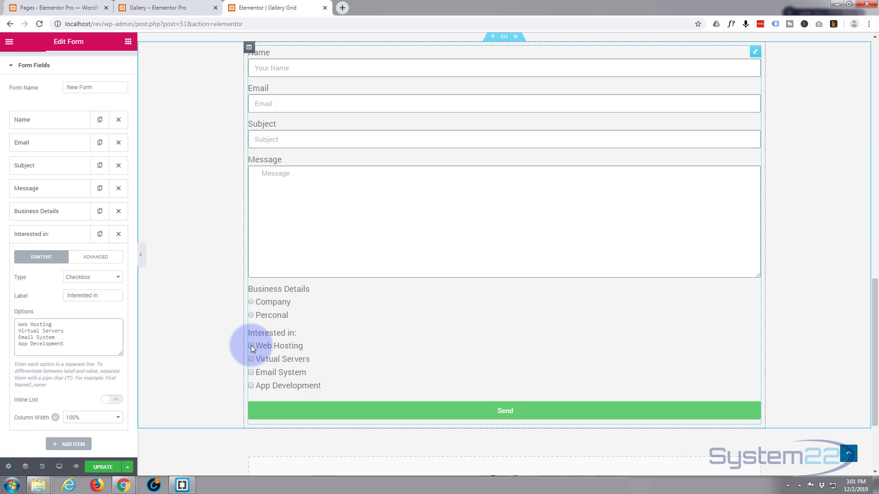
pyautogui.click(250, 358)
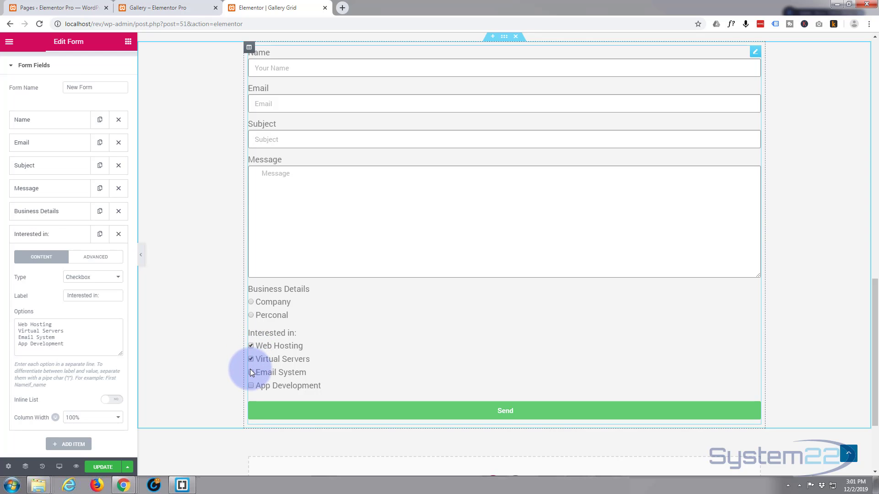
pyautogui.click(250, 372)
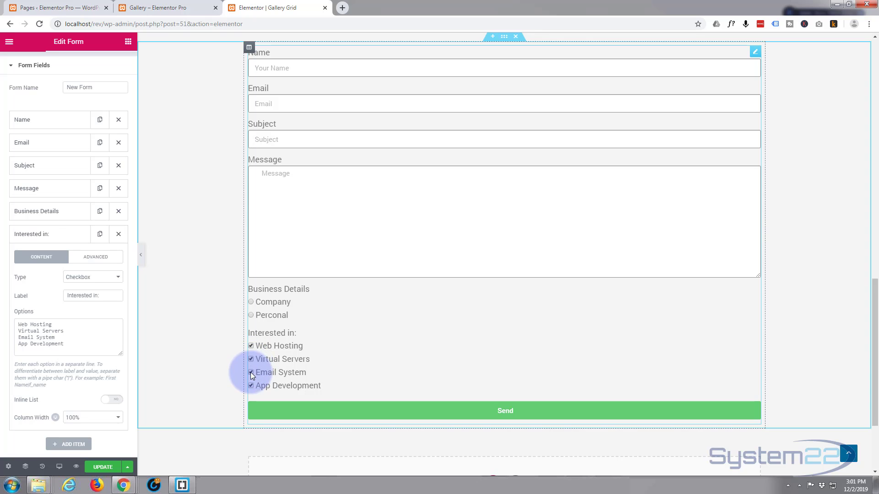
pyautogui.click(250, 373)
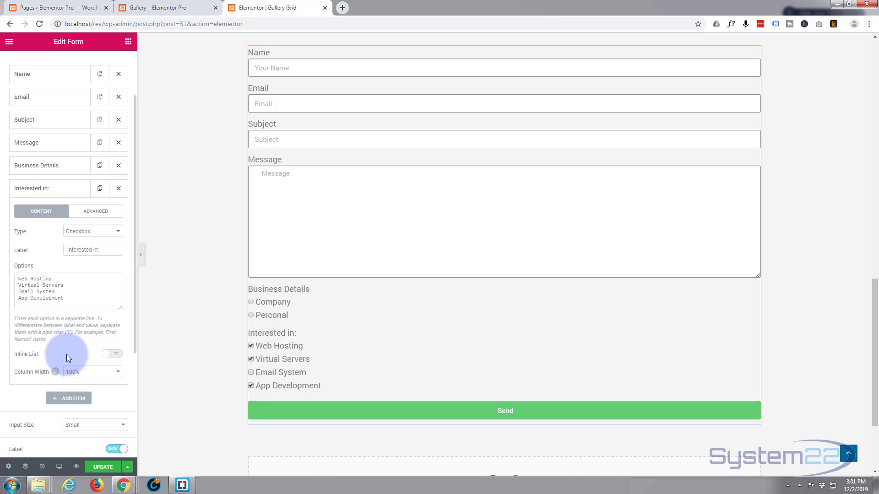
# - Turn on Inline List for the Interested in: and Business Details fields
pyautogui.click(112, 353)
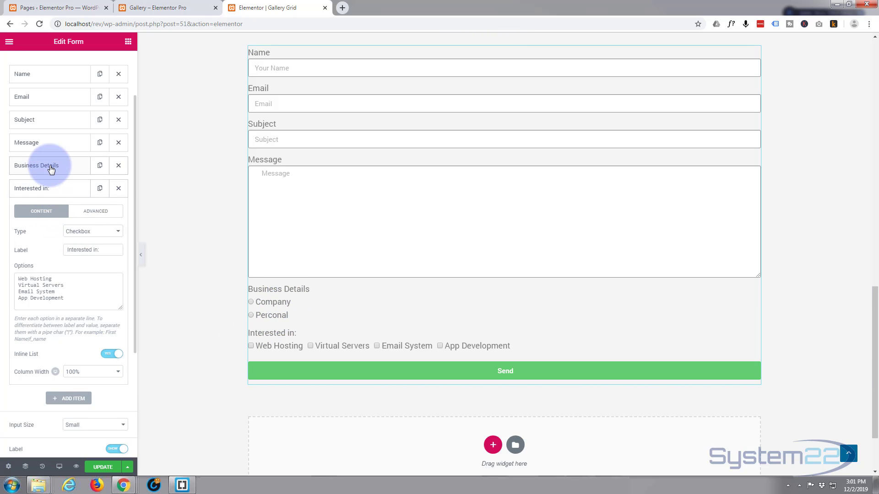
pyautogui.click(51, 165)
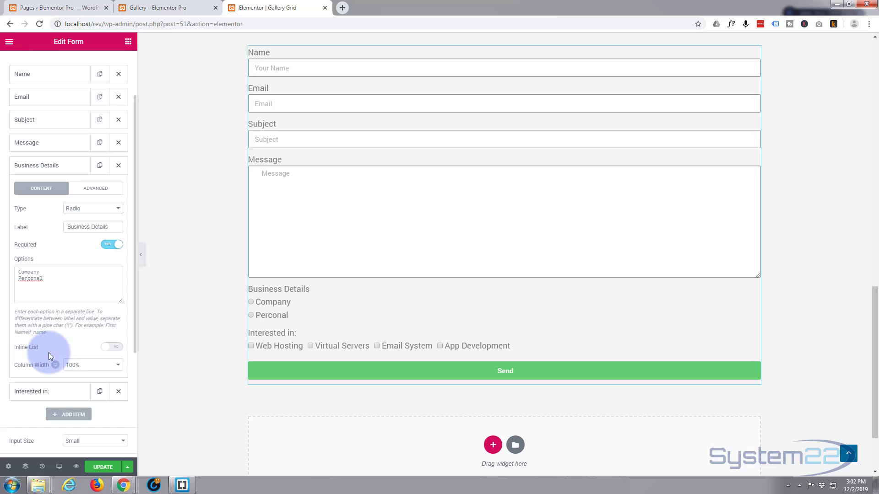
pyautogui.click(112, 347)
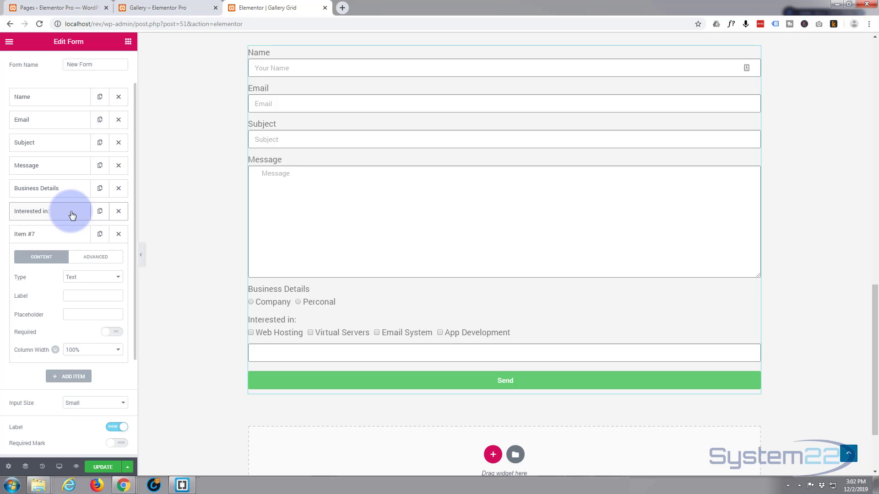
pyautogui.moveTo(103, 278)
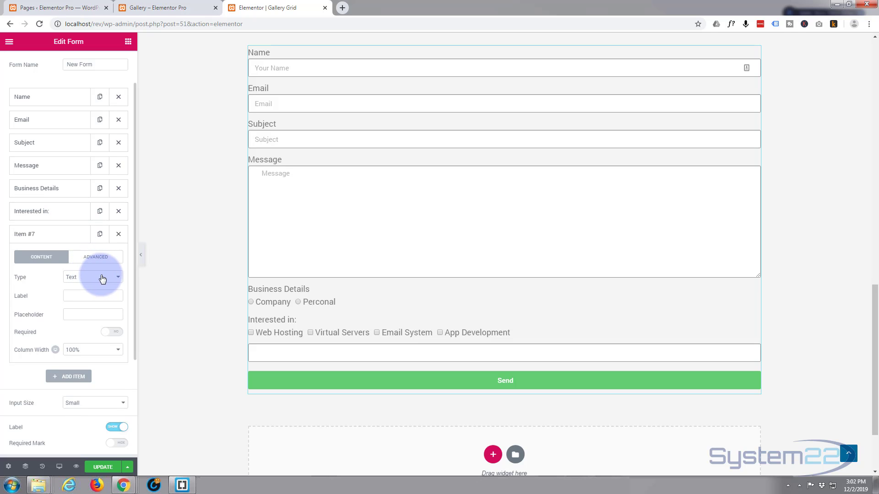
# - Make the new field a required Acceptance field labelled 'Agreement'
pyautogui.click(93, 277)
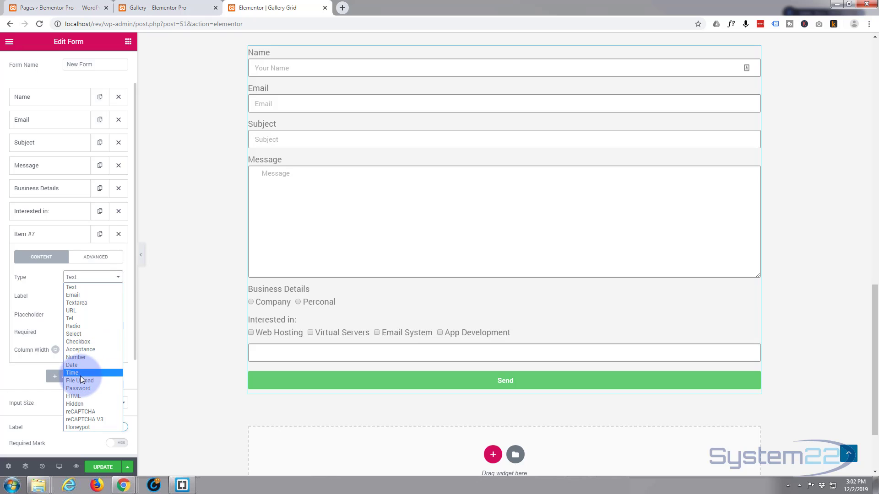
pyautogui.moveTo(80, 380)
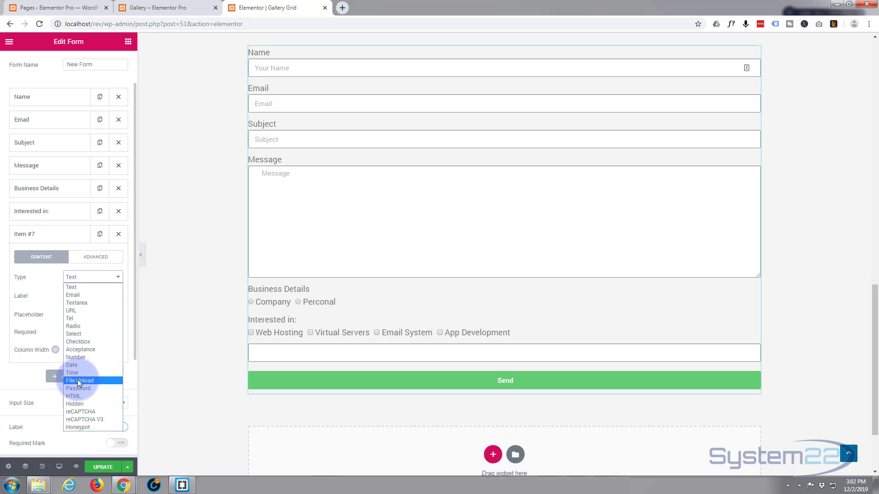
pyautogui.moveTo(83, 352)
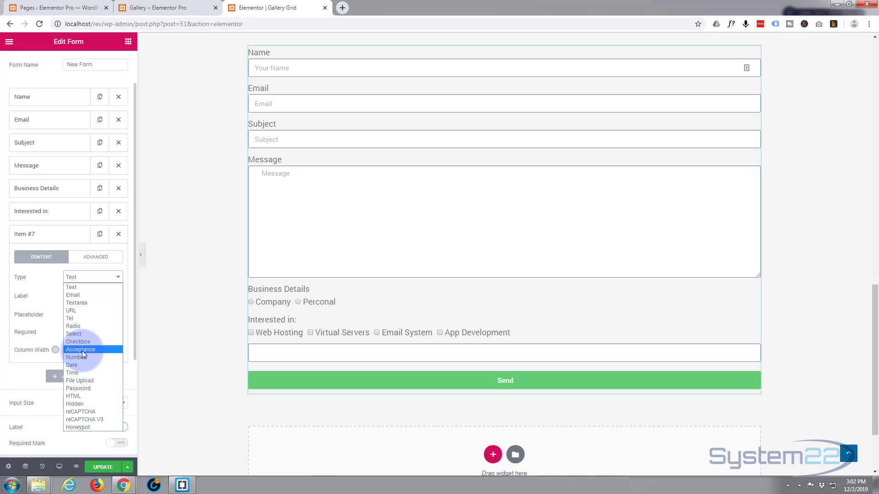
pyautogui.click(81, 349)
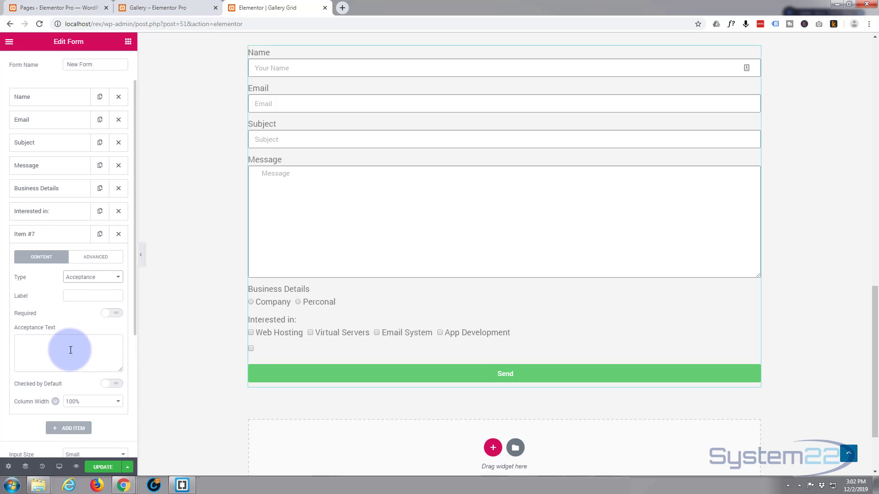
pyautogui.click(93, 295)
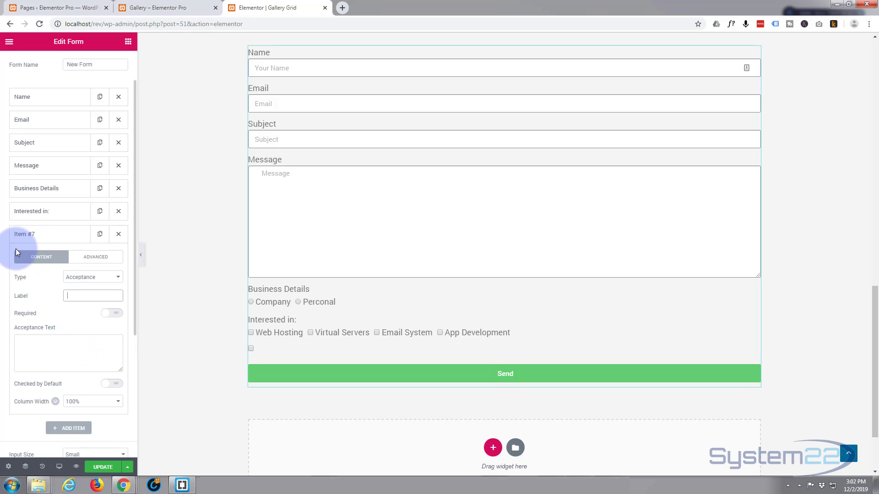
pyautogui.write('Agreement')
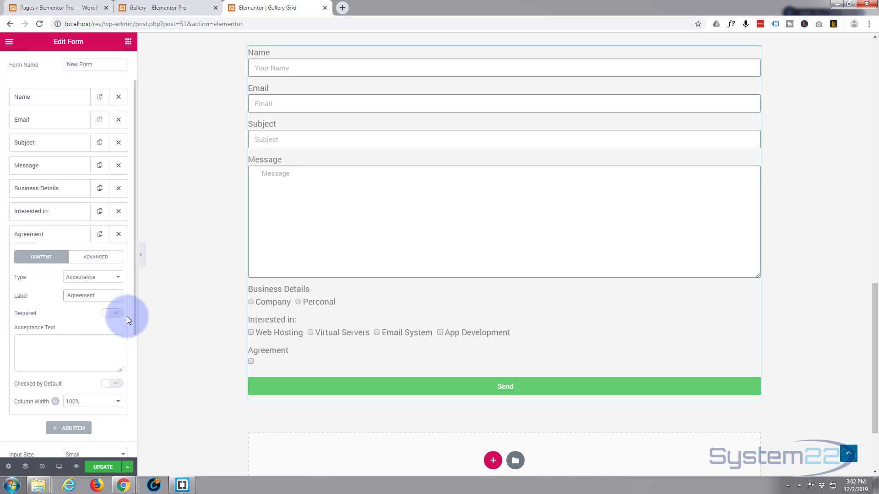
pyautogui.click(112, 313)
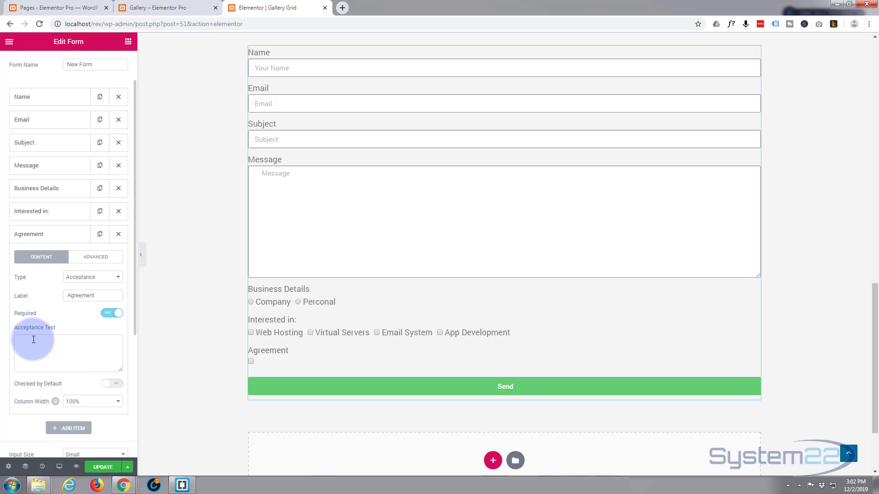
# - Enter 'I agree to the terms and conditions' as acceptance text and collapse the item
pyautogui.write('I')
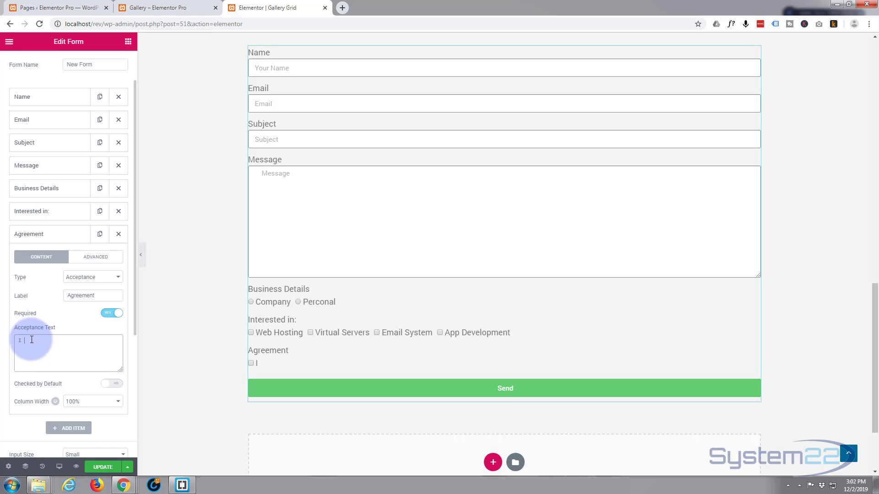
pyautogui.write('agree t')
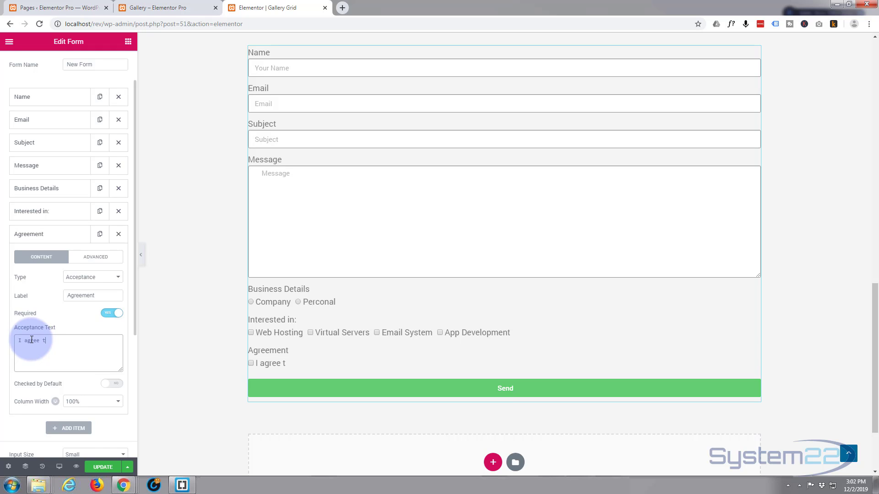
pyautogui.write('o the terms and conditi')
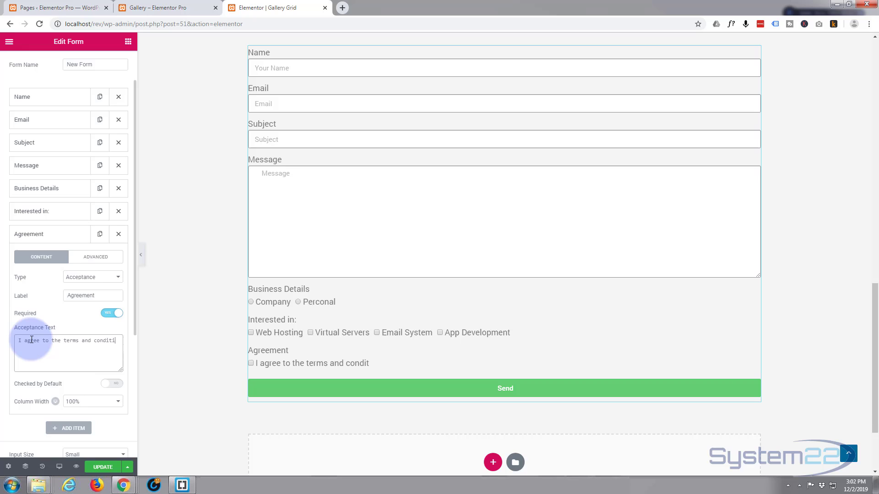
pyautogui.write('ons')
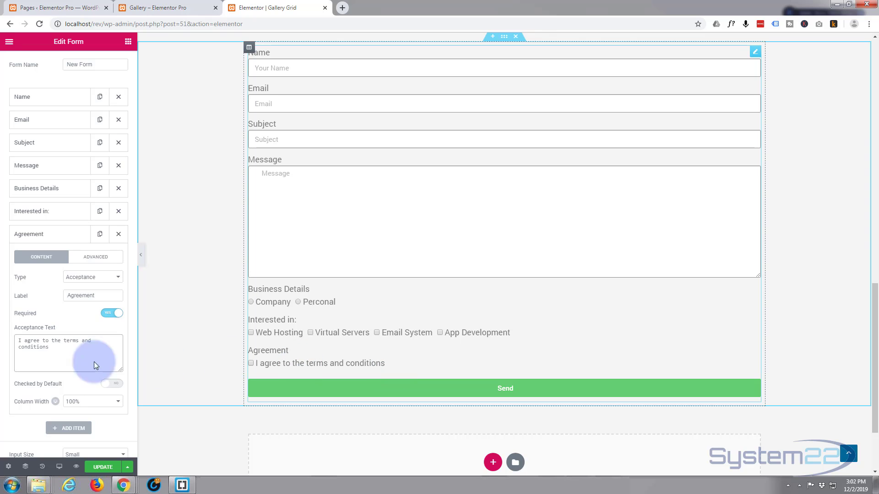
pyautogui.click(50, 234)
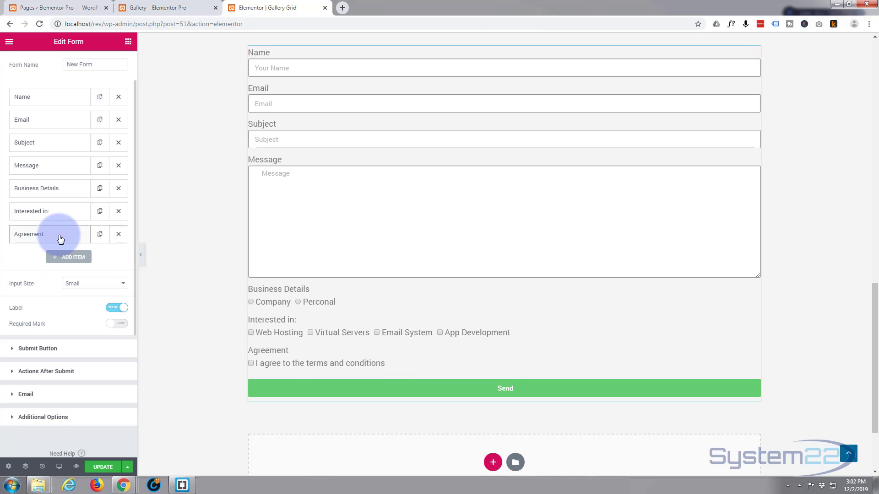
# - Add a File Upload type field and enter 'Upload File' as its label
pyautogui.click(68, 257)
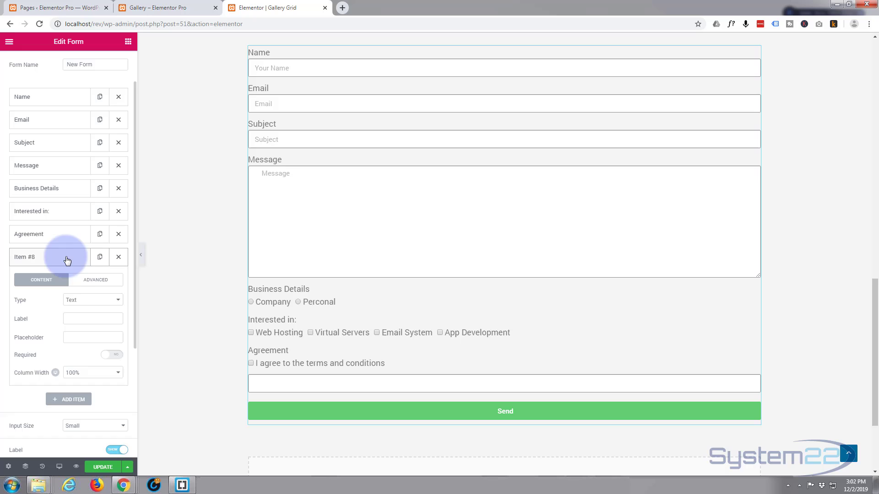
pyautogui.click(92, 299)
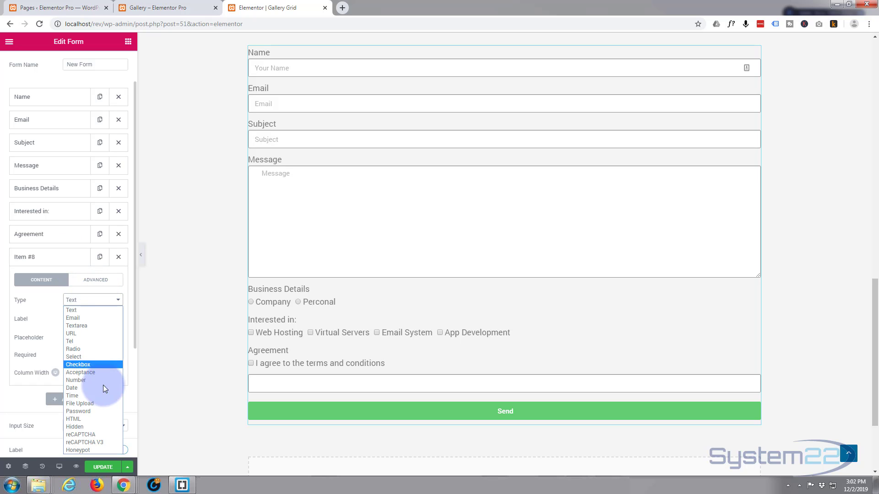
pyautogui.moveTo(94, 405)
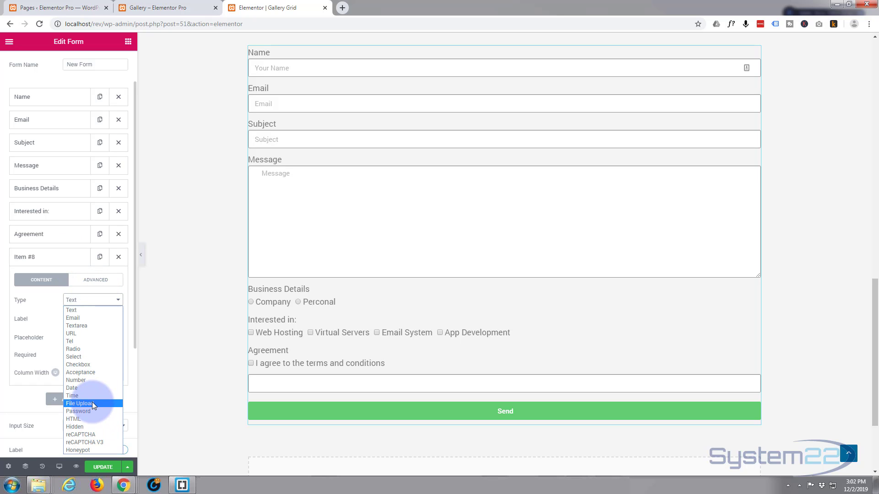
pyautogui.click(79, 403)
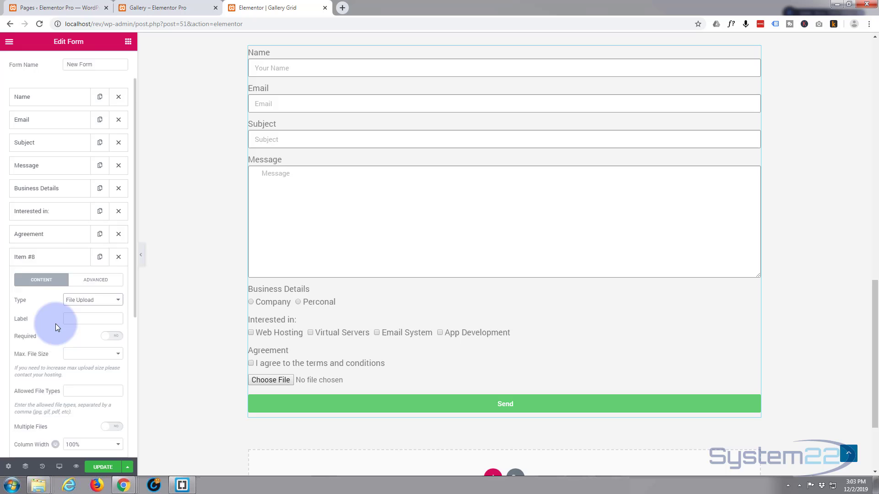
pyautogui.scroll(-3)
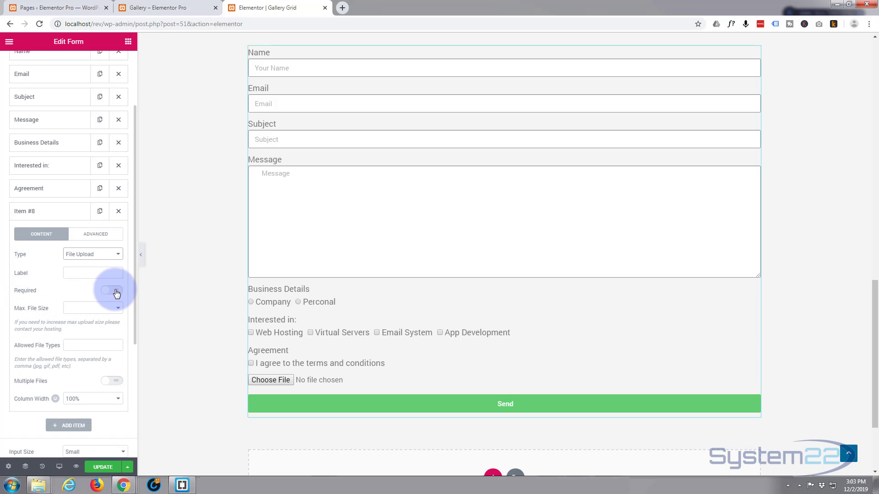
pyautogui.click(93, 272)
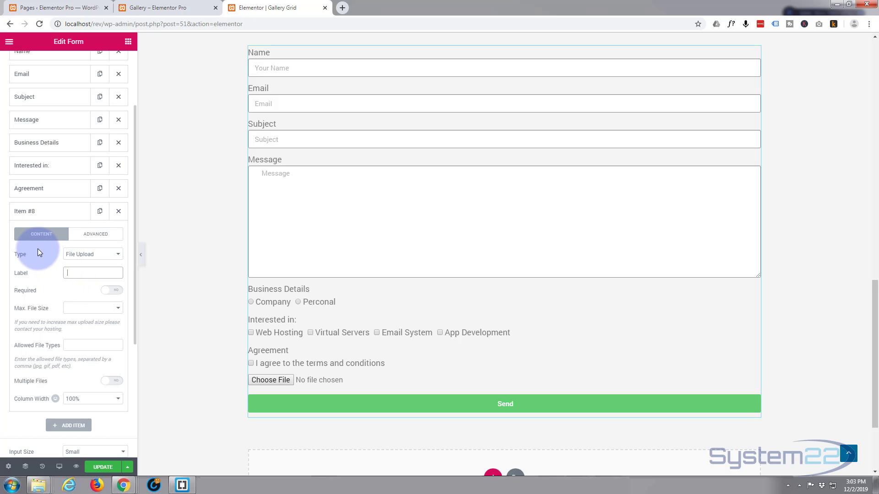
pyautogui.write('Upload File')
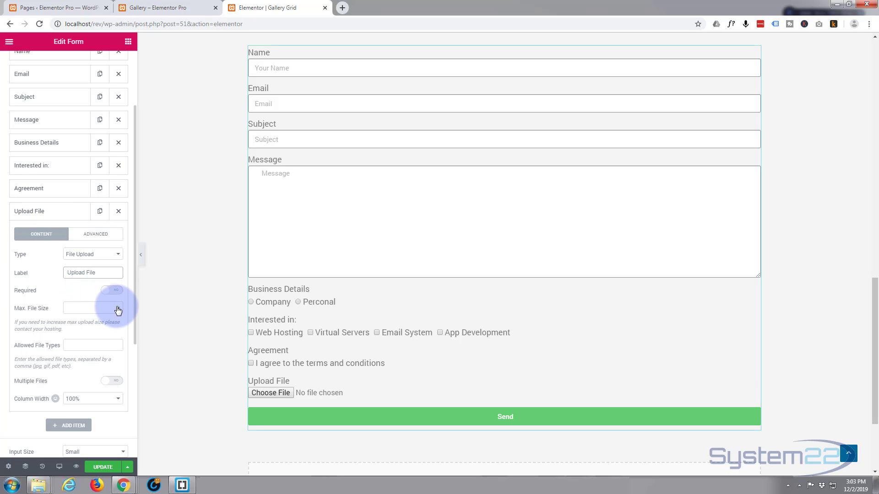
# - Set Max. File Size to 3MB and allowed file types to .jpg, png, pdf, txt
pyautogui.click(93, 307)
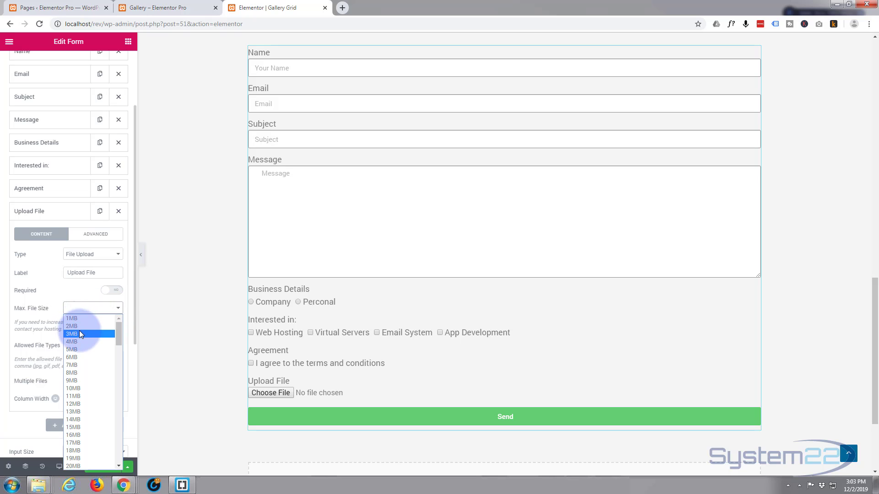
pyautogui.click(72, 333)
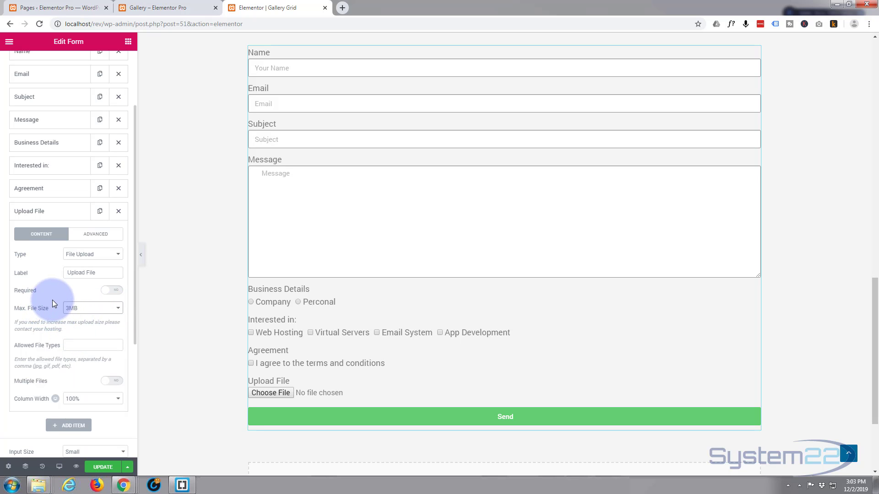
pyautogui.scroll(-3)
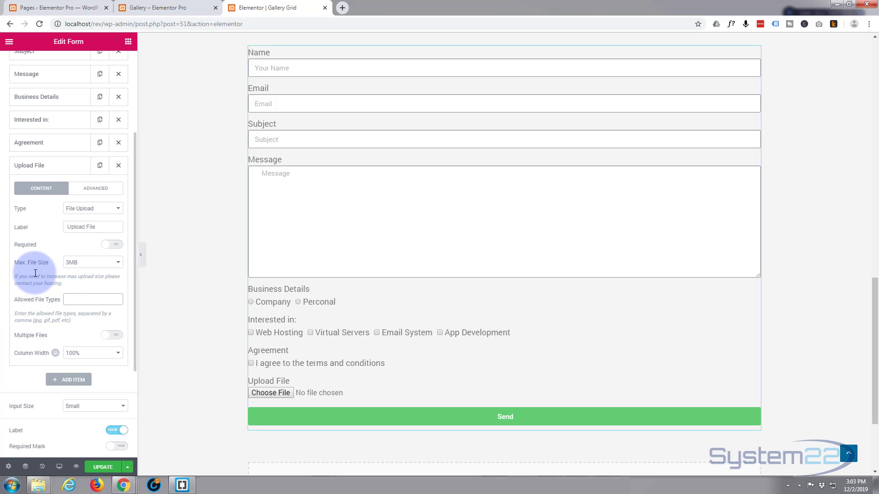
pyautogui.write('.jpg,.png,')
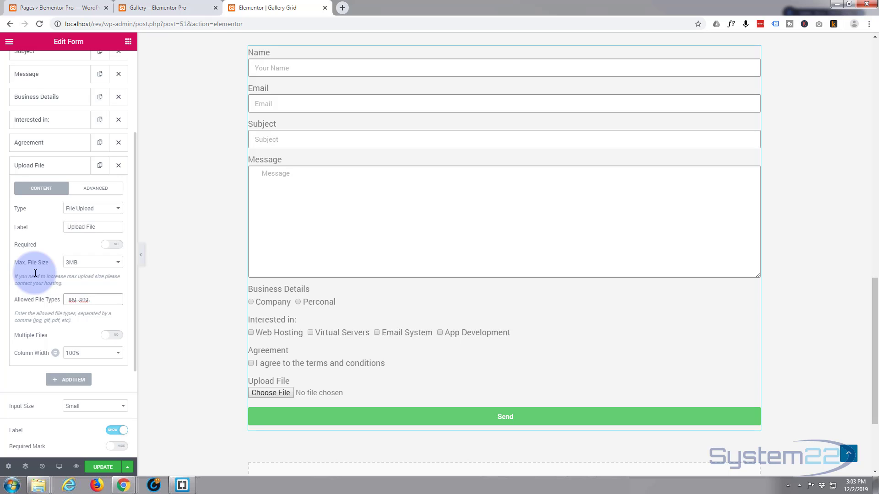
pyautogui.write('p')
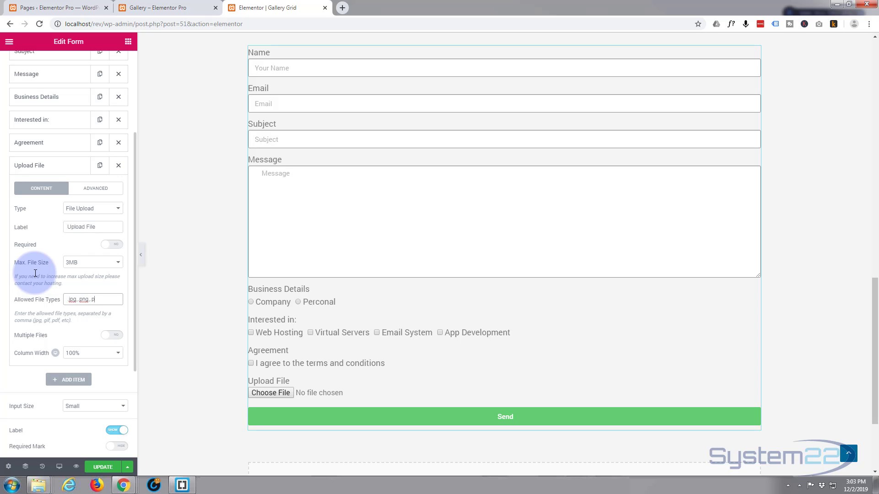
pyautogui.write('df, .txt,')
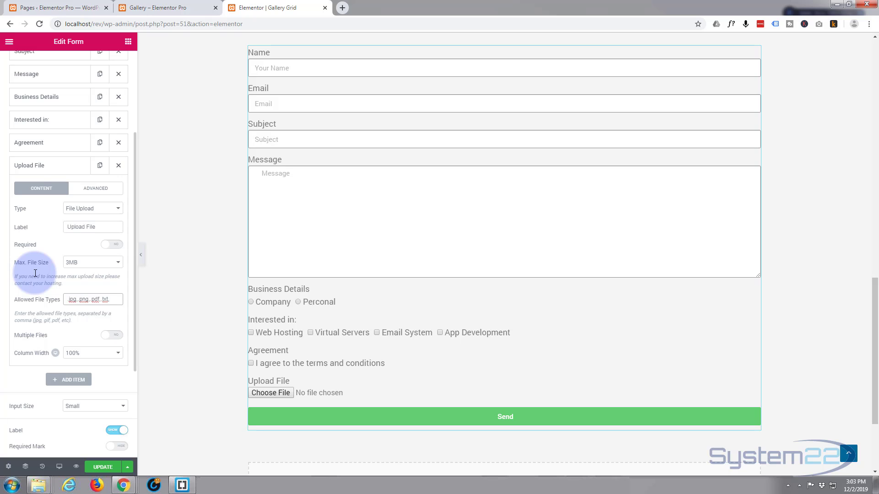
pyautogui.moveTo(119, 335)
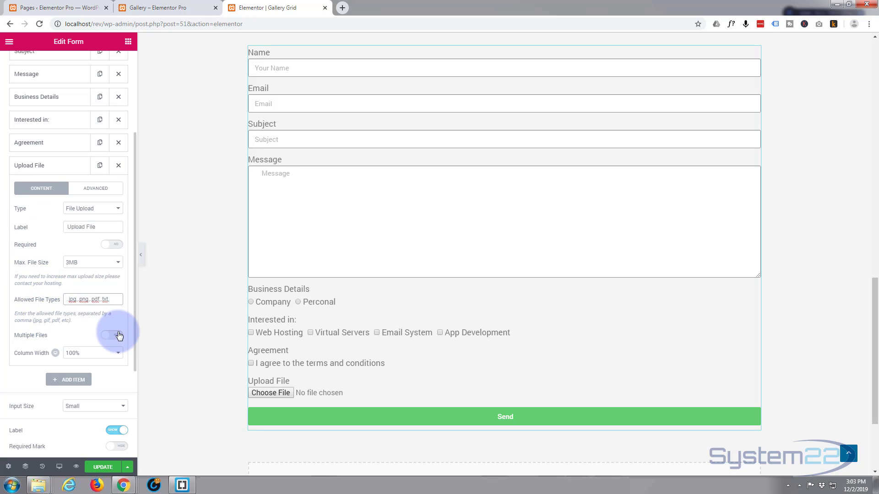
# - Toggle Multiple Files on and back off so only one file is uploaded
pyautogui.click(112, 335)
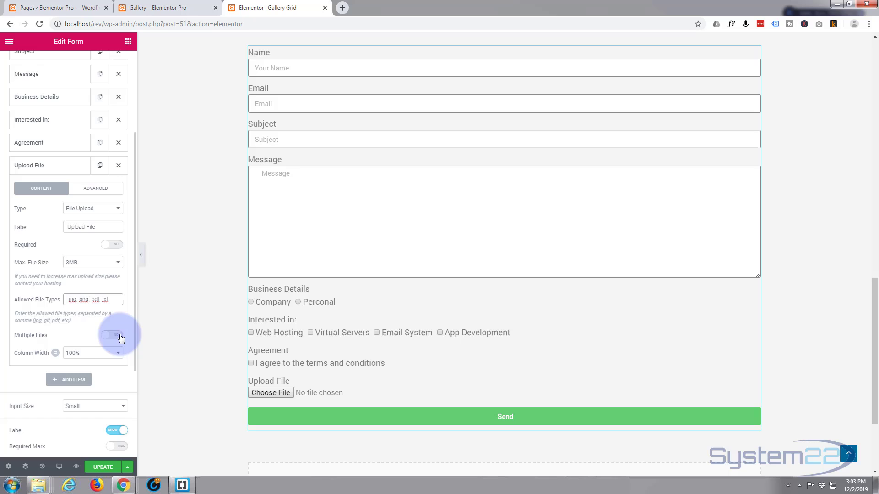
pyautogui.click(111, 335)
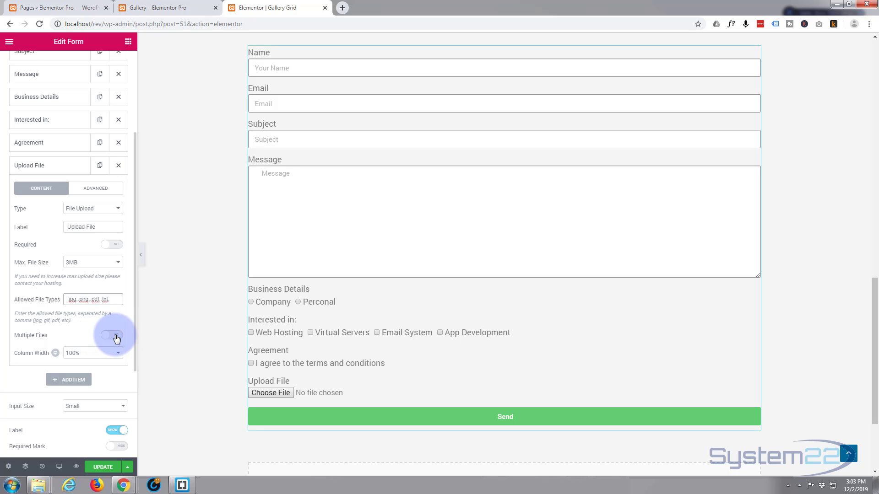
pyautogui.click(110, 335)
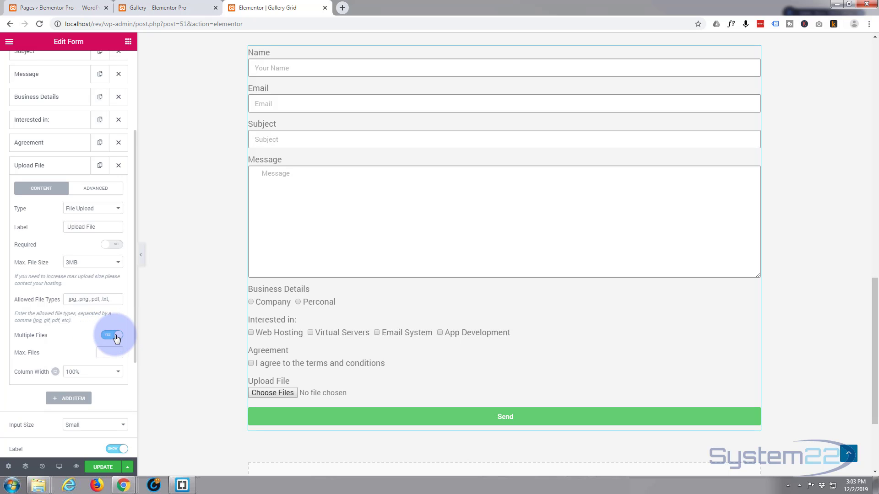
pyautogui.click(110, 335)
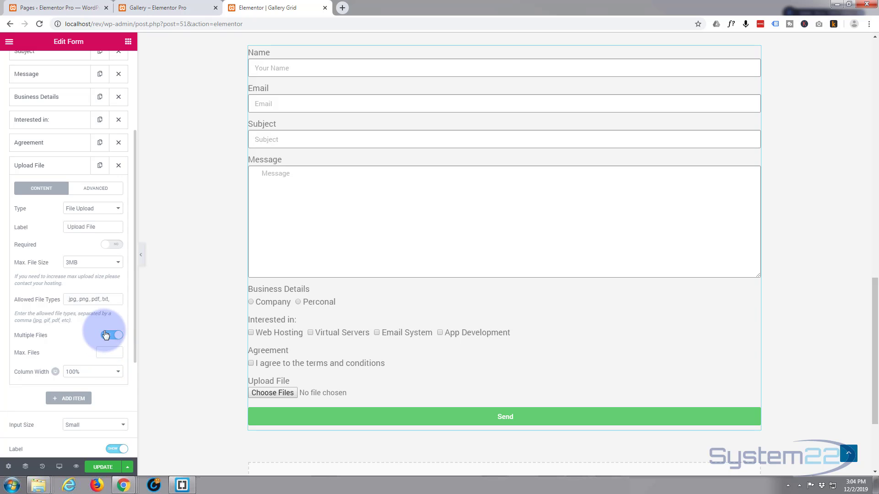
pyautogui.click(111, 335)
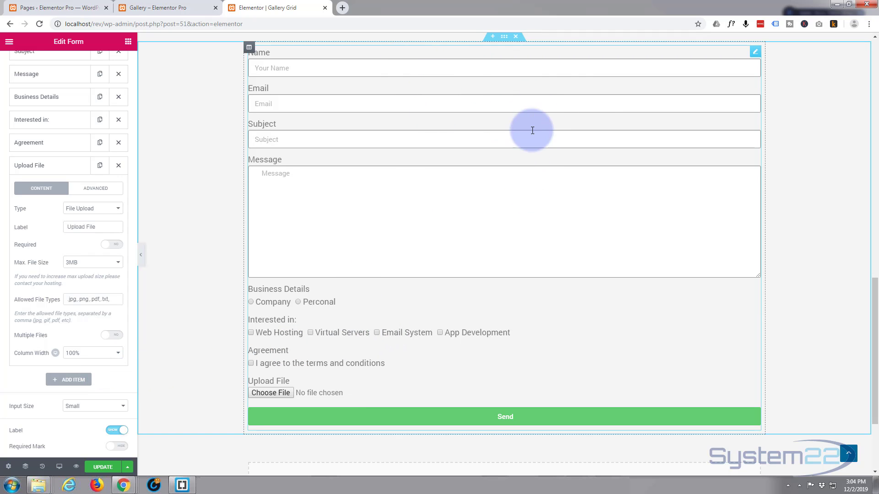
pyautogui.moveTo(462, 331)
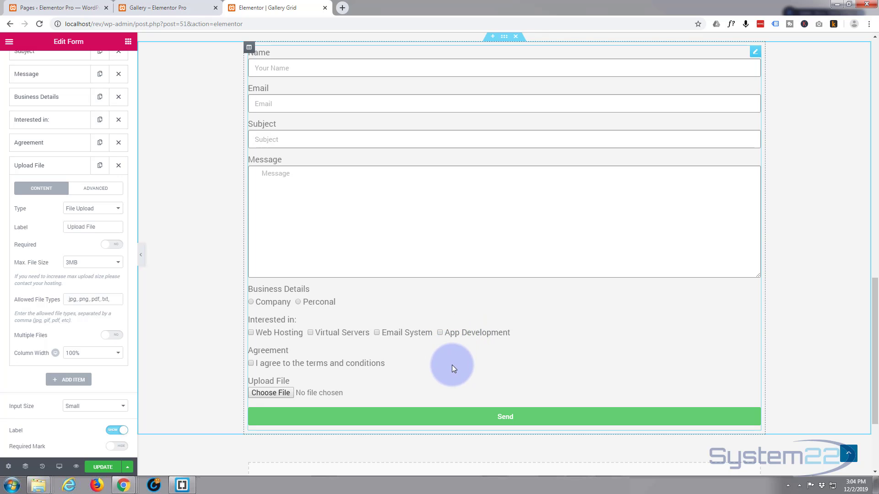
pyautogui.moveTo(342, 294)
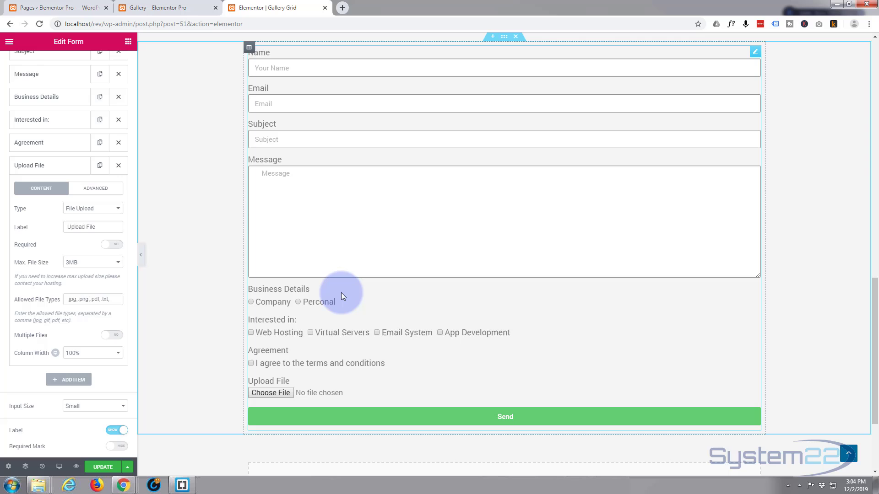
pyautogui.moveTo(346, 290)
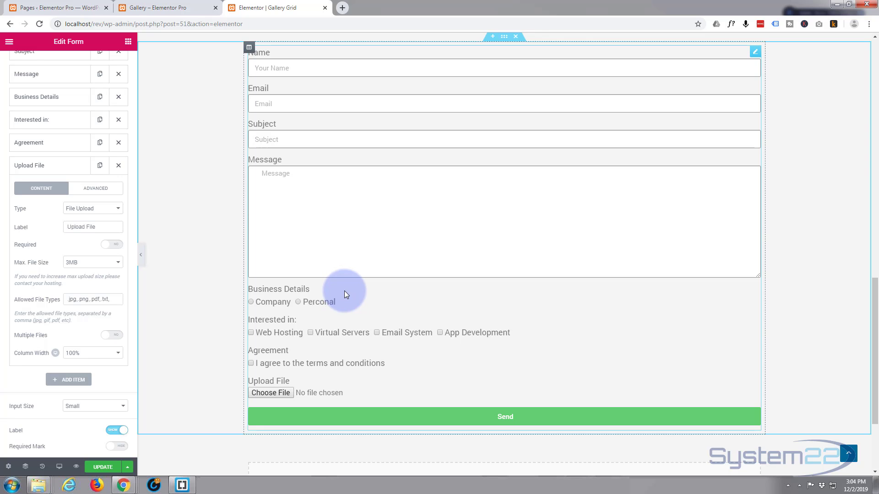
pyautogui.moveTo(566, 294)
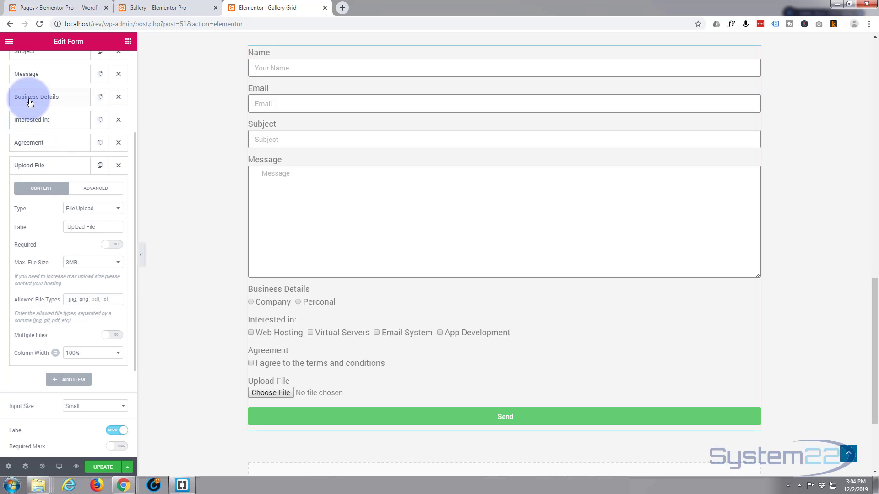
# - Set Business Details to one-third width and Interested in to 66% width
pyautogui.click(36, 97)
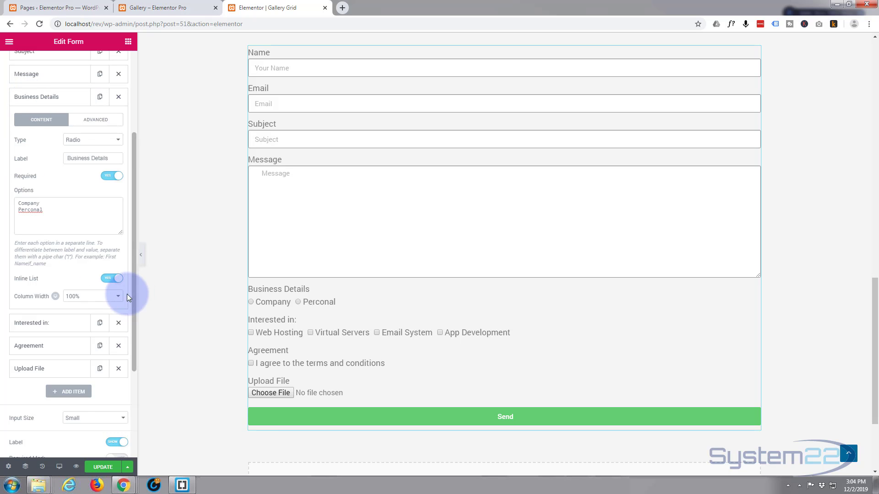
pyautogui.click(118, 296)
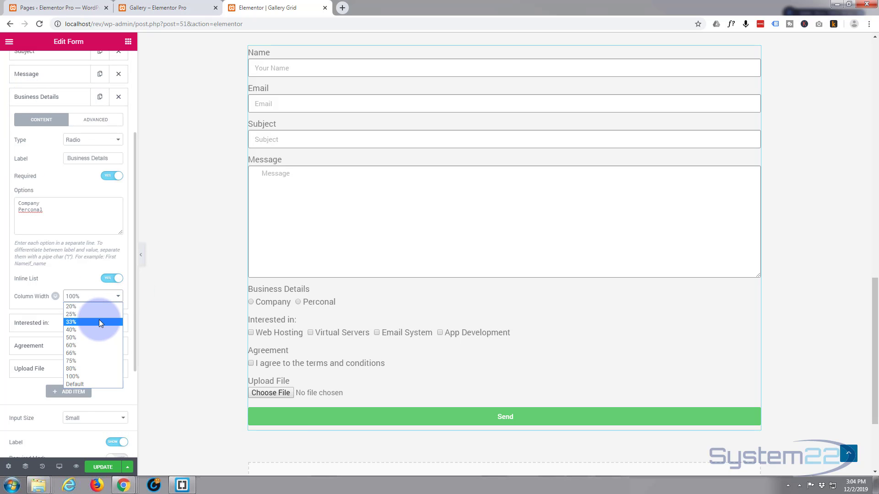
pyautogui.click(71, 322)
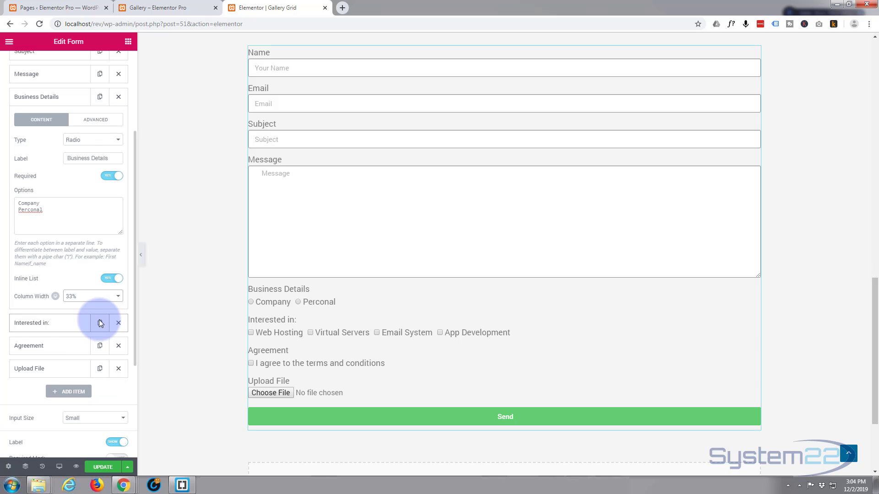
pyautogui.moveTo(179, 261)
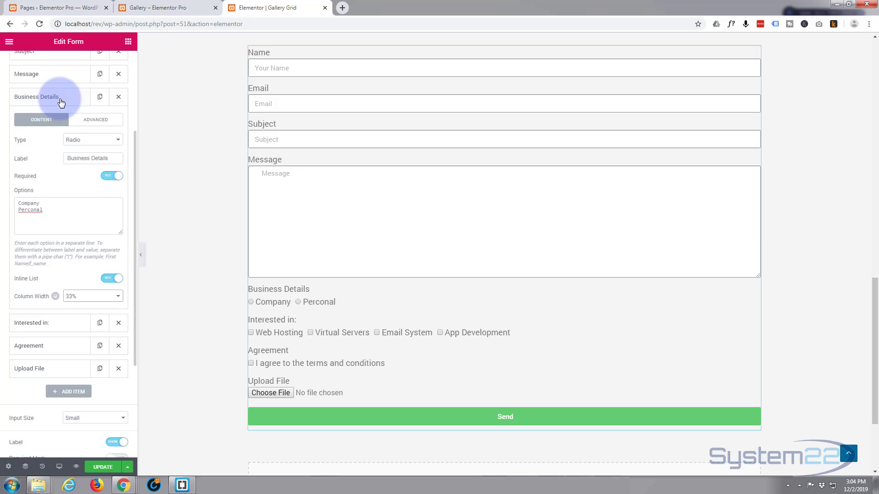
pyautogui.click(36, 96)
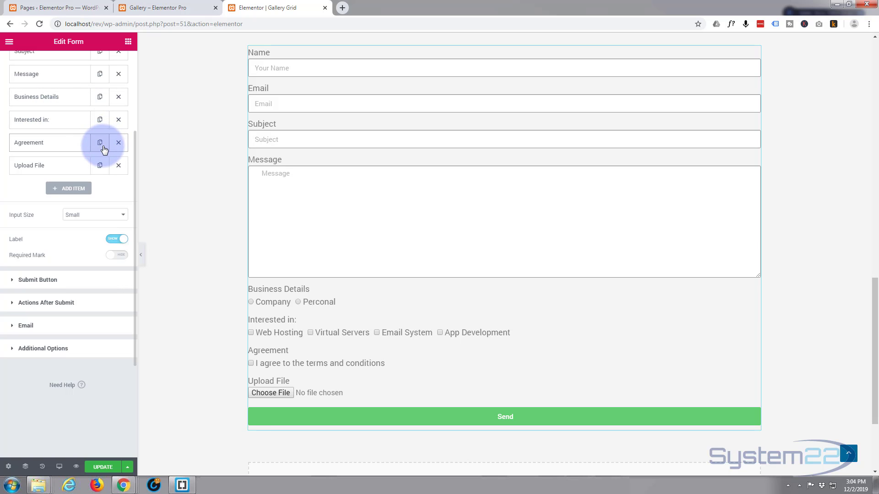
pyautogui.click(41, 120)
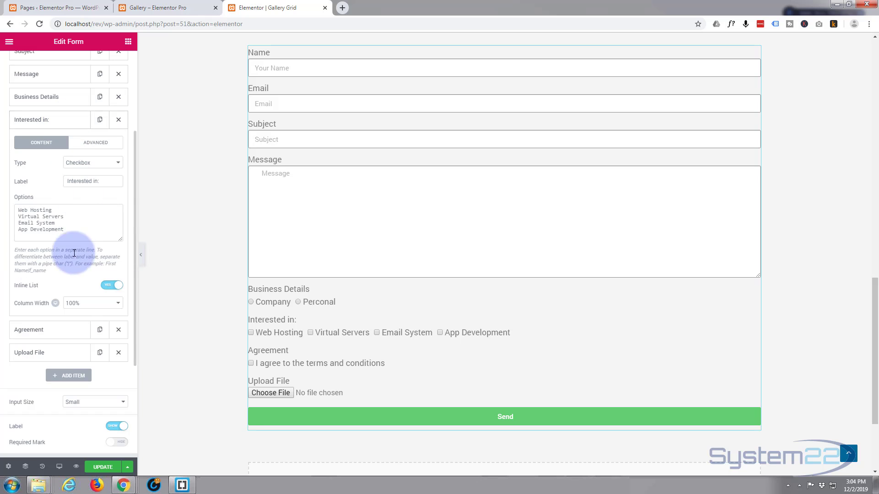
pyautogui.click(92, 303)
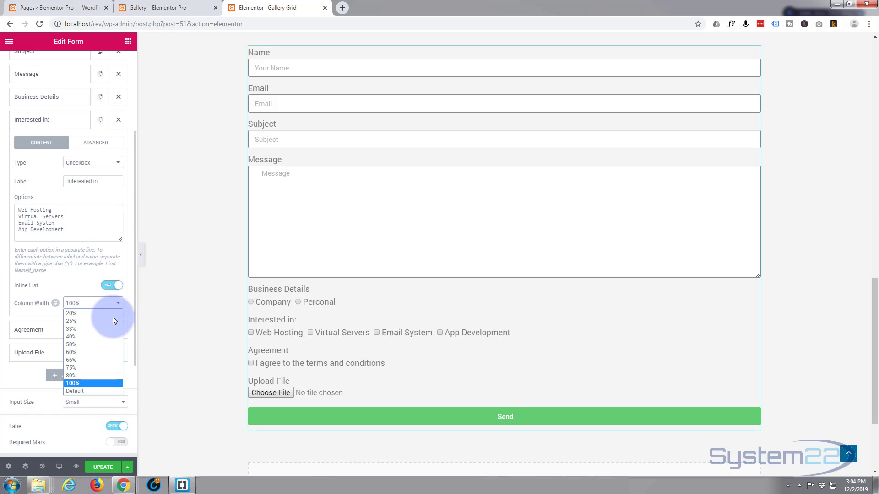
pyautogui.click(71, 360)
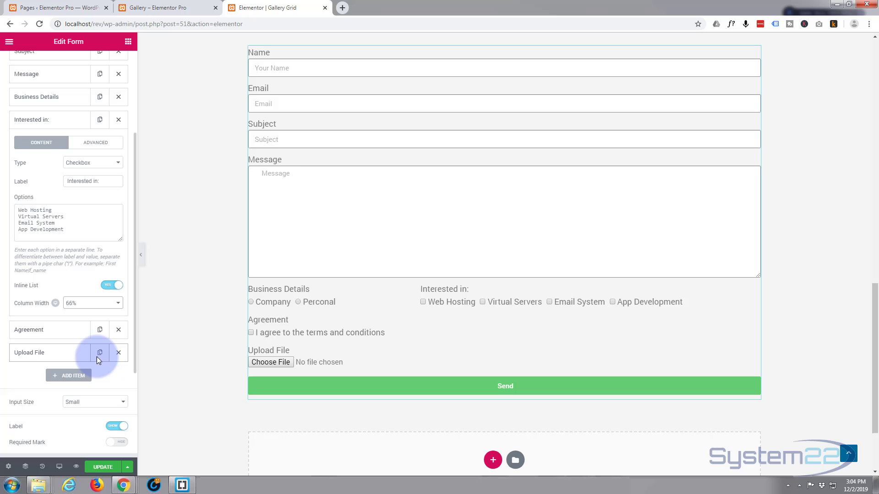
pyautogui.click(572, 313)
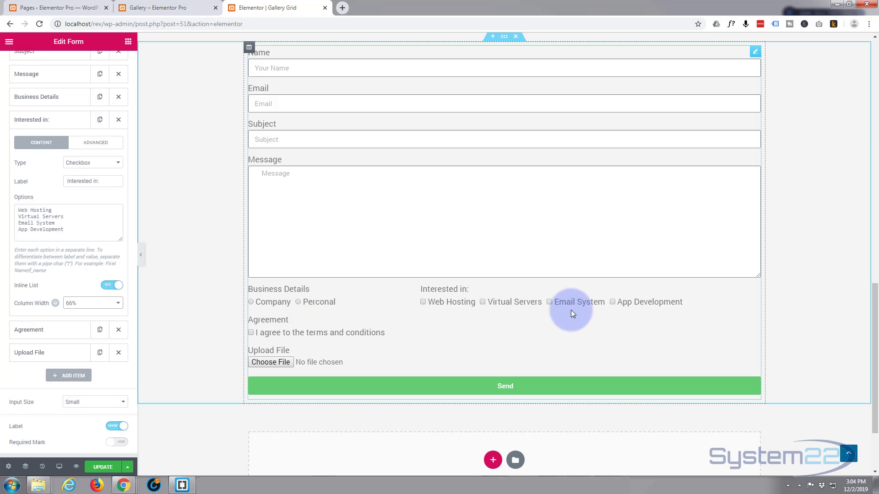
pyautogui.moveTo(307, 332)
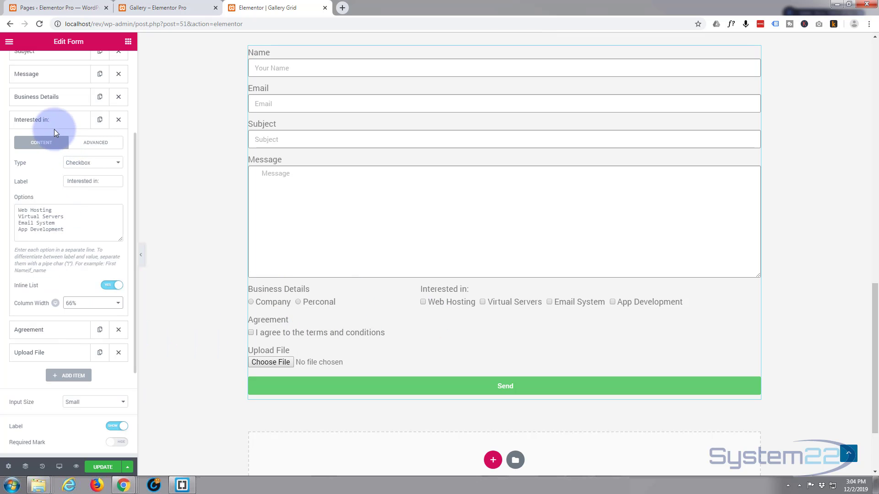
# - Set the Agreement and Upload File column widths to 50% each
pyautogui.click(50, 142)
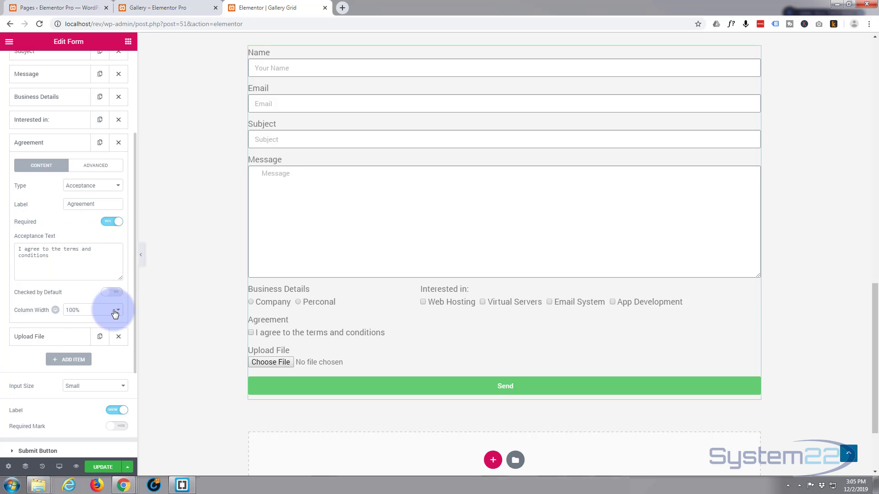
pyautogui.click(93, 310)
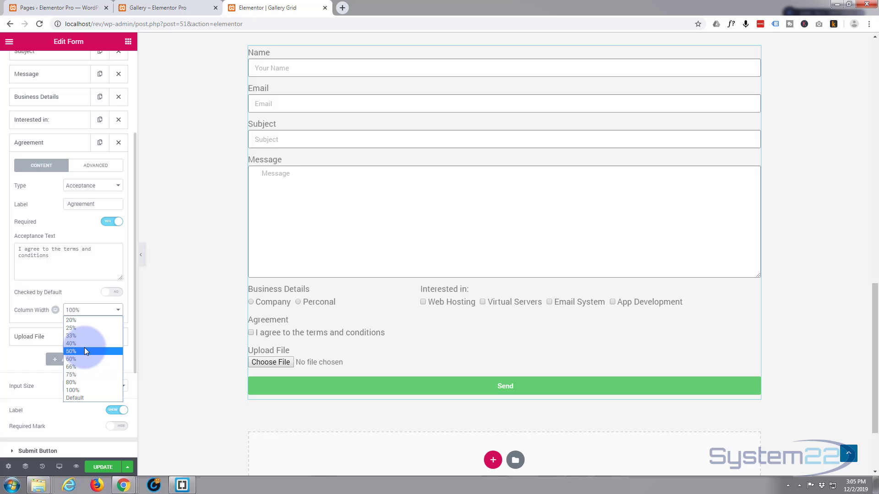
pyautogui.click(71, 351)
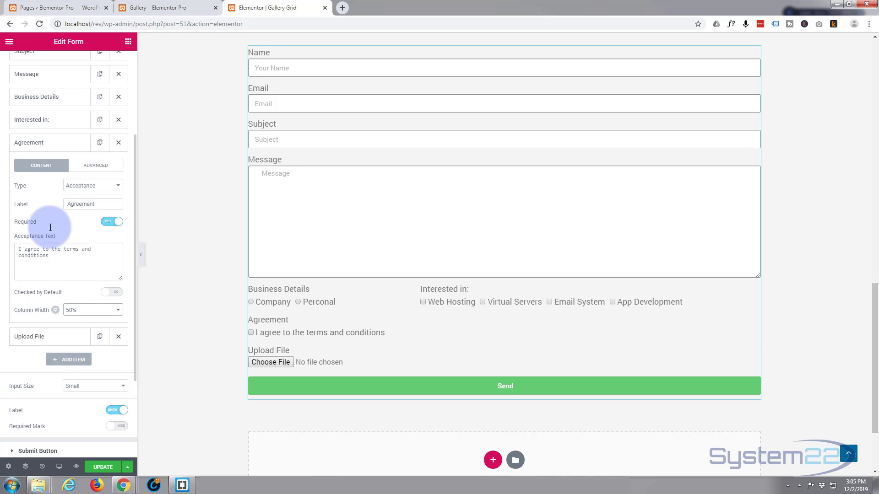
pyautogui.click(28, 142)
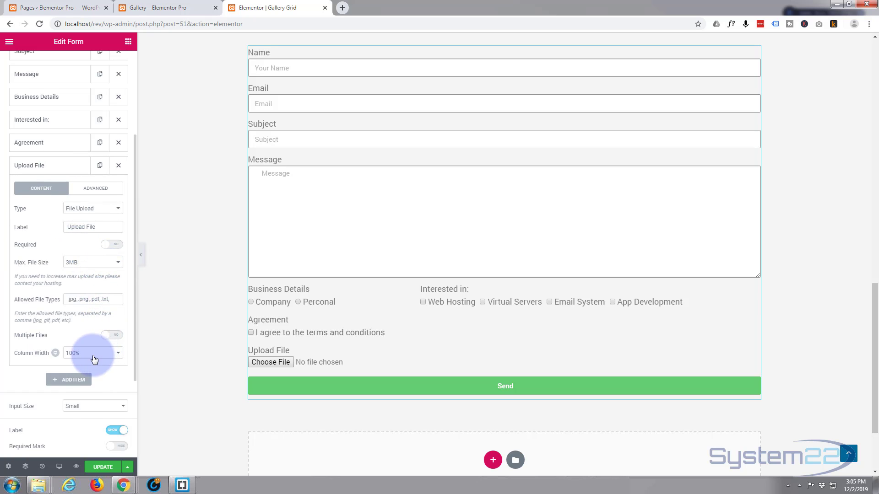
pyautogui.click(92, 353)
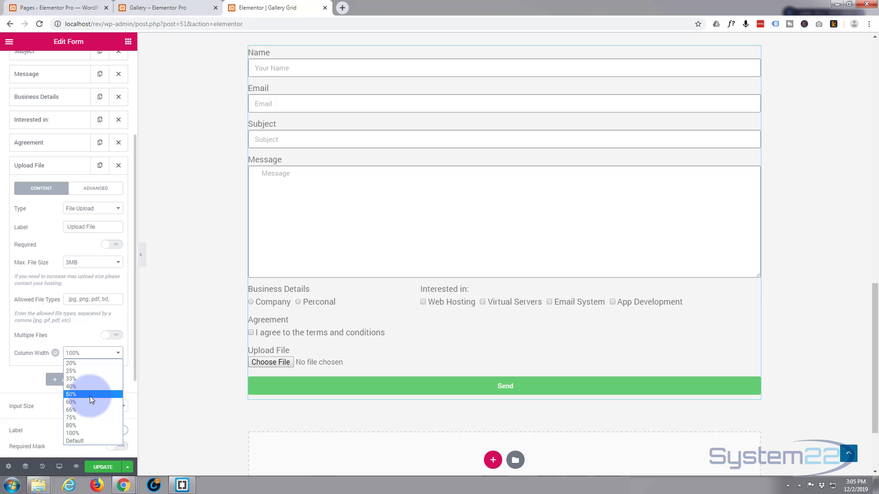
pyautogui.click(71, 394)
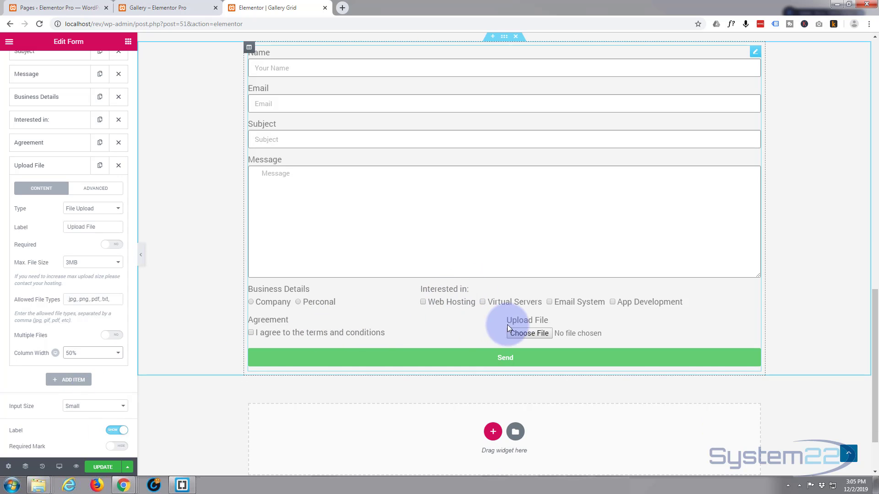
pyautogui.moveTo(572, 331)
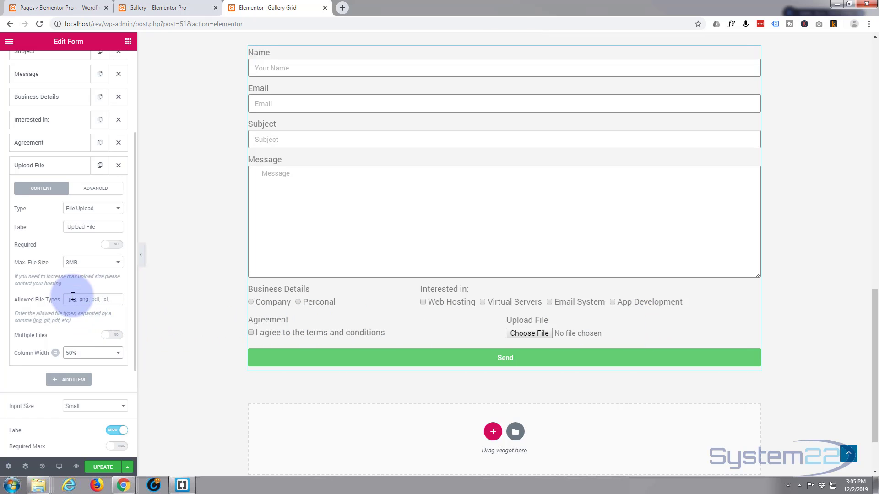
pyautogui.scroll(-3)
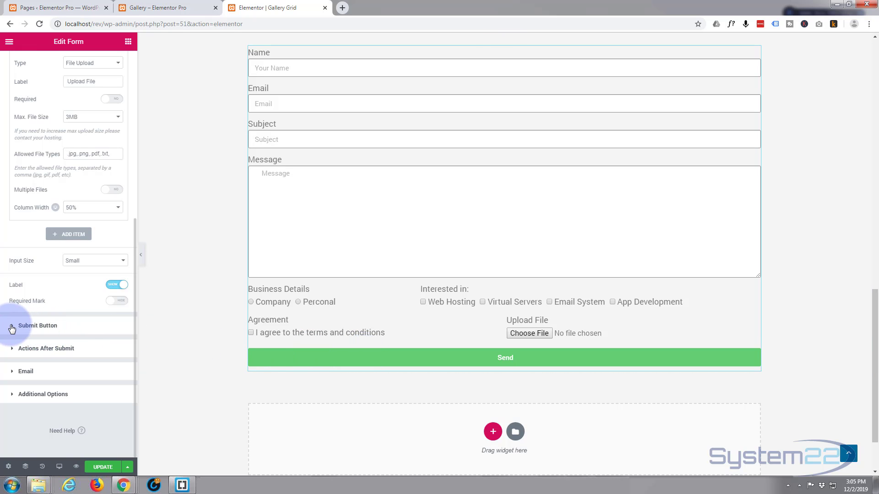
# - Insert the outlined Paper Plane icon, found by filtering 'plane', on the Send button
pyautogui.click(38, 326)
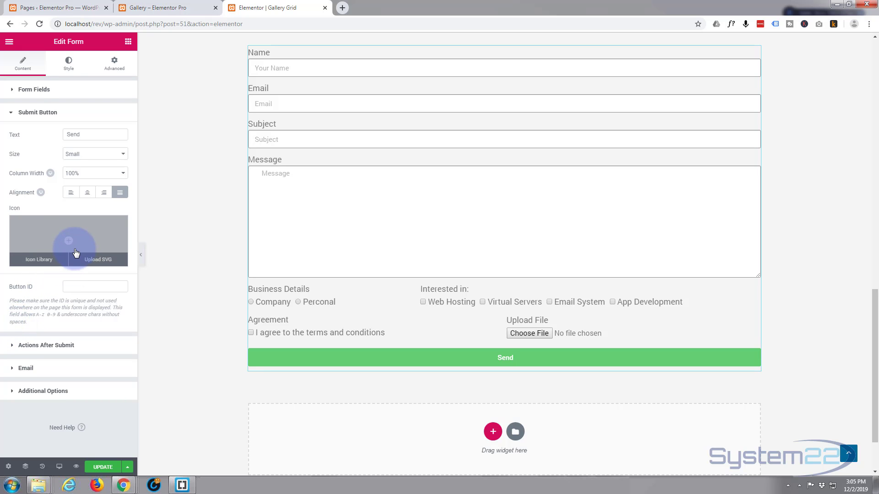
pyautogui.moveTo(39, 262)
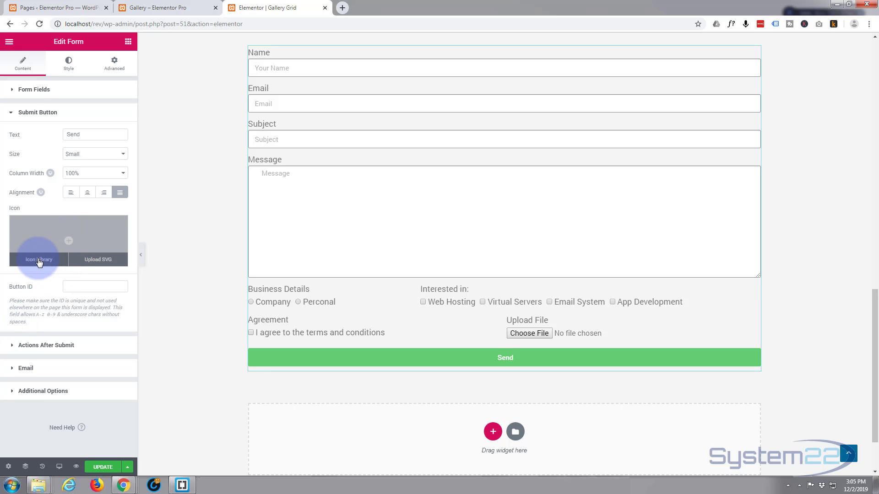
pyautogui.click(38, 260)
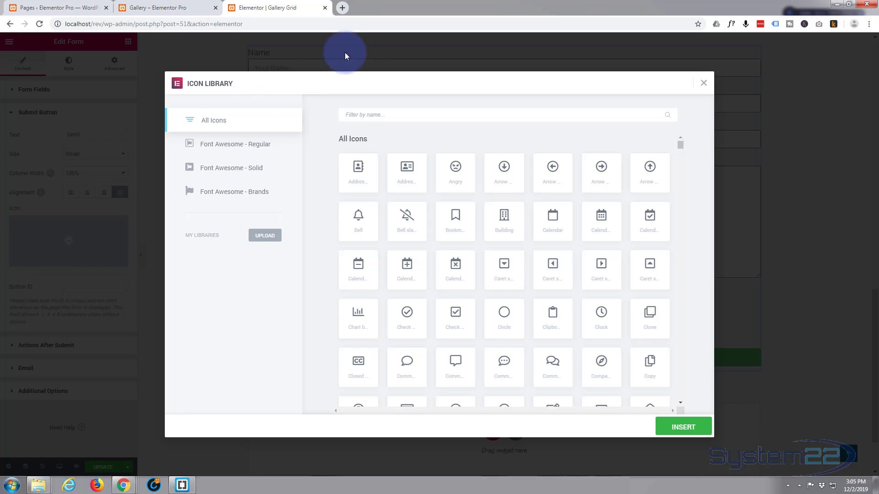
pyautogui.click(382, 115)
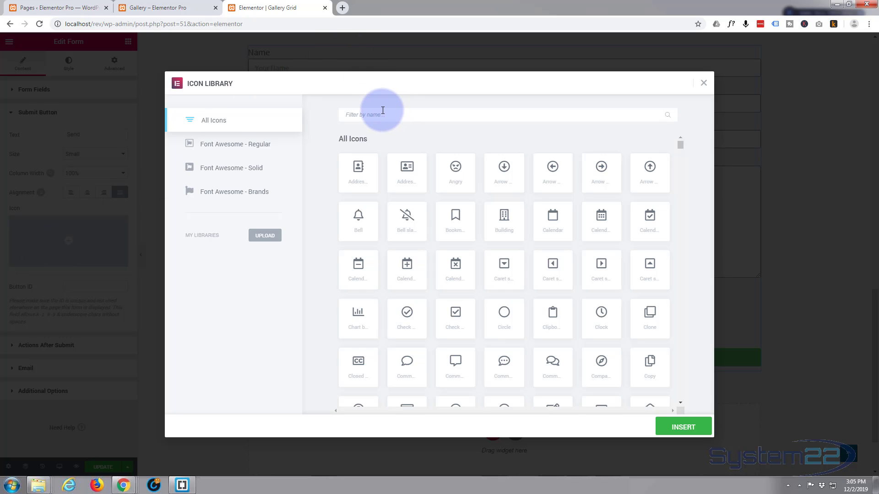
pyautogui.write('plane')
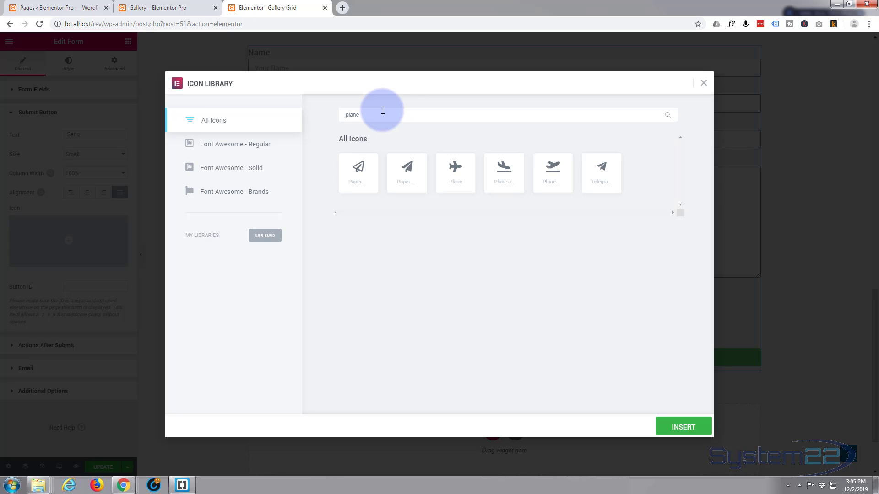
pyautogui.click(358, 171)
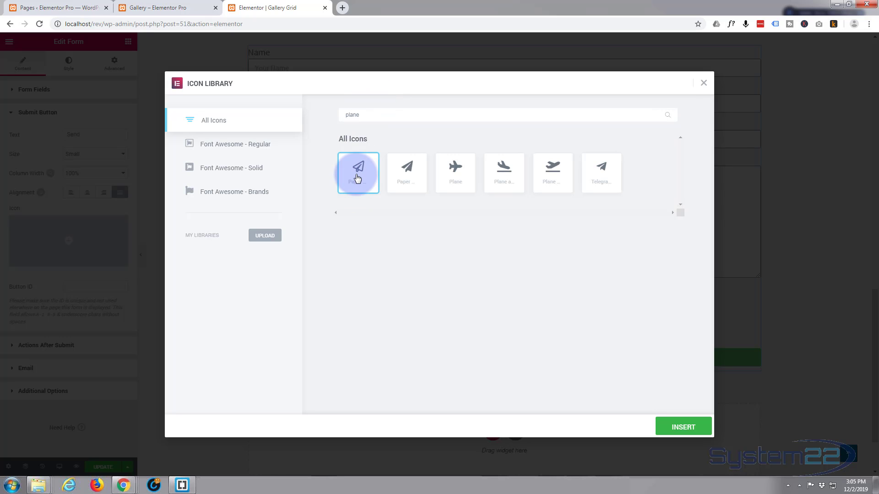
pyautogui.click(684, 427)
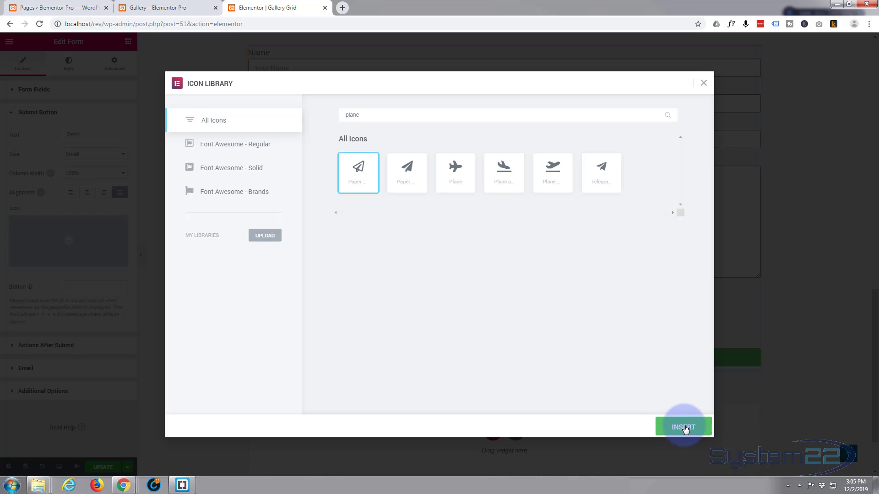
pyautogui.click(684, 426)
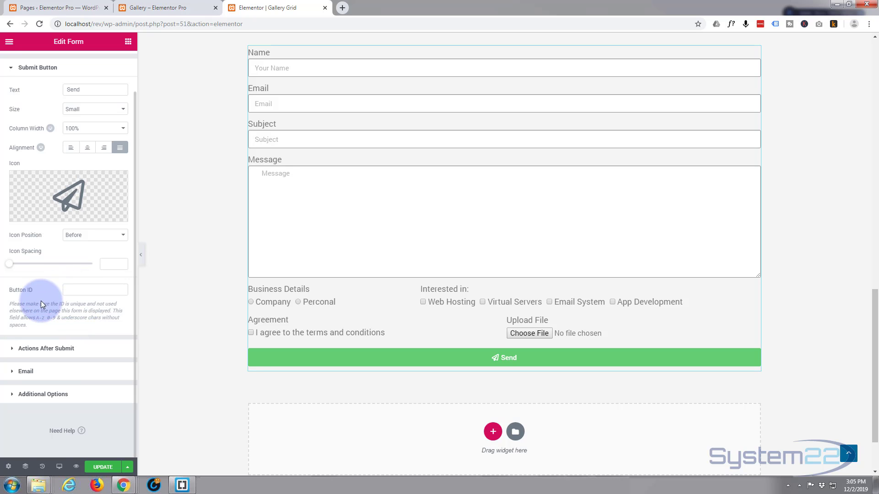
# - Replace the email notification recipient with a new 'me@myem…' address
pyautogui.click(46, 348)
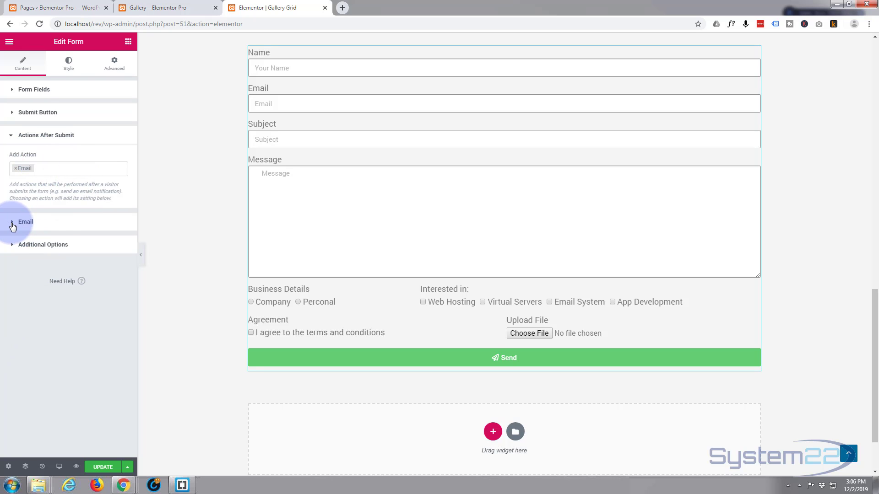
pyautogui.click(25, 222)
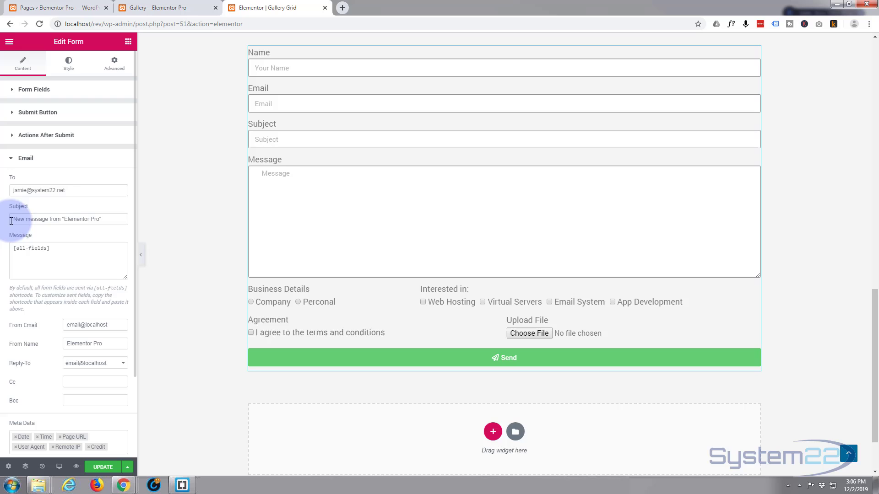
pyautogui.tripleClick(51, 190)
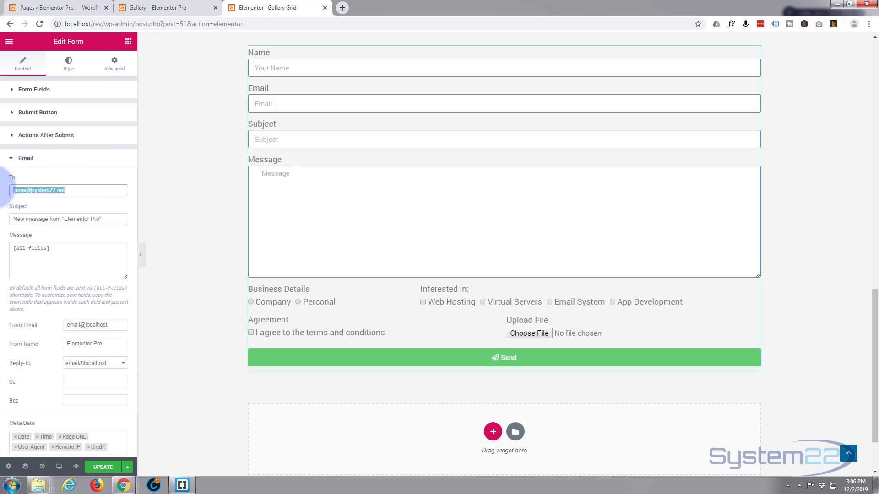
pyautogui.write('me@')
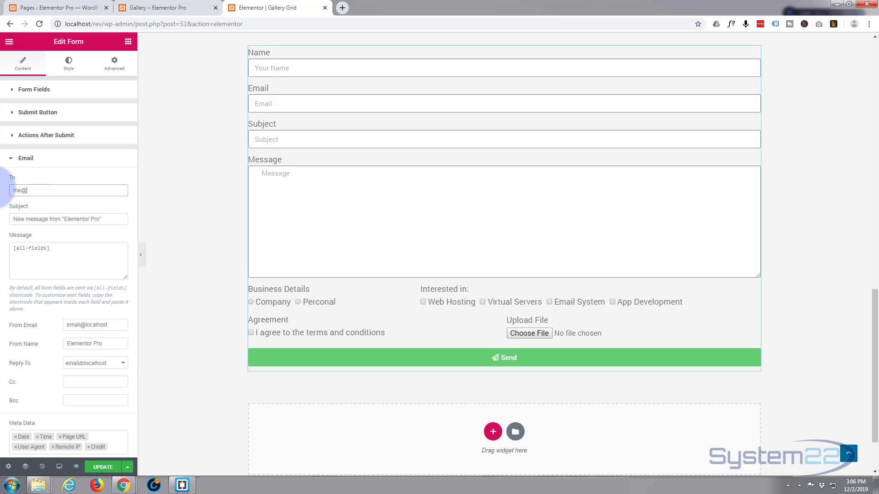
pyautogui.write('myemail.com')
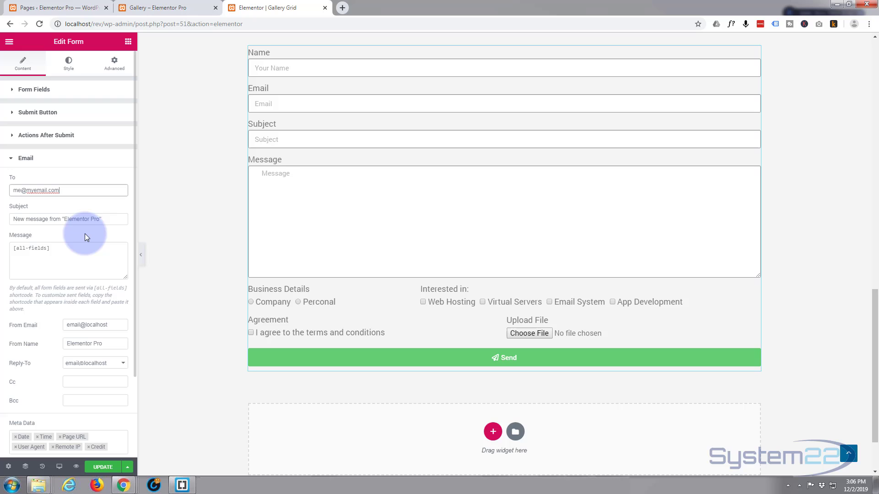
# - Adjust the email settings and direct replies to the visitor's Email field
pyautogui.click(14, 218)
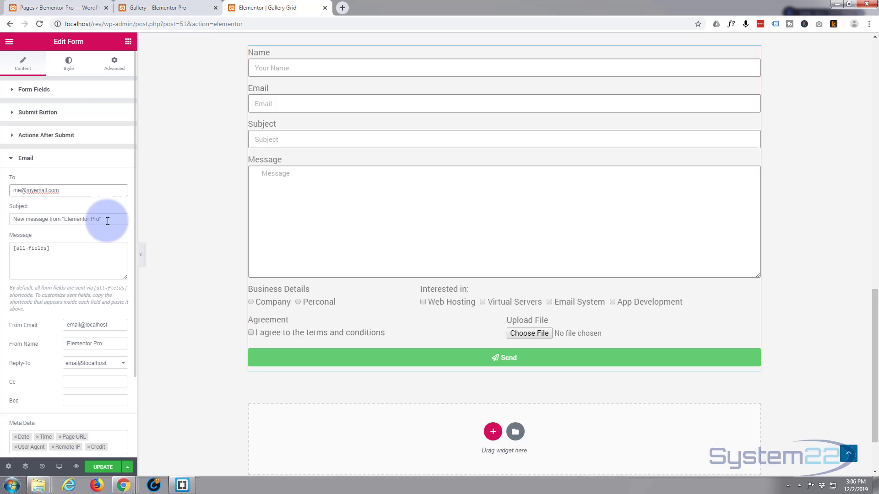
pyautogui.scroll(-3)
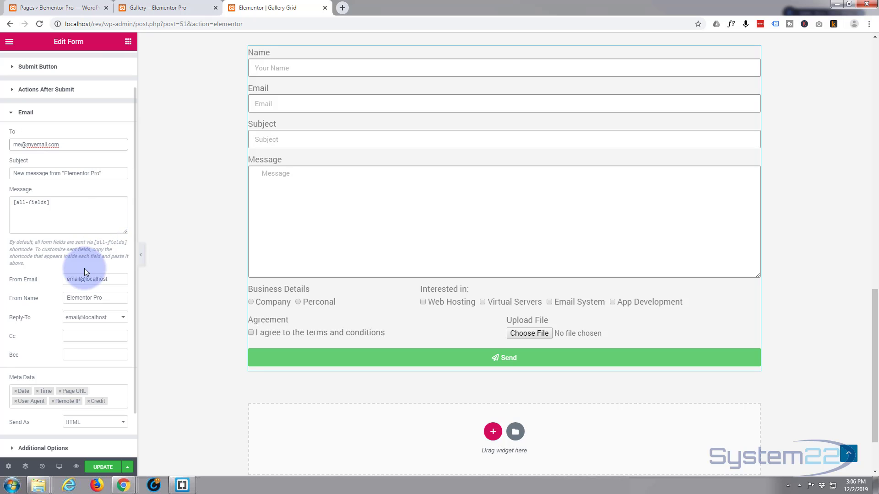
pyautogui.click(95, 279)
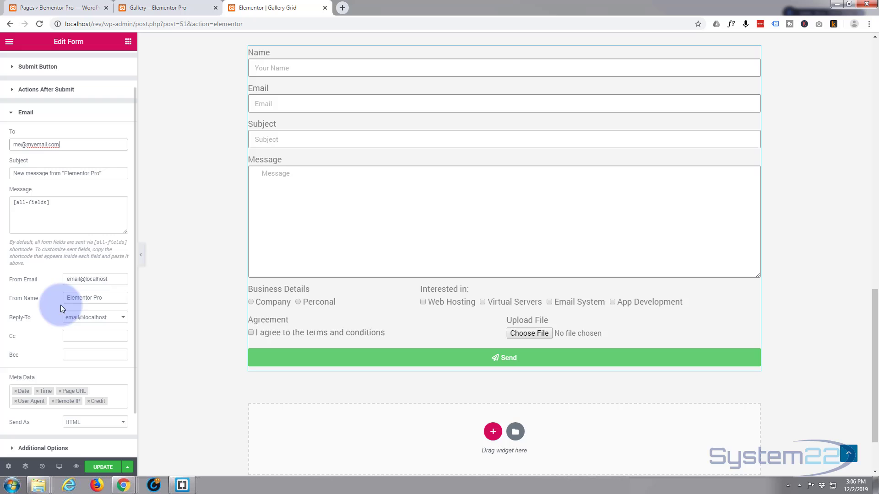
pyautogui.click(95, 298)
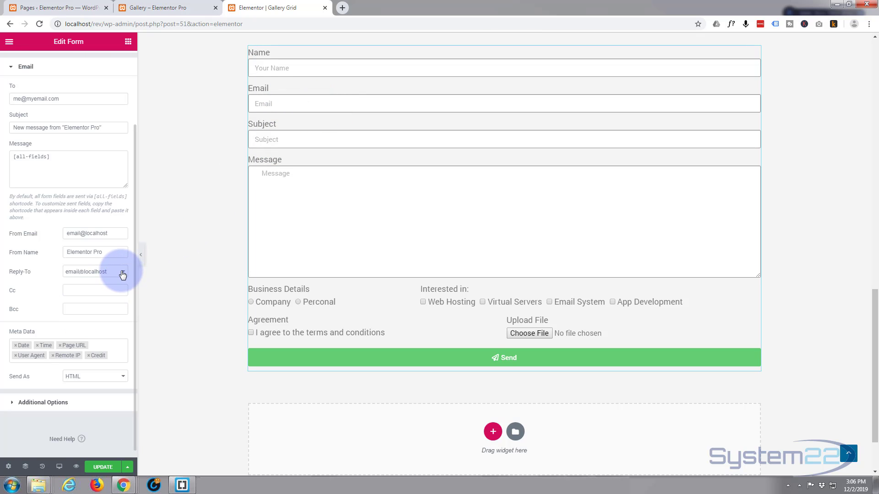
pyautogui.click(120, 272)
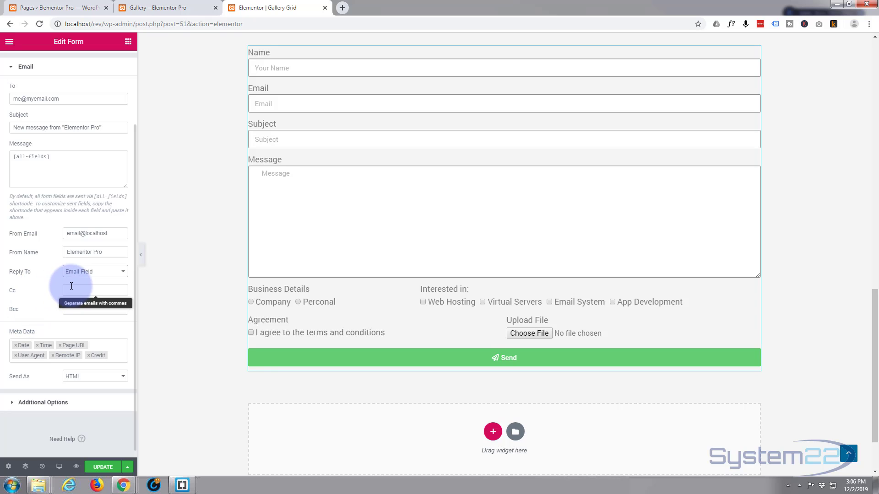
pyautogui.moveTo(51, 311)
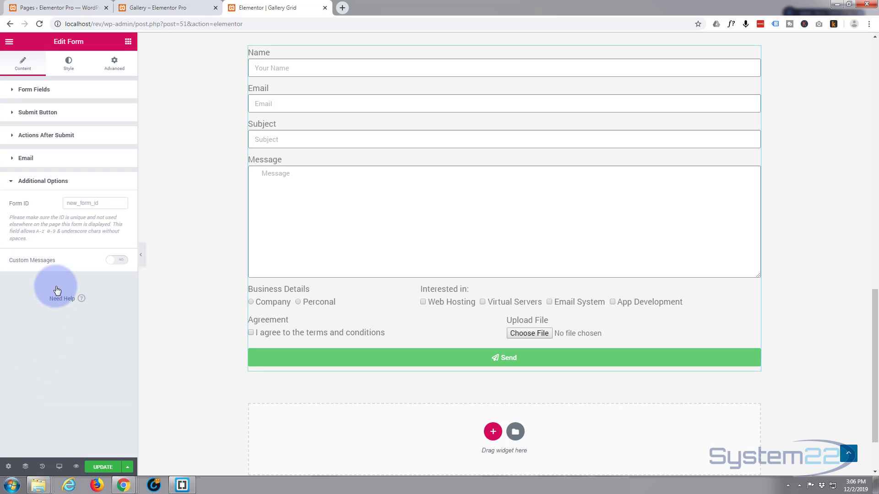
pyautogui.moveTo(64, 241)
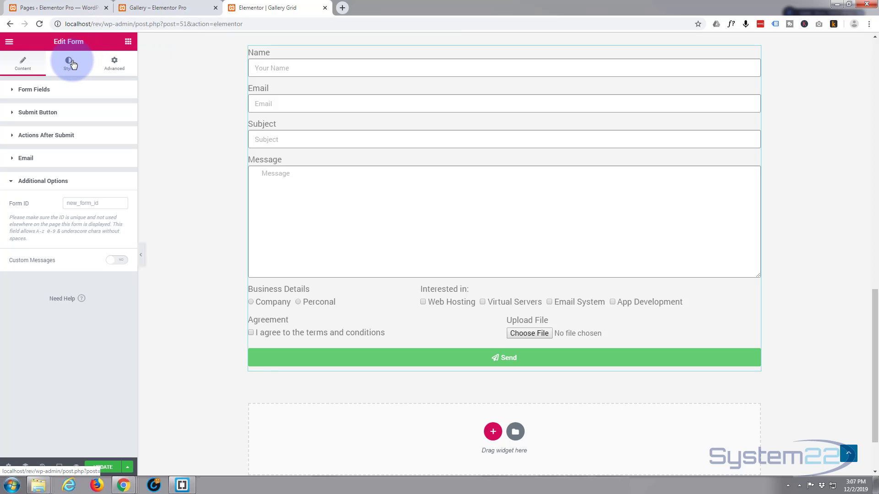
# - Give the button a light blue preset hover background in Style, then expand Messages
pyautogui.click(68, 64)
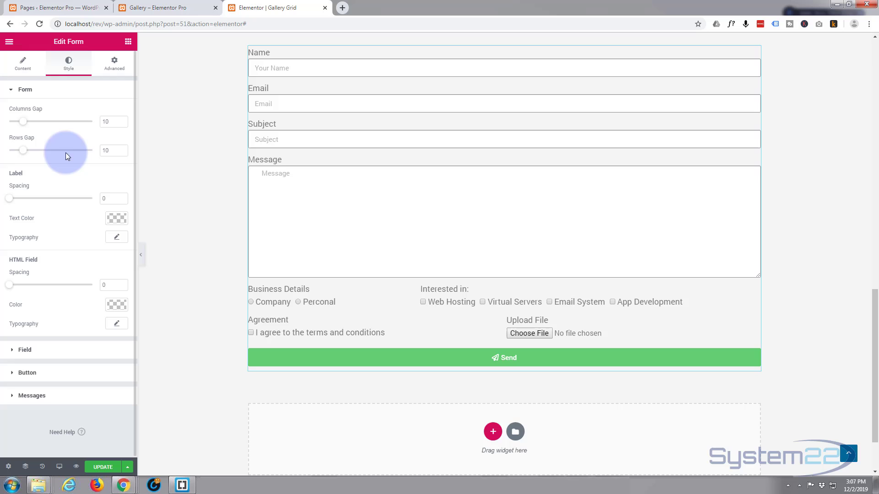
pyautogui.moveTo(38, 220)
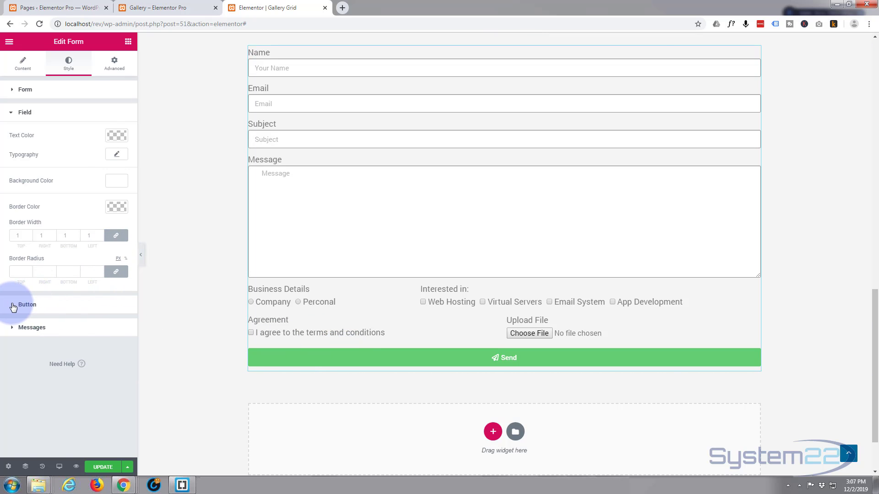
pyautogui.click(28, 304)
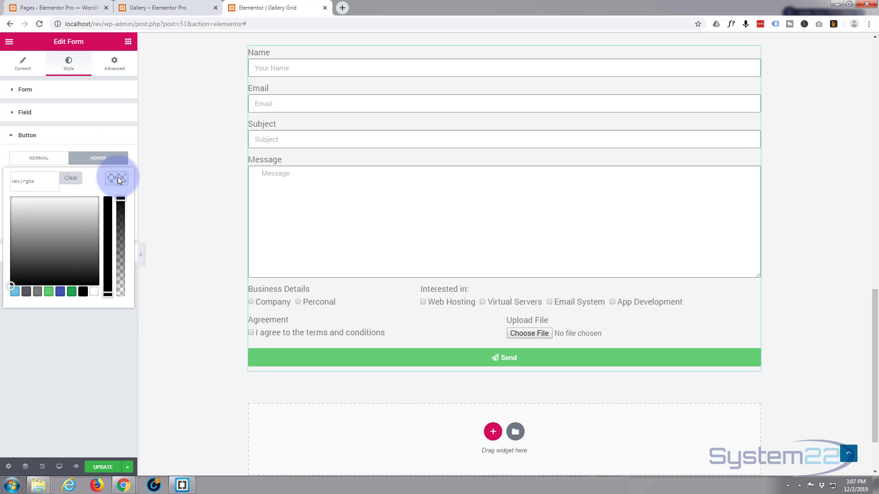
pyautogui.click(15, 292)
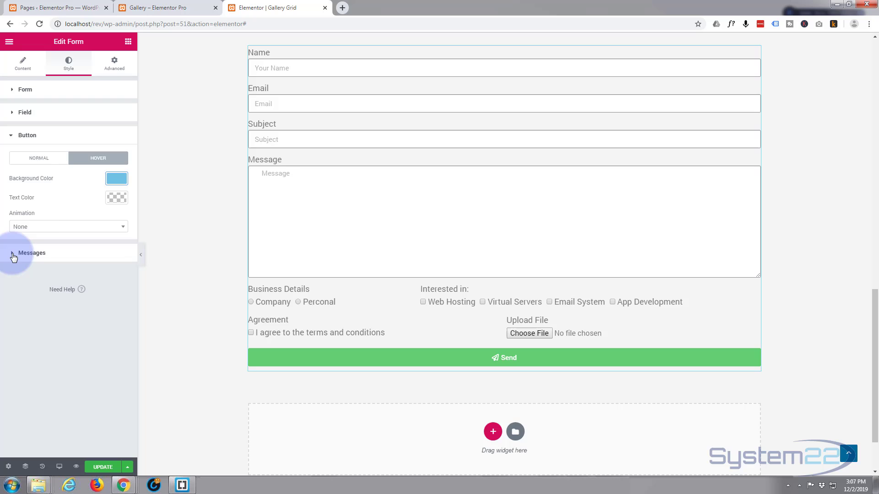
pyautogui.click(32, 253)
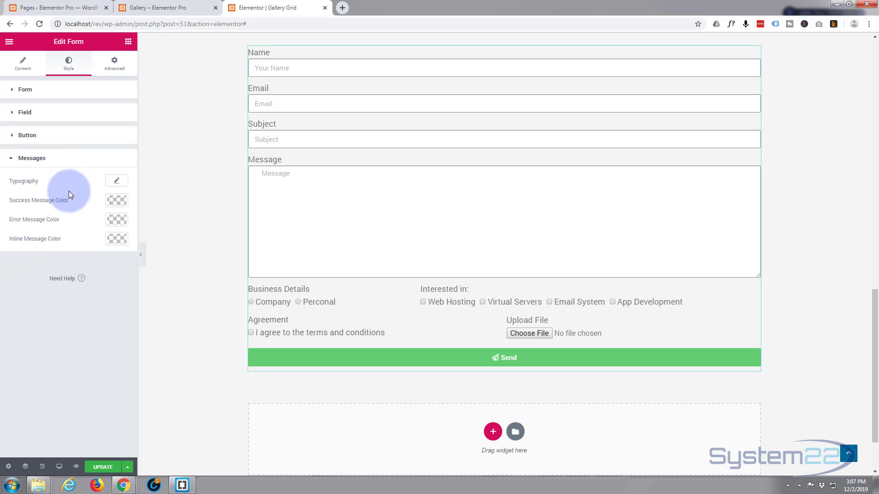
# - Make the success message colour green and the inline message colour light blue
pyautogui.click(117, 200)
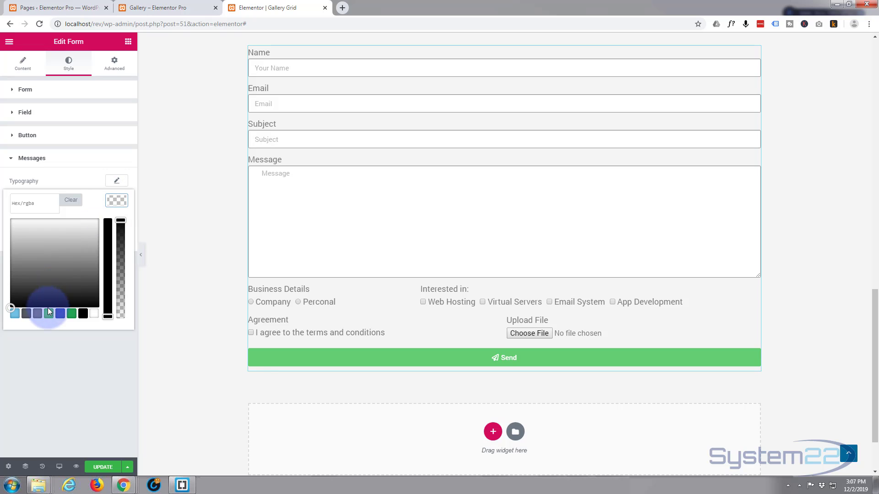
pyautogui.click(48, 313)
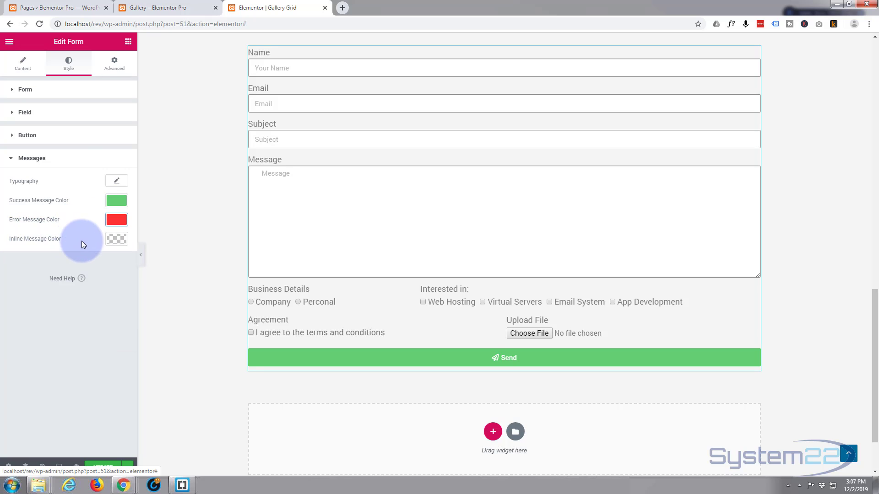
pyautogui.click(116, 238)
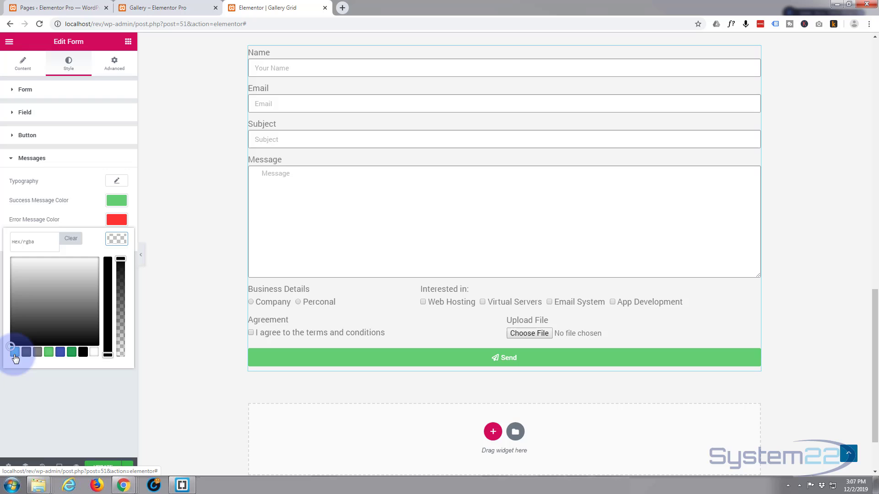
pyautogui.click(15, 352)
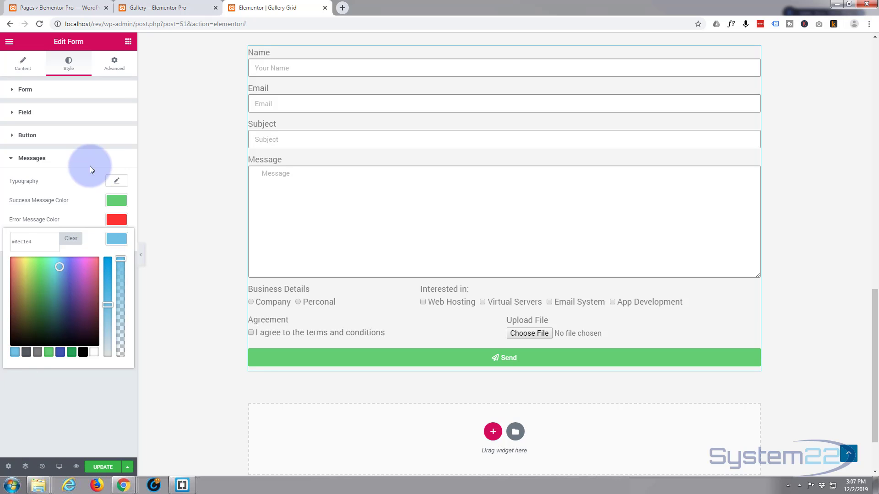
pyautogui.click(114, 61)
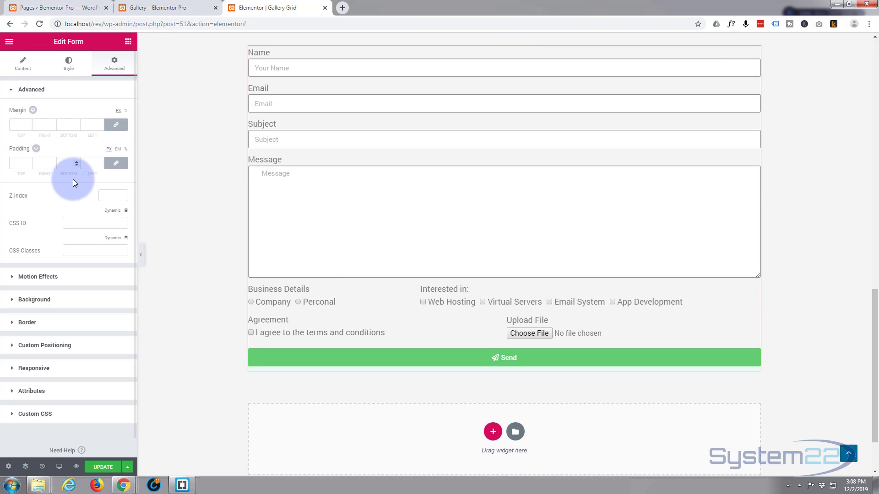
pyautogui.moveTo(116, 163)
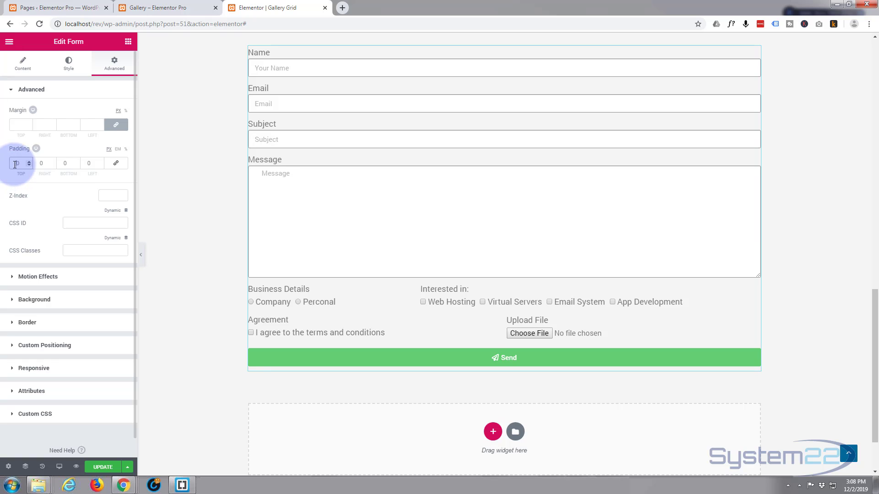
# - Enter 70 for the form's top and bottom padding
pyautogui.write('70')
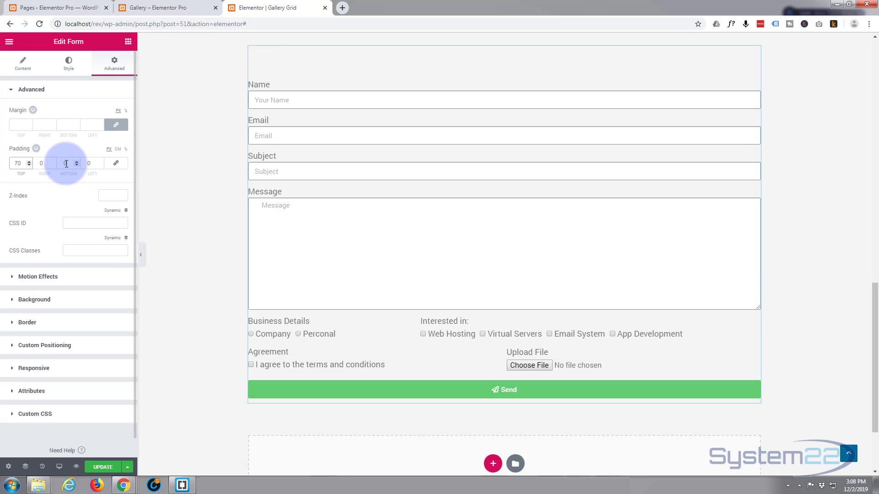
pyautogui.write('70')
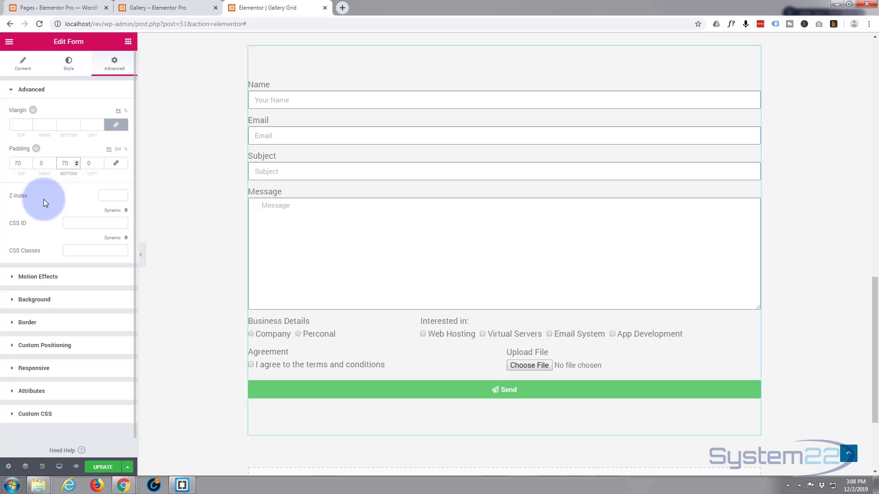
pyautogui.scroll(-3)
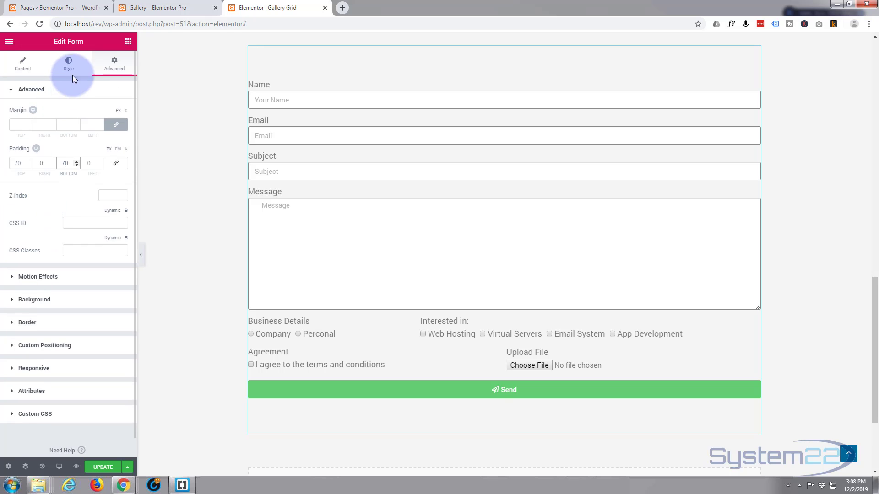
# - Reopen Style and expand Messages to check the message colours
pyautogui.click(69, 63)
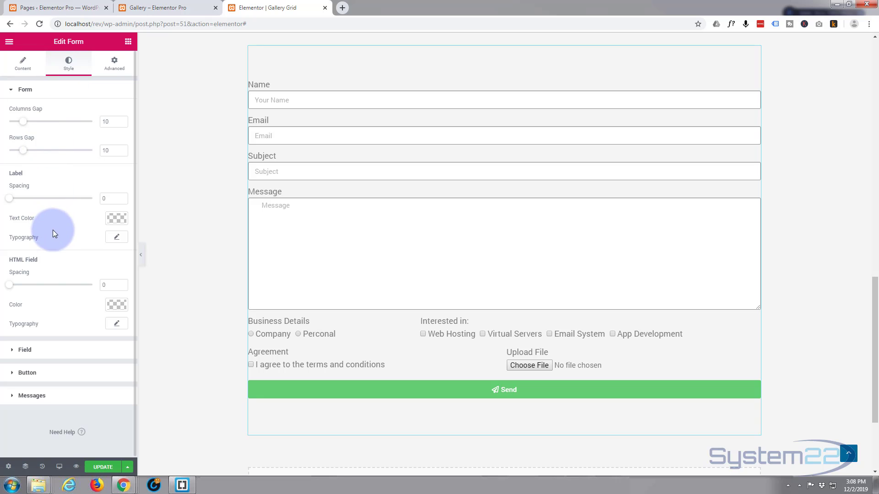
pyautogui.moveTo(15, 398)
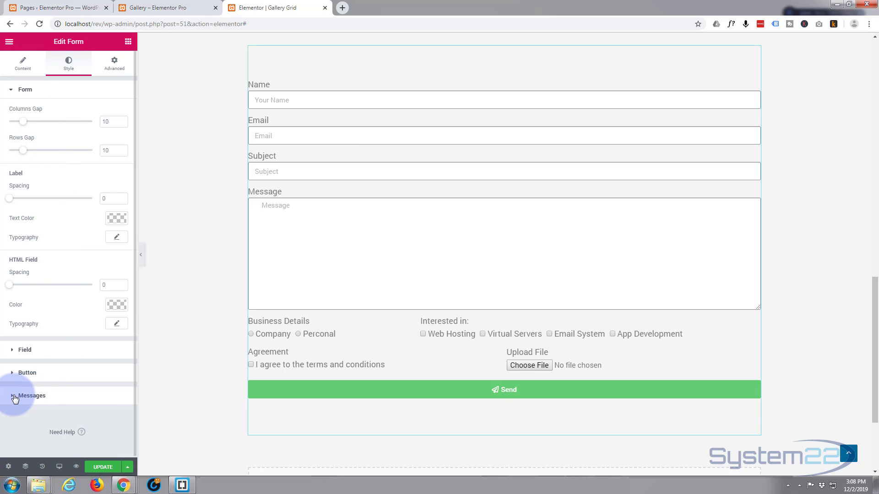
pyautogui.click(32, 395)
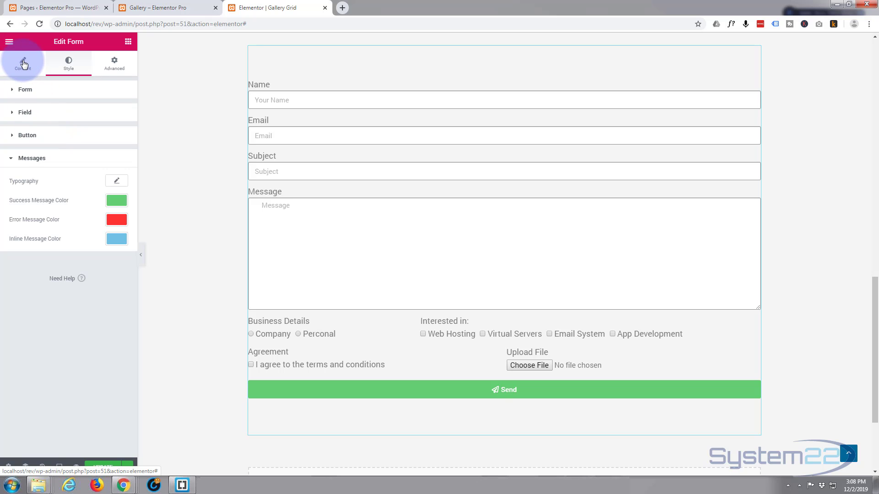
# - Switch Custom Messages on under Additional Options and begin editing the success message
pyautogui.click(22, 63)
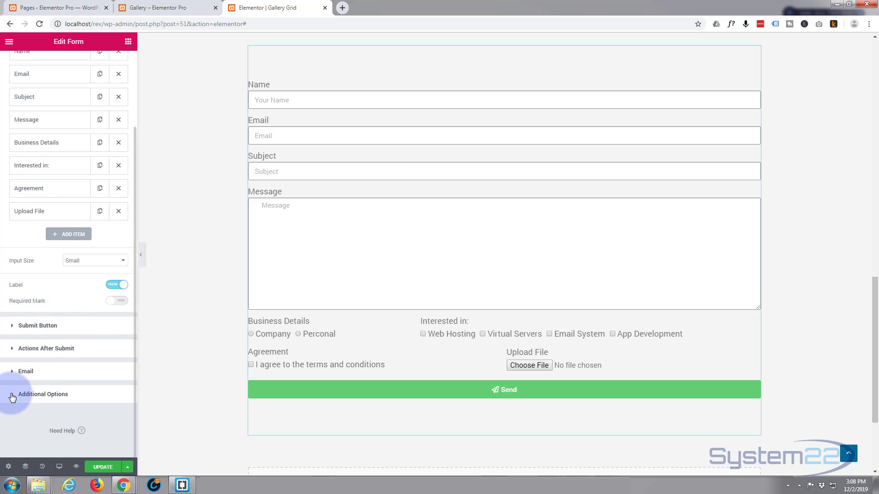
pyautogui.click(43, 394)
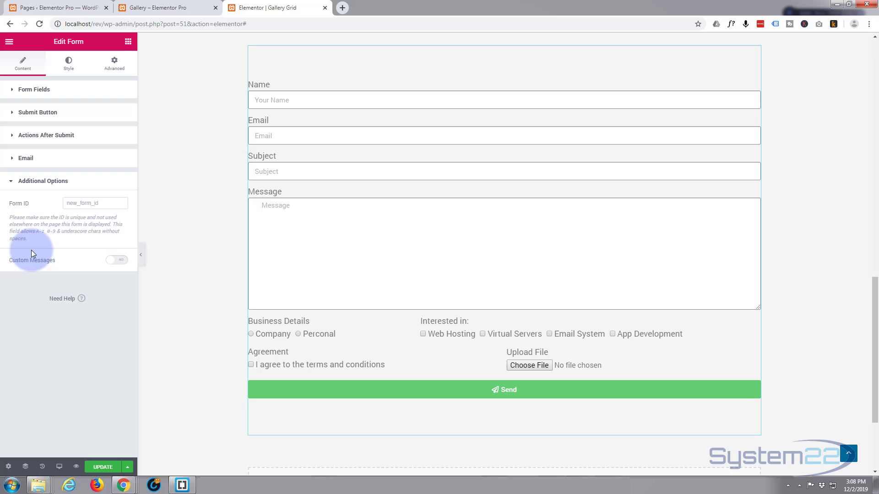
pyautogui.moveTo(44, 266)
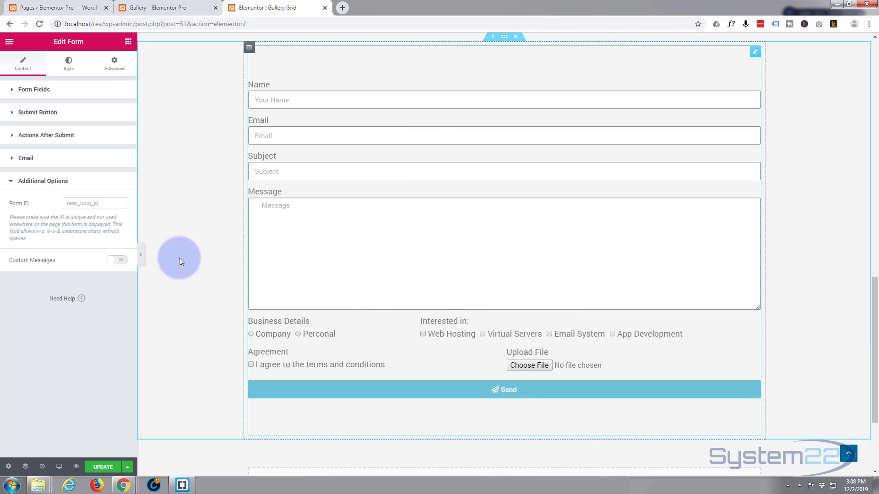
pyautogui.click(117, 260)
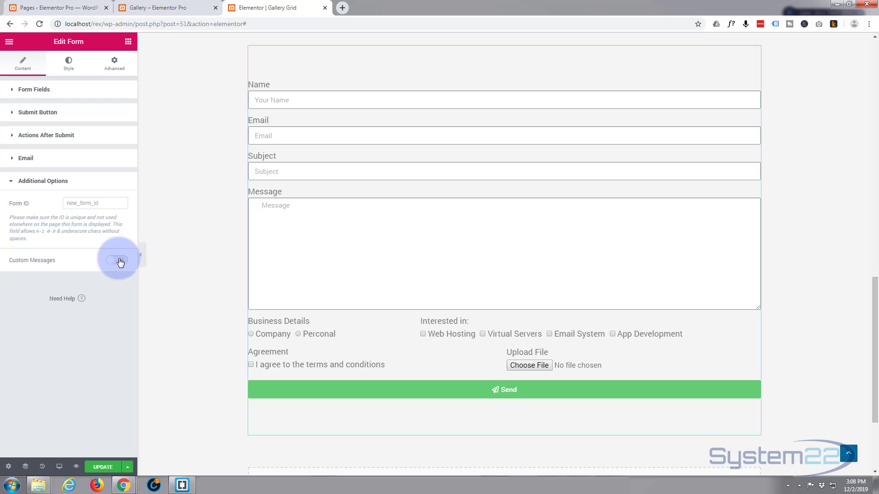
pyautogui.click(118, 260)
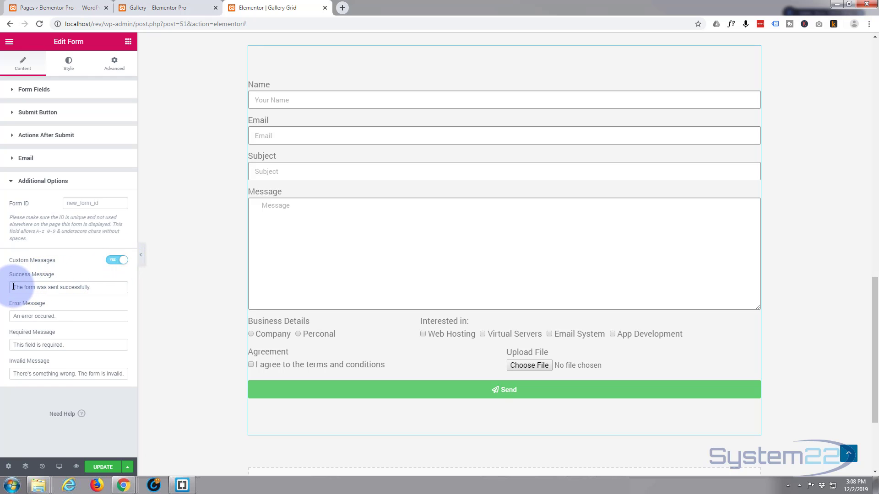
pyautogui.click(98, 290)
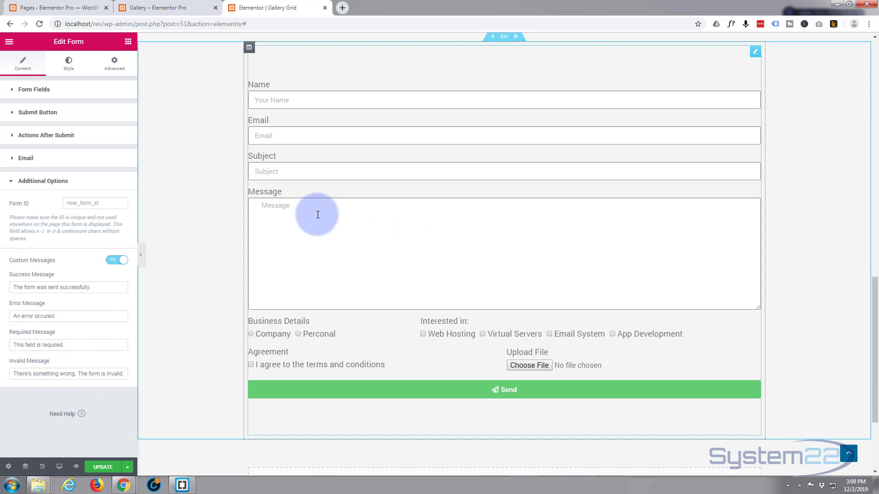
pyautogui.moveTo(301, 225)
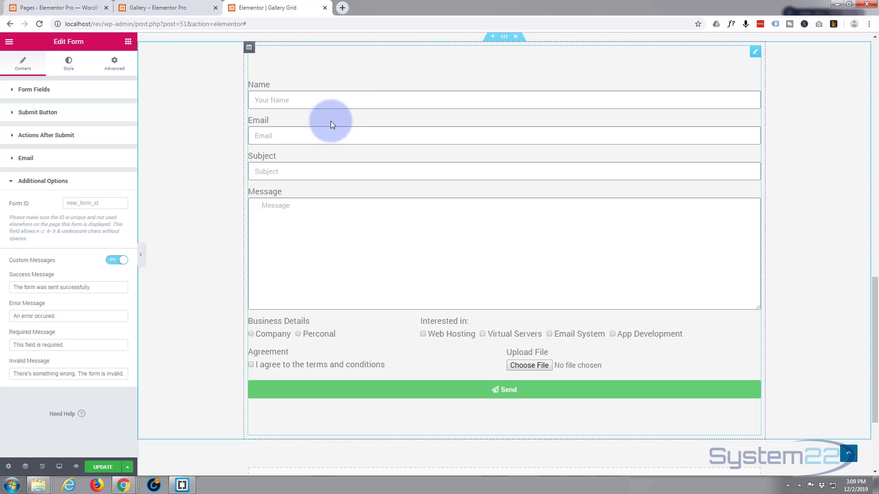
pyautogui.moveTo(471, 87)
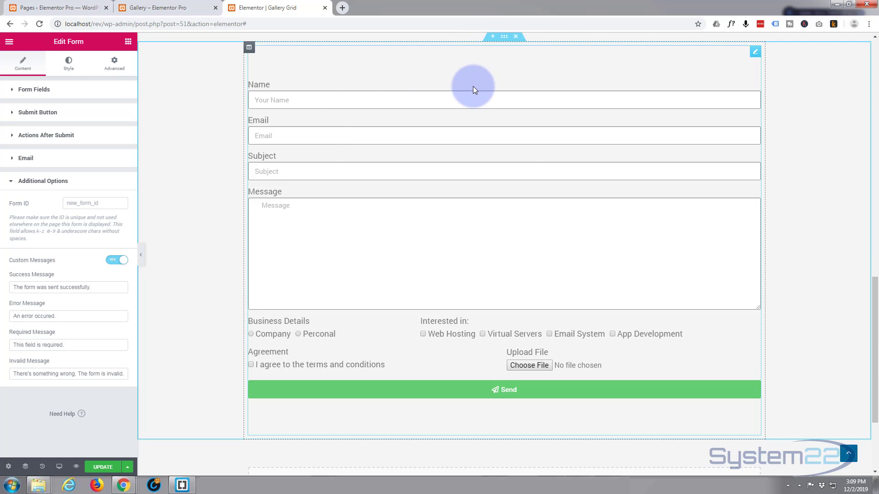
pyautogui.moveTo(503, 36)
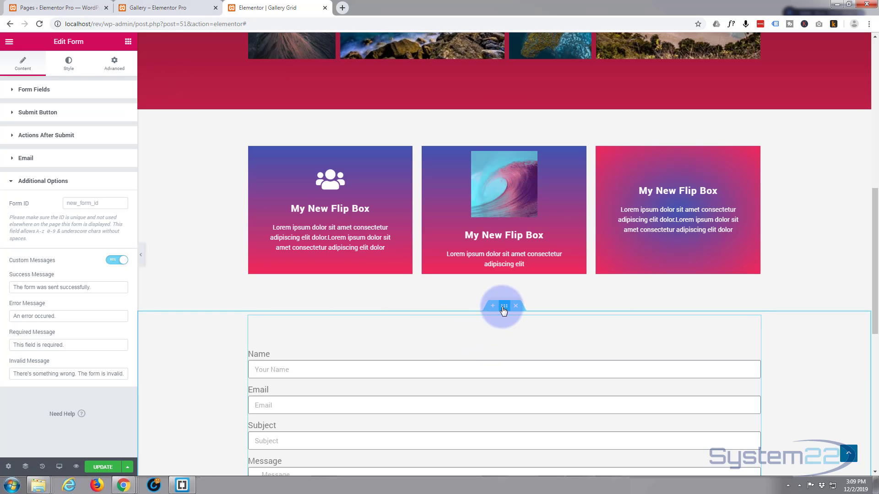
# - Select the form's section and set its background colour to #222222
pyautogui.click(504, 306)
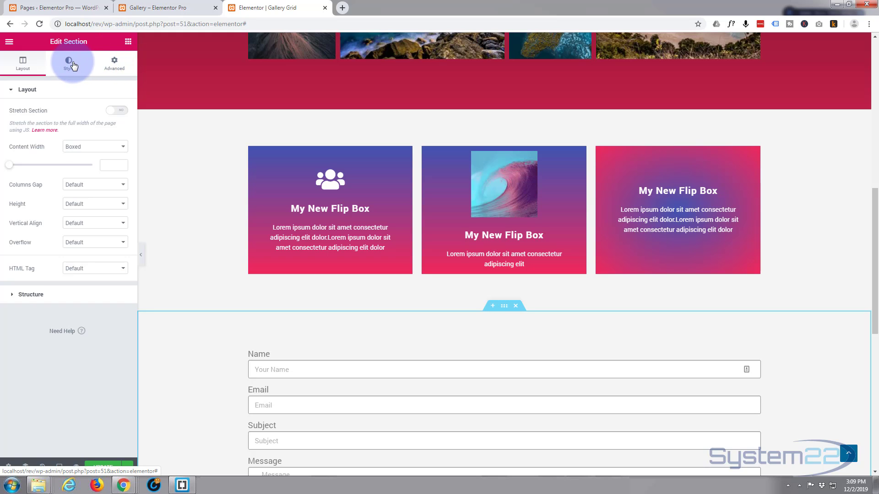
pyautogui.click(68, 63)
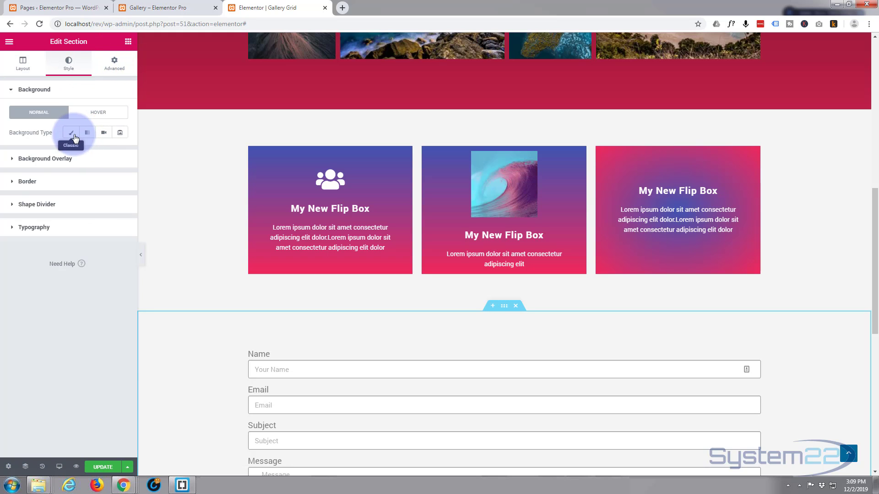
pyautogui.click(71, 132)
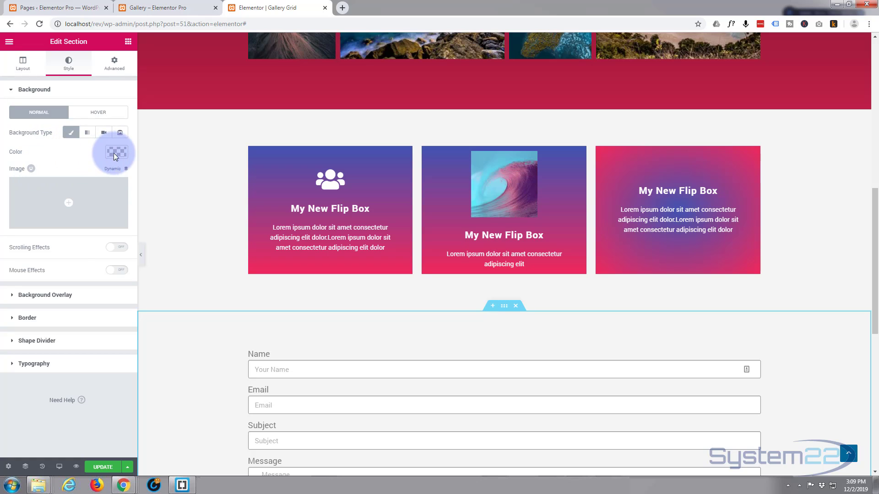
pyautogui.click(113, 152)
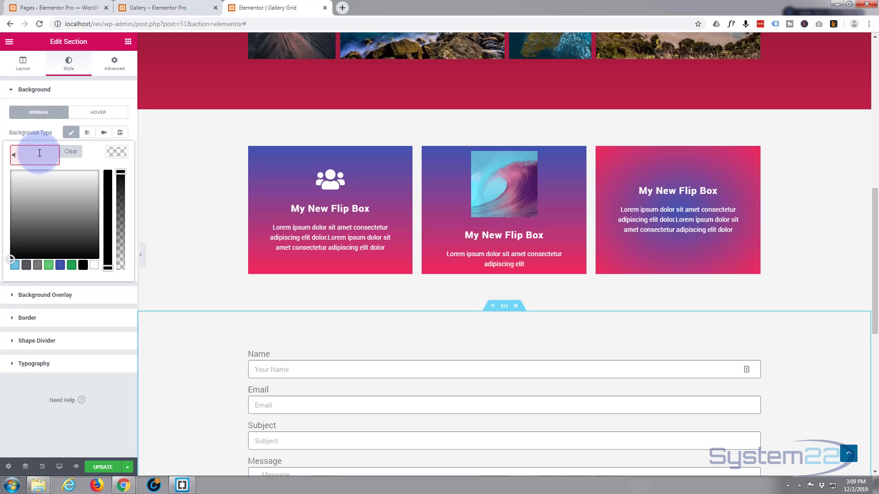
pyautogui.write('222222')
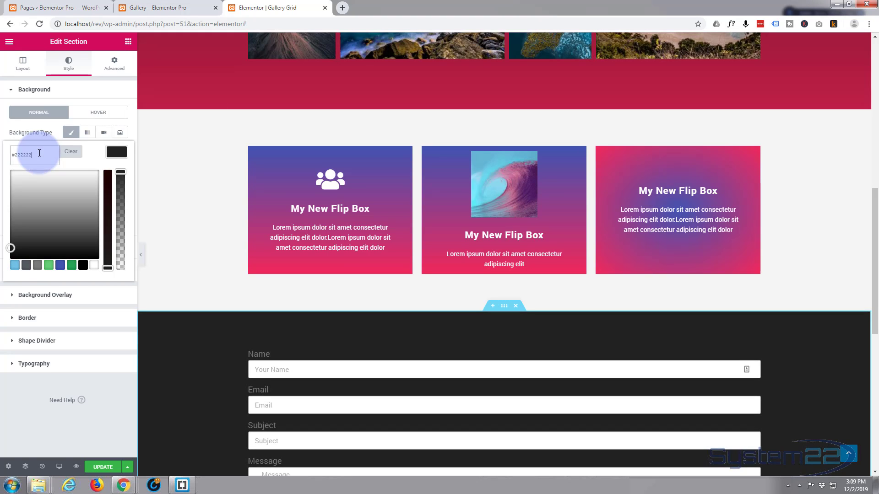
pyautogui.moveTo(147, 349)
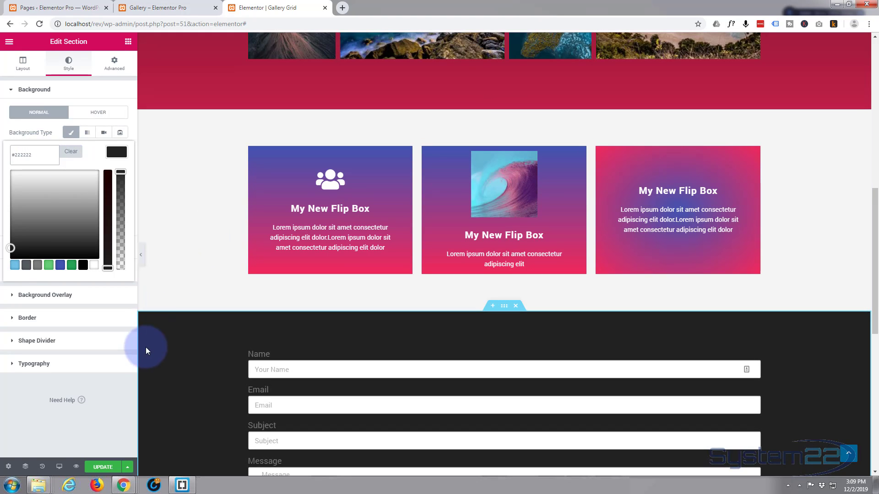
pyautogui.scroll(-3)
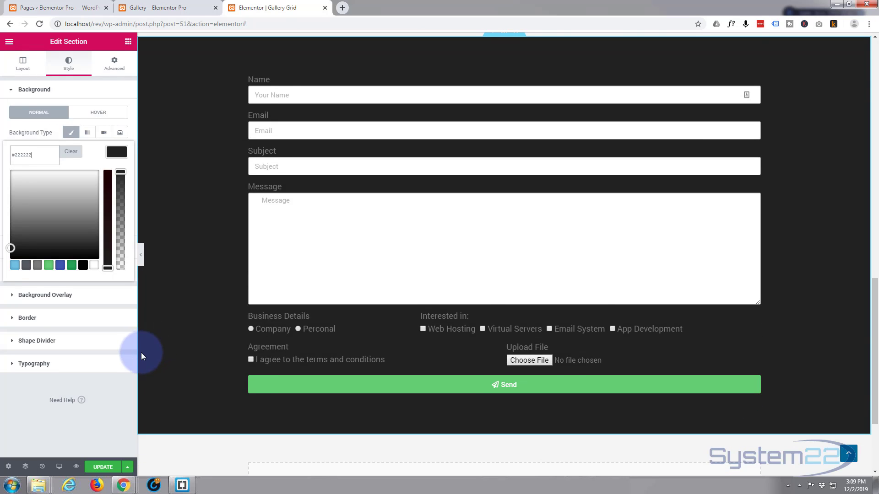
pyautogui.click(263, 81)
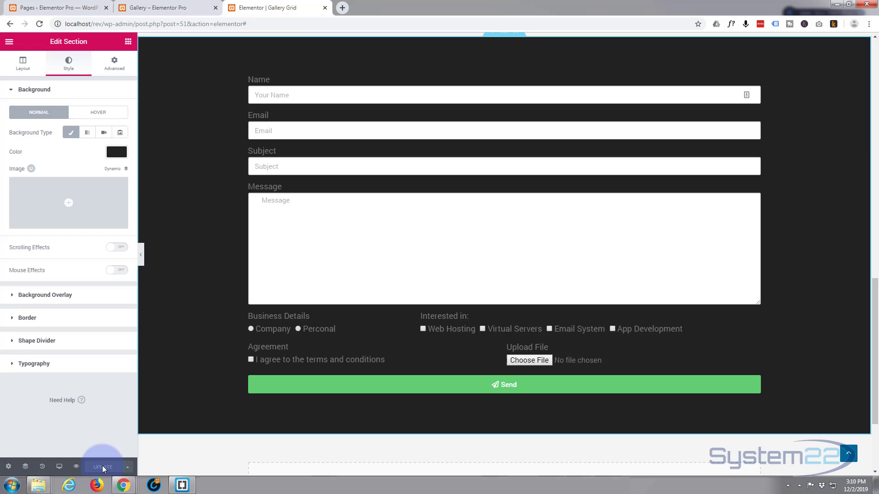
pyautogui.moveTo(76, 467)
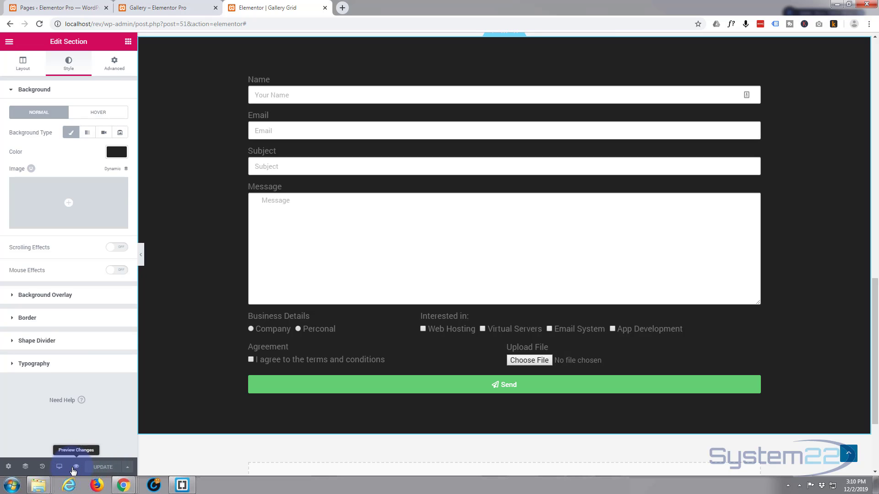
# - Preview the saved page and scroll down to the contact form on the #222222 section
pyautogui.click(76, 466)
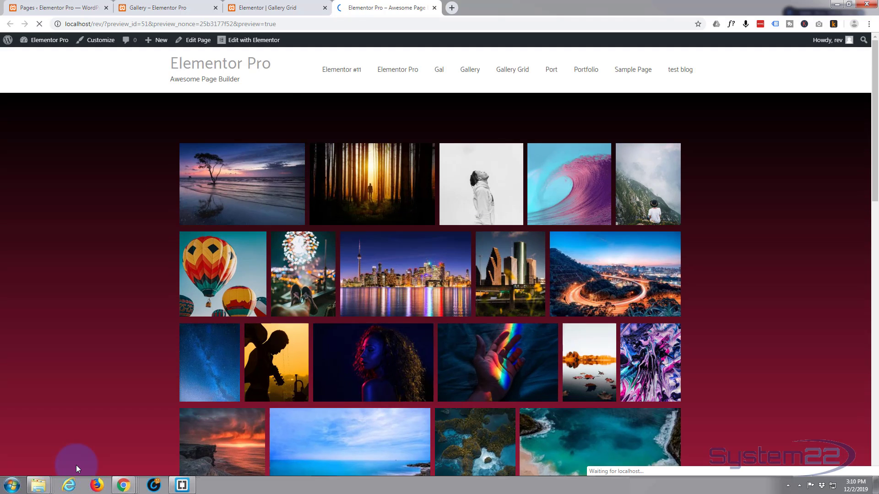
pyautogui.scroll(-3)
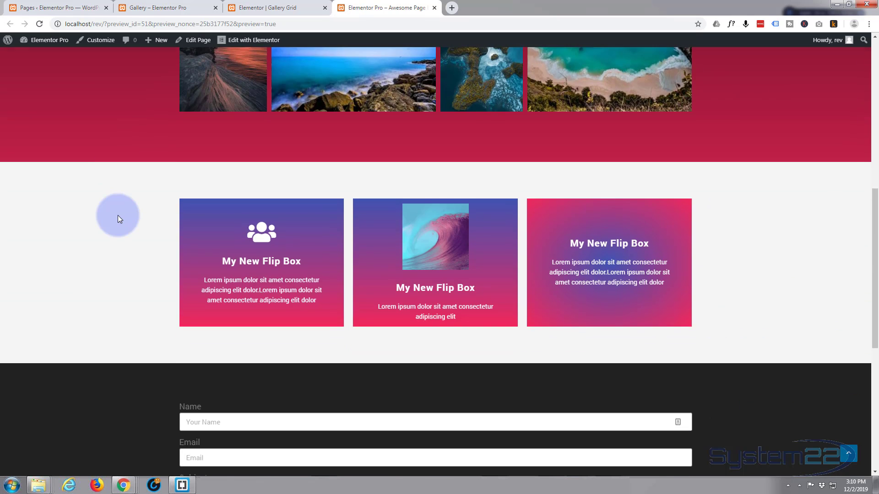
pyautogui.scroll(-3)
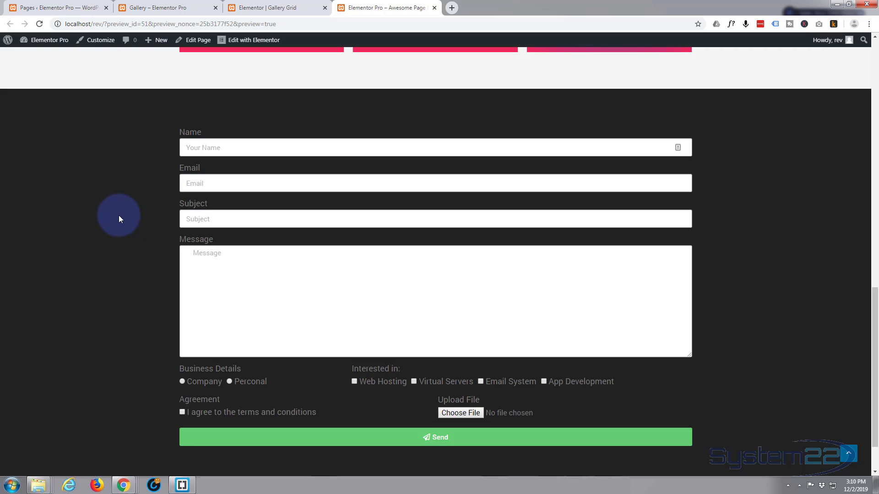
# - Fill the form's Name and Subject fields with test text
pyautogui.click(209, 147)
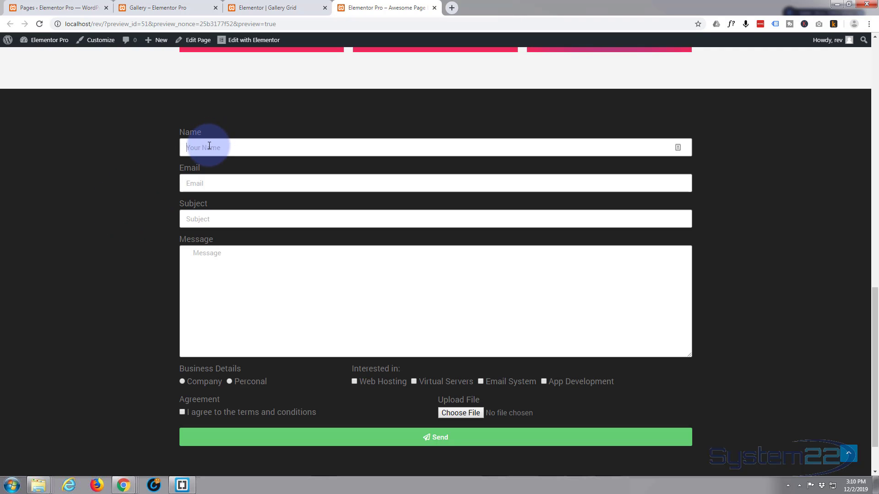
pyautogui.click(197, 219)
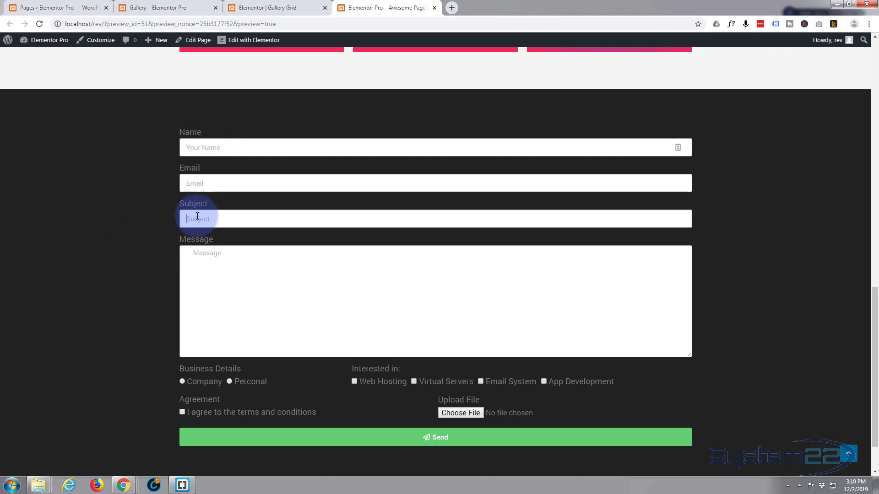
pyautogui.write('dfahhadghadt')
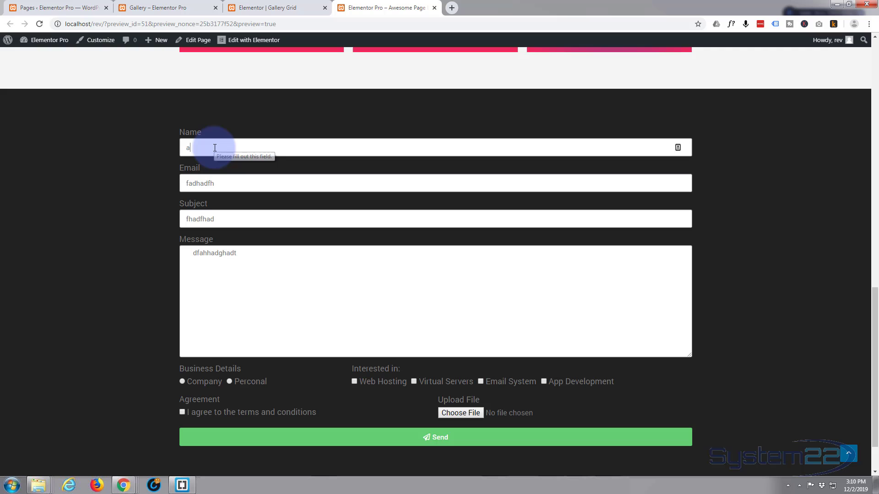
pyautogui.write('dfhadfhadf')
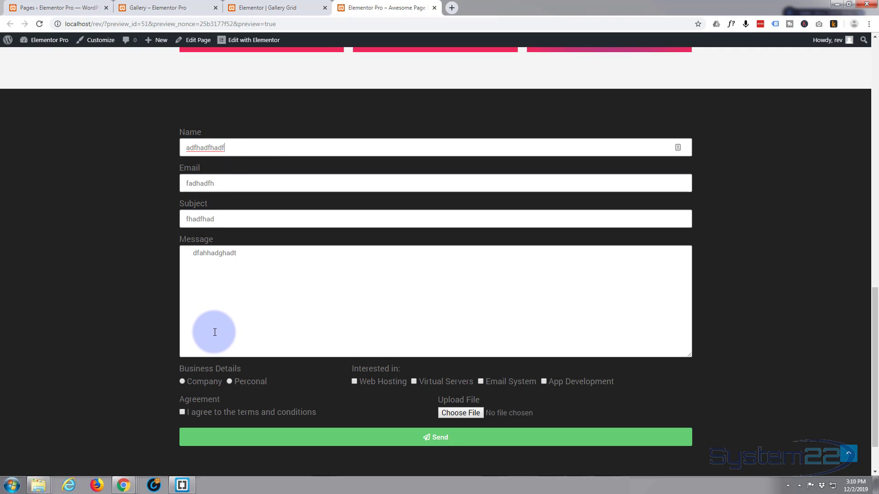
# - Choose Perconal, tick Web Hosting, Email System, Virtual Servers and terms, then submit
pyautogui.click(182, 381)
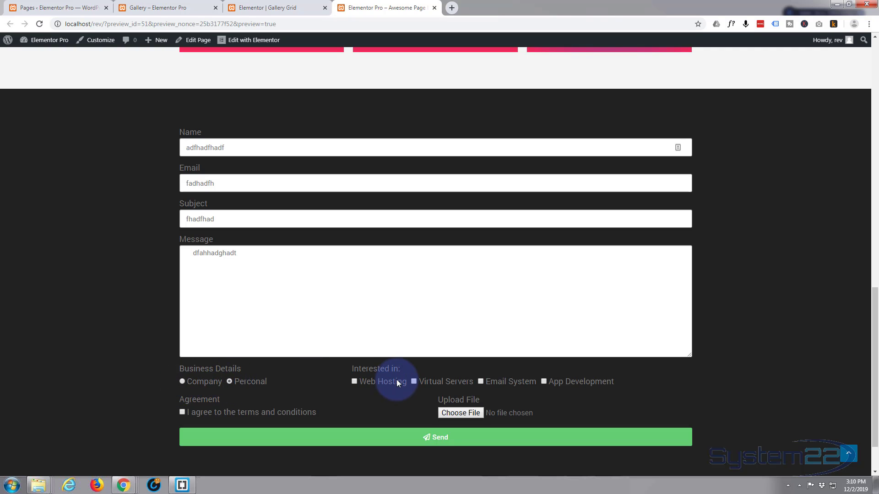
pyautogui.click(355, 381)
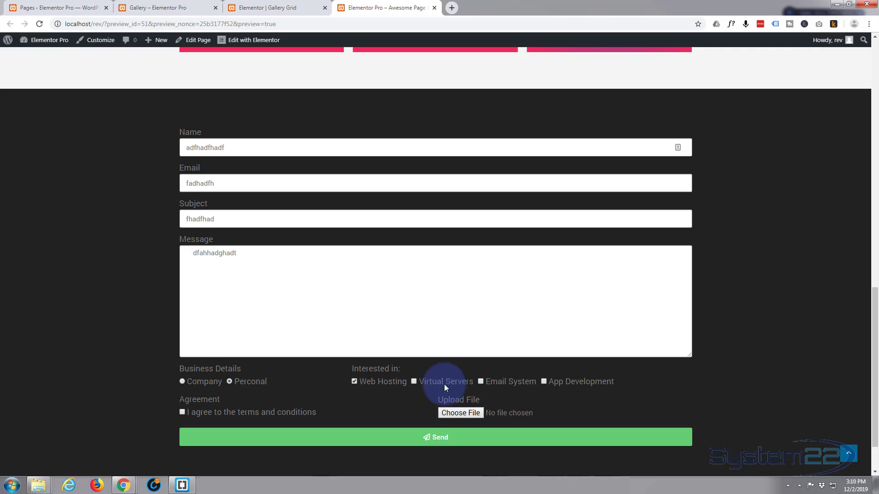
pyautogui.click(480, 381)
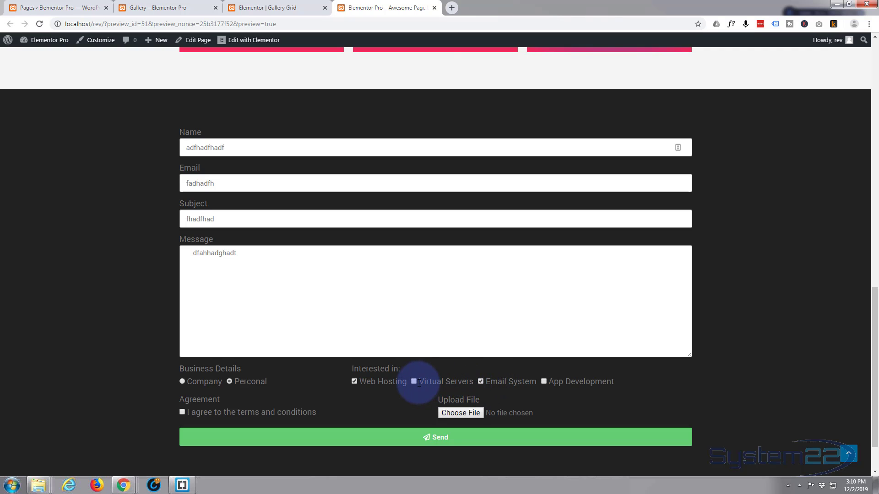
pyautogui.click(413, 381)
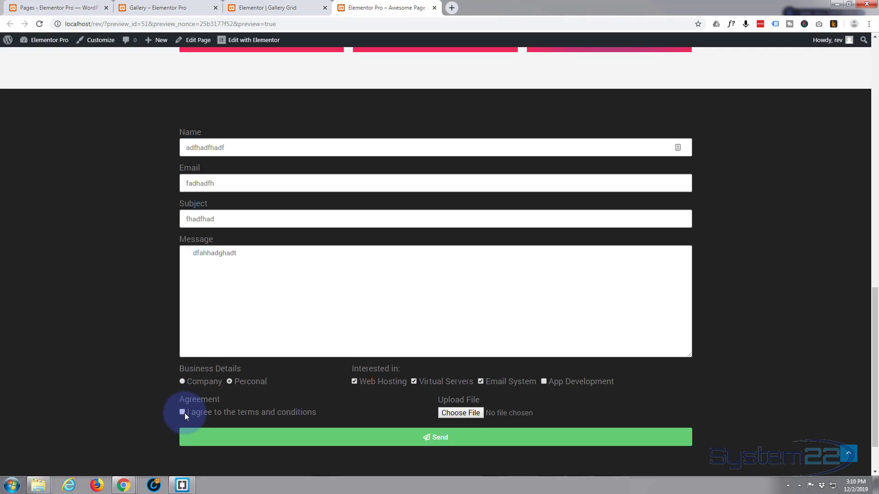
pyautogui.click(181, 412)
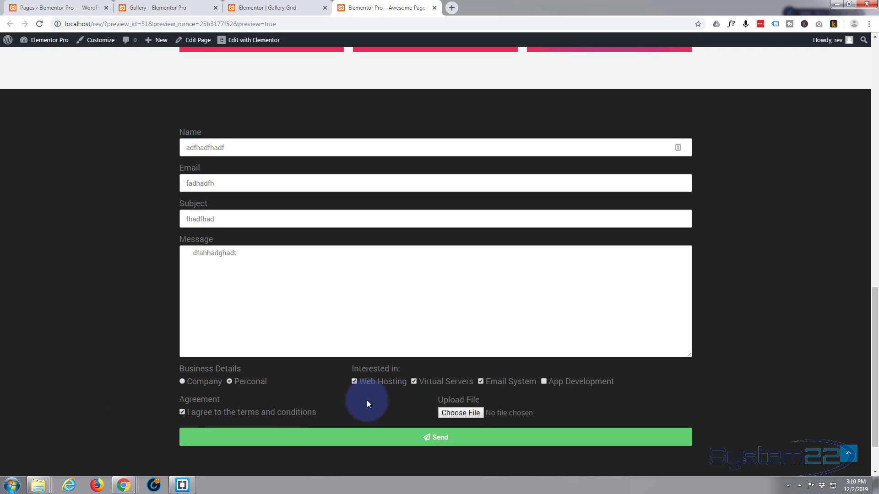
pyautogui.moveTo(320, 385)
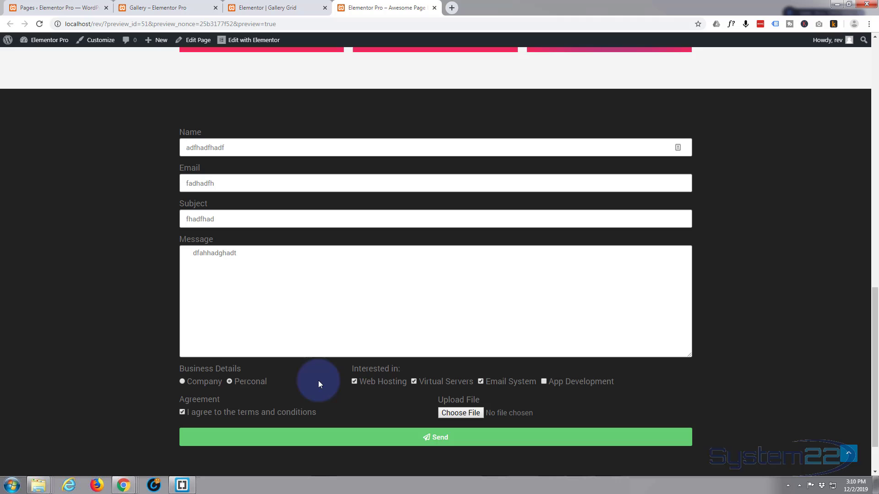
pyautogui.scroll(-3)
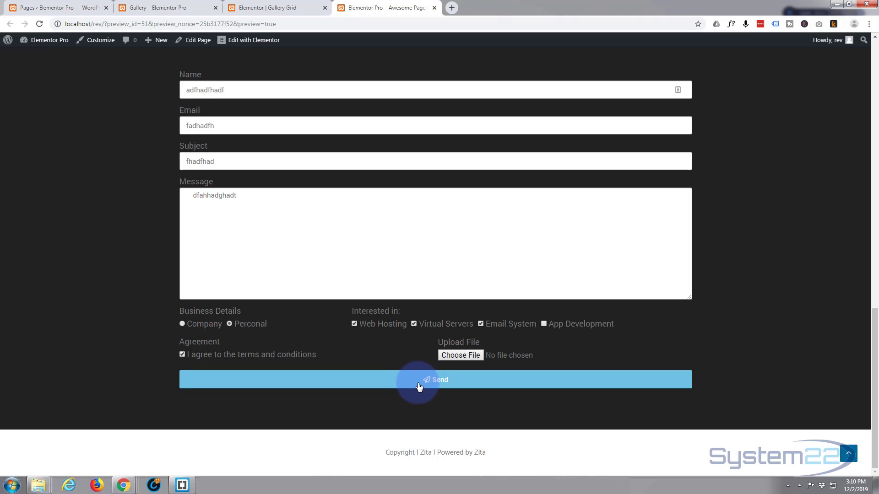
pyautogui.click(435, 380)
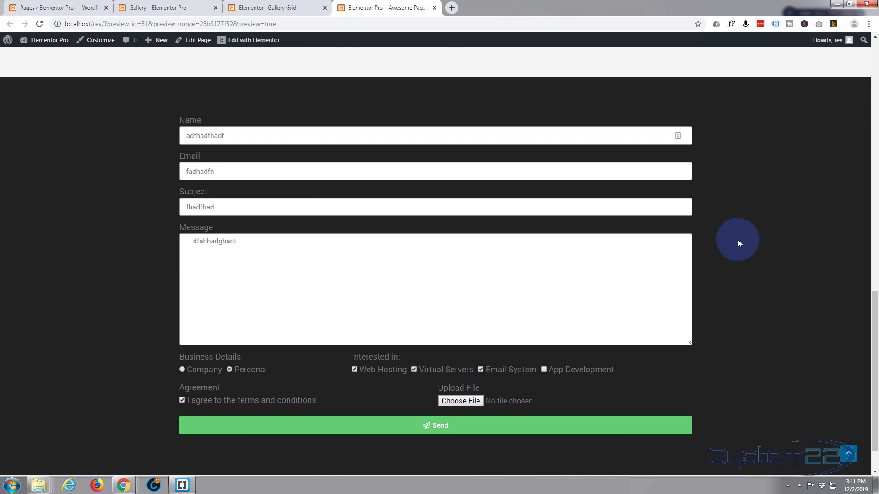
pyautogui.moveTo(749, 227)
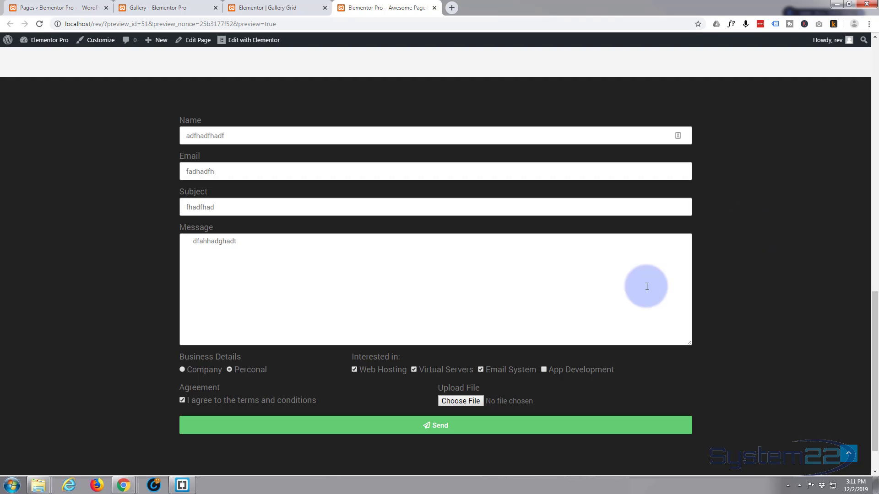
pyautogui.moveTo(821, 338)
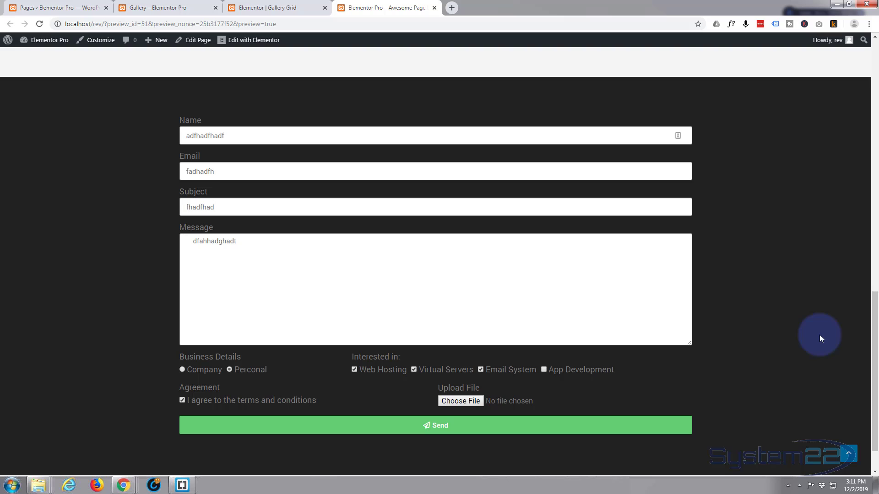
pyautogui.moveTo(826, 334)
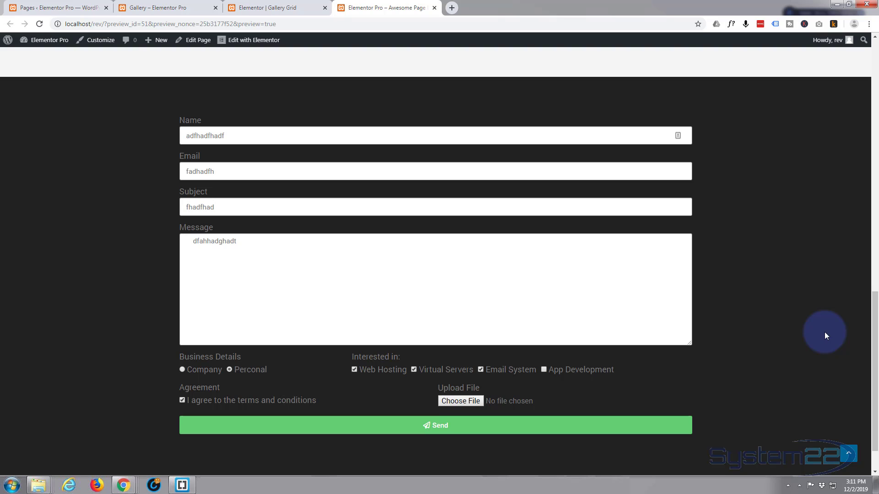
pyautogui.moveTo(779, 284)
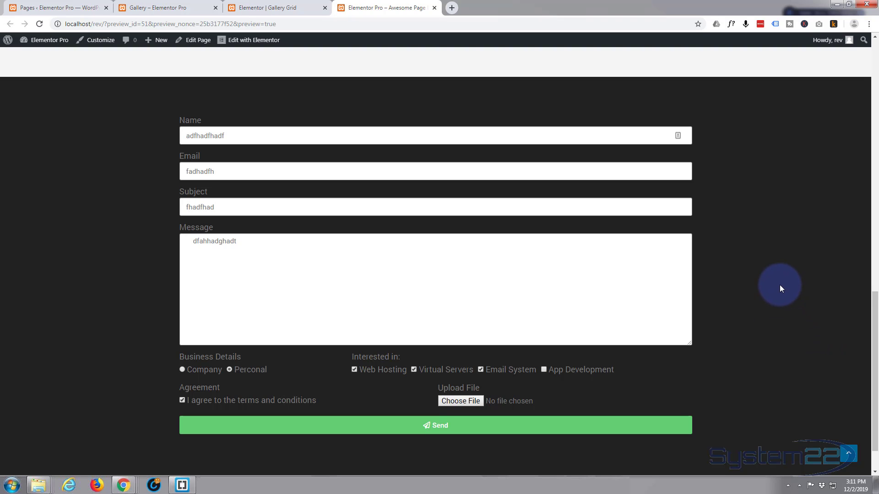
pyautogui.moveTo(769, 291)
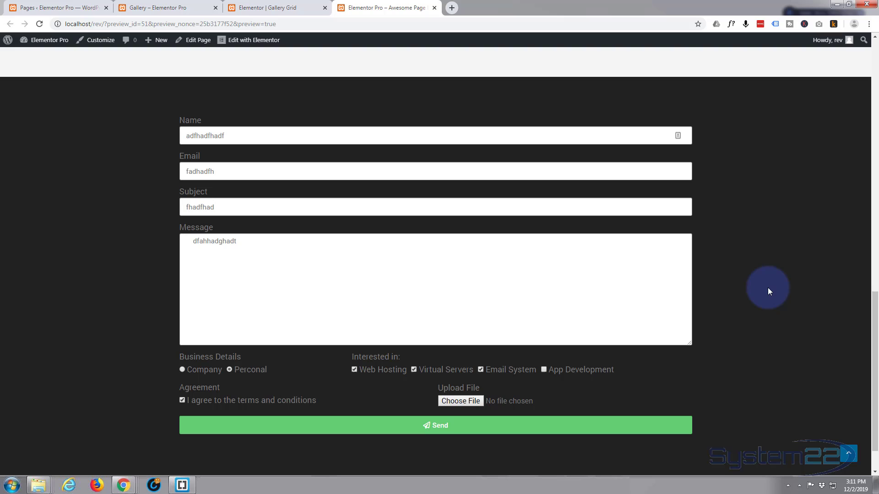